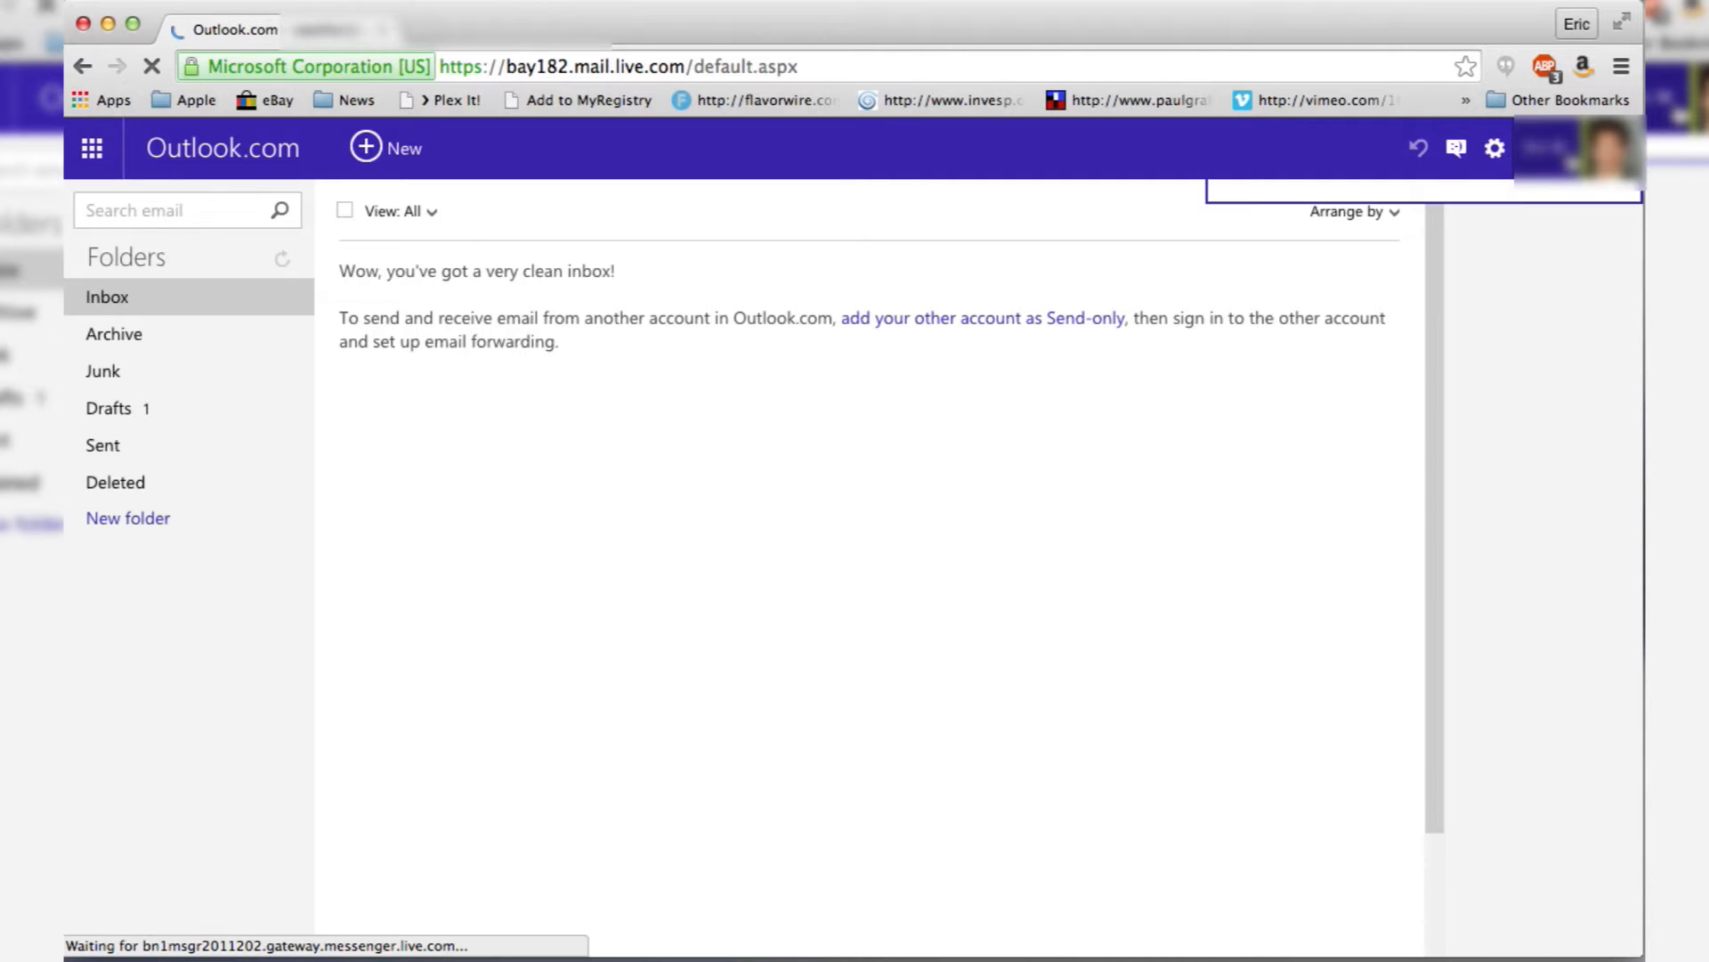
- Go from the profile picture menu to Account settings for the signed-in user
click(1600, 148)
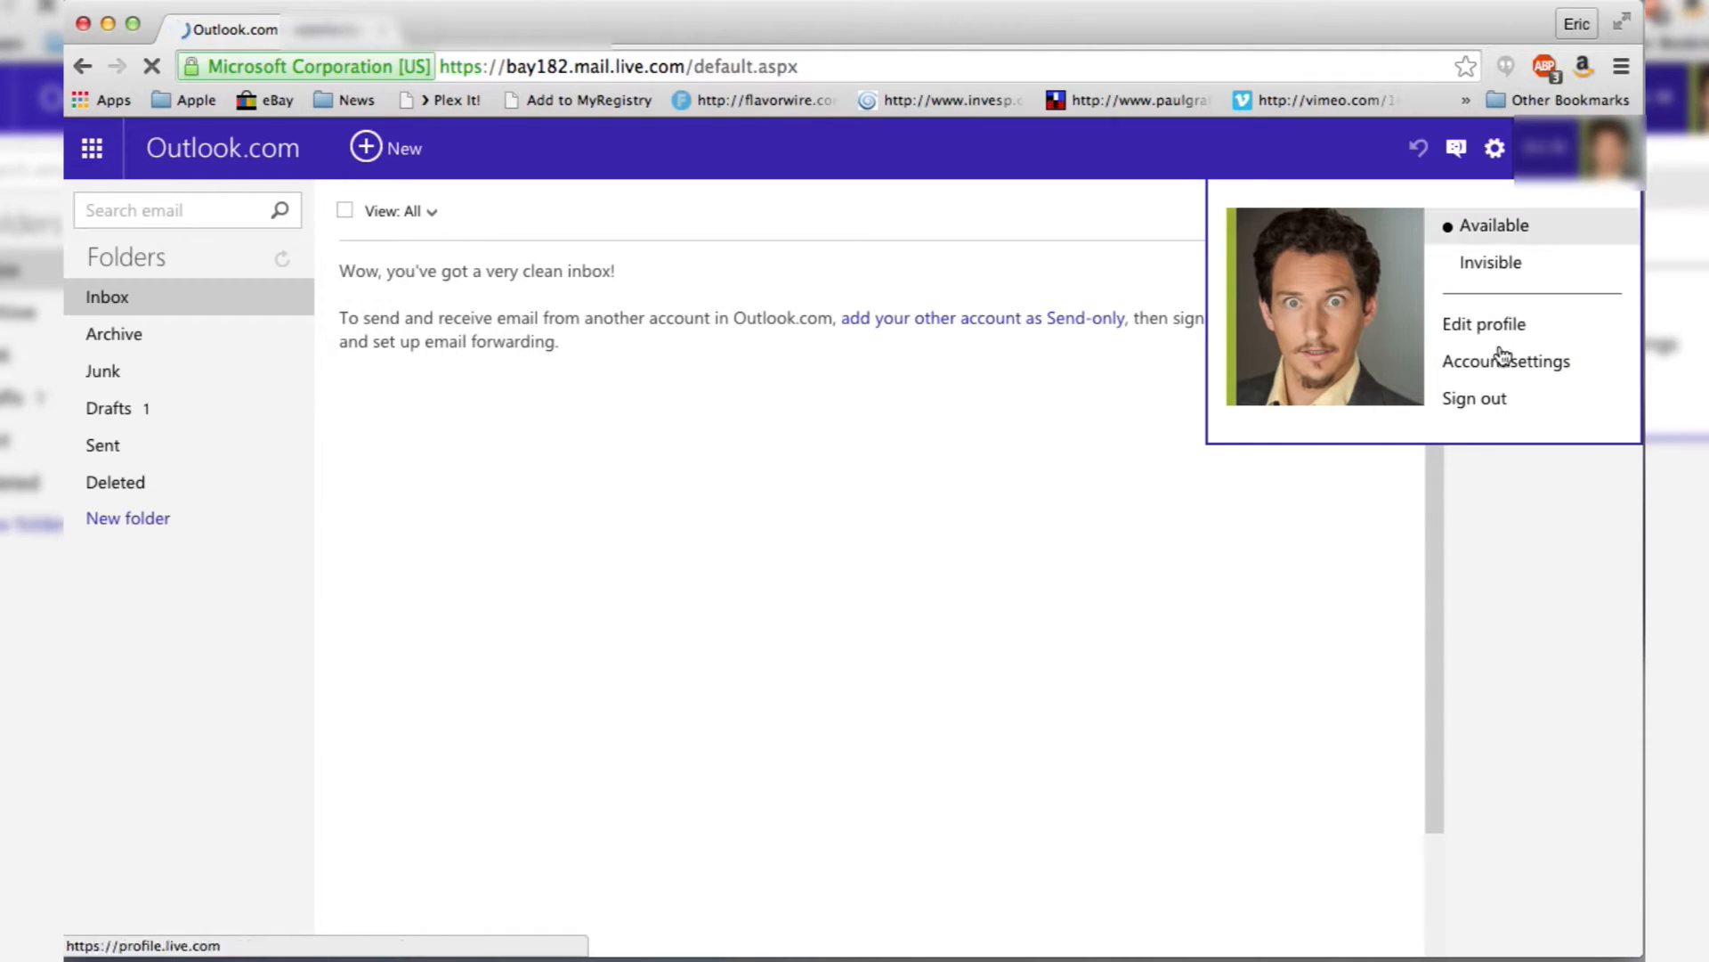
click(1506, 361)
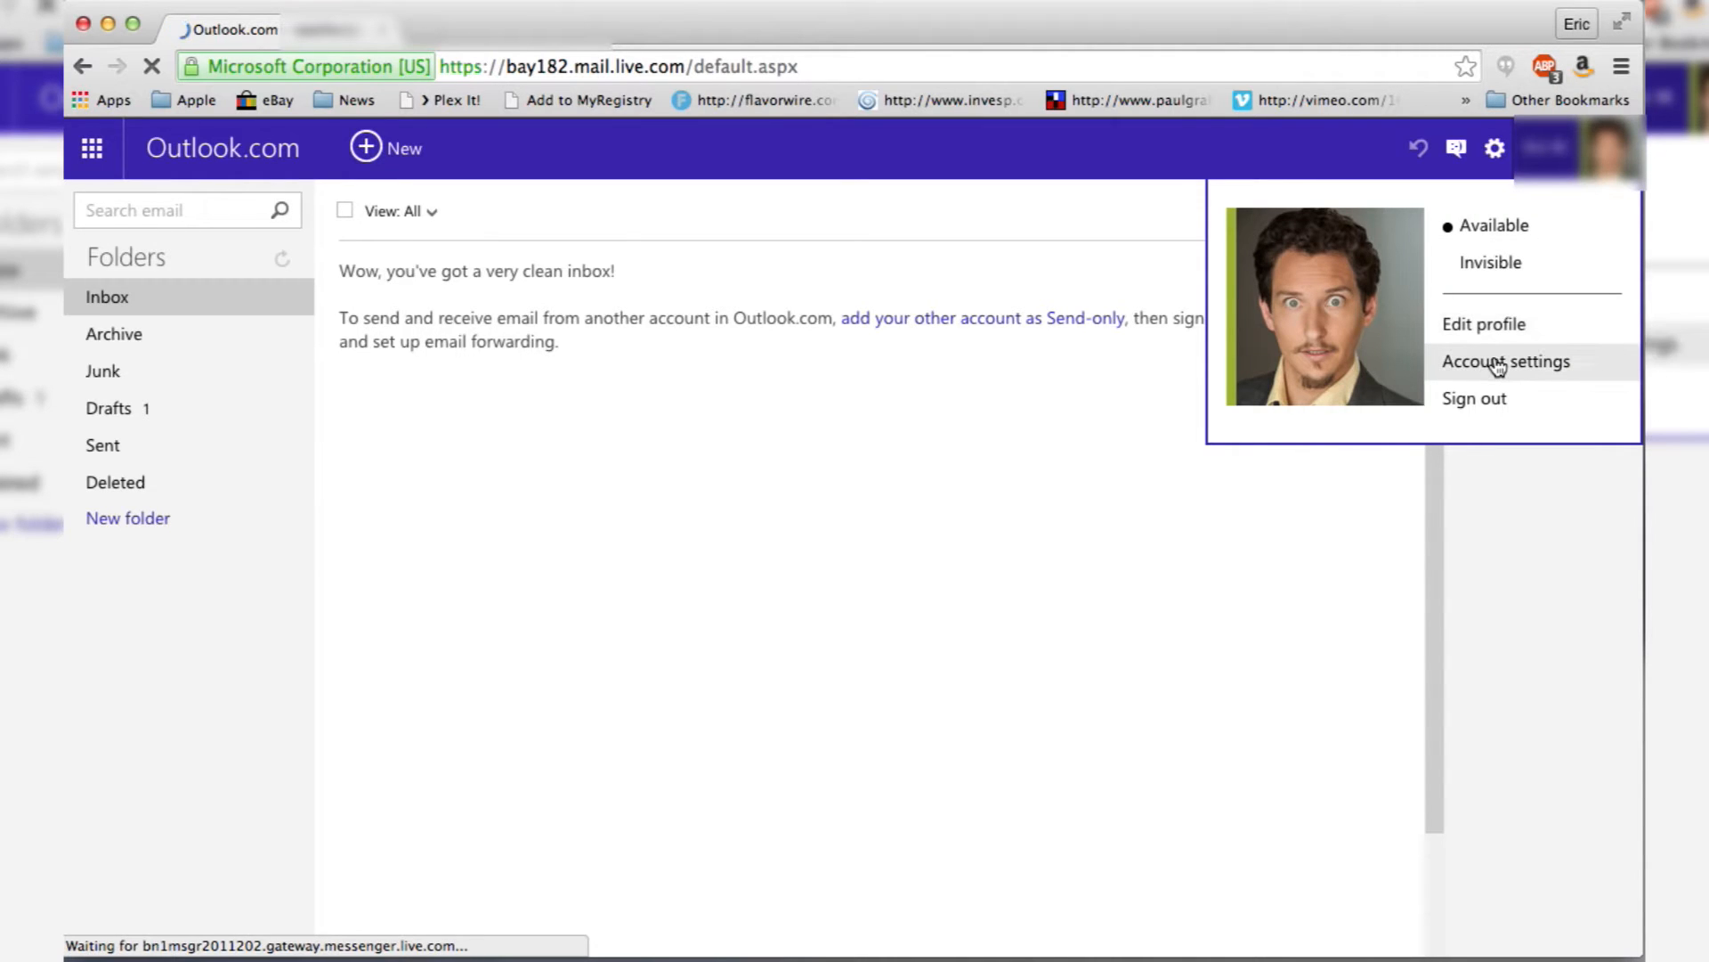
click(1507, 362)
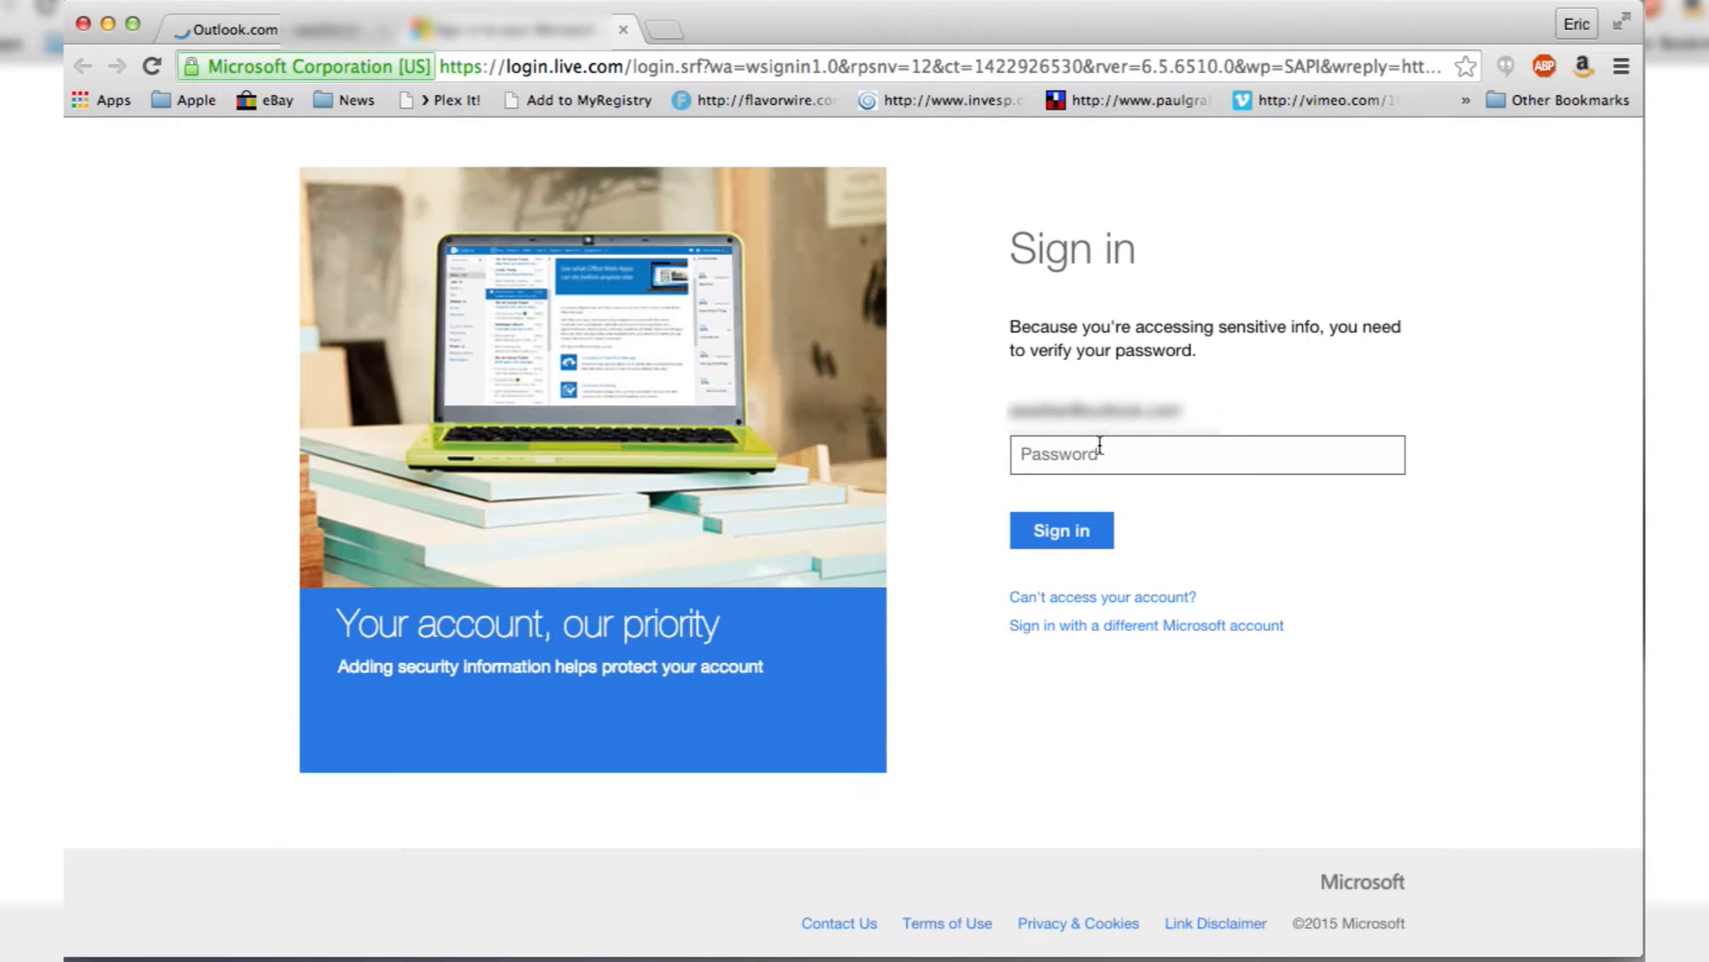
- Enter the account password and sign in to reach the Microsoft Account home page
text(••)
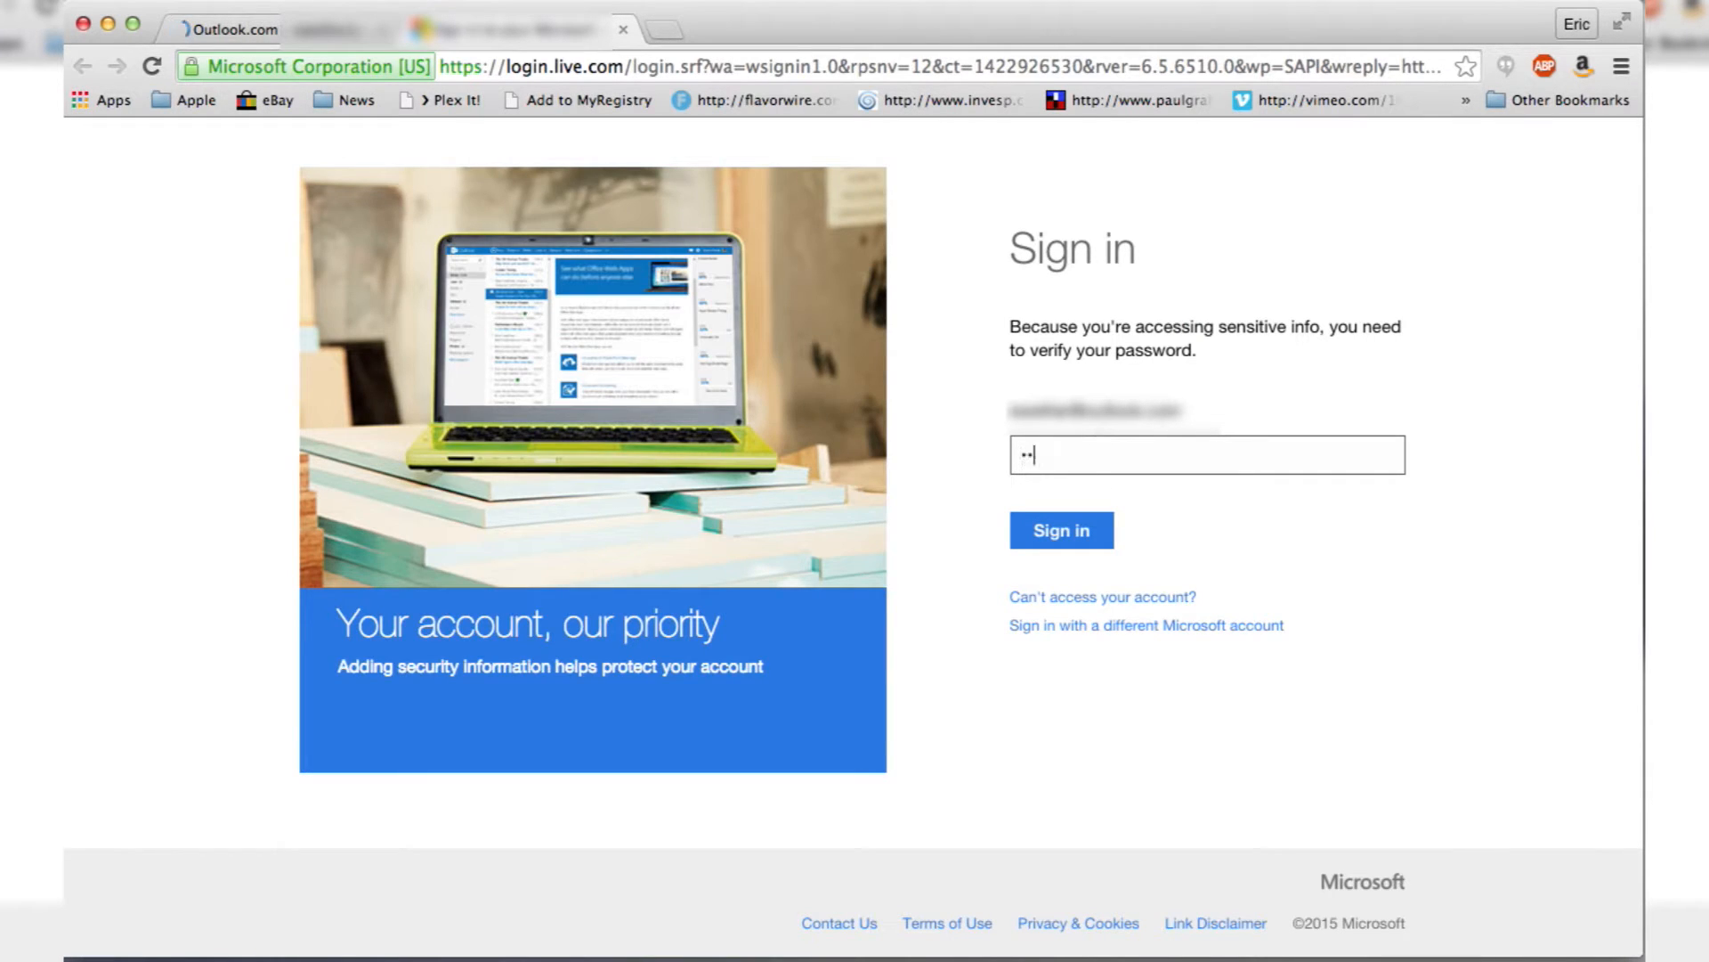
text(password)
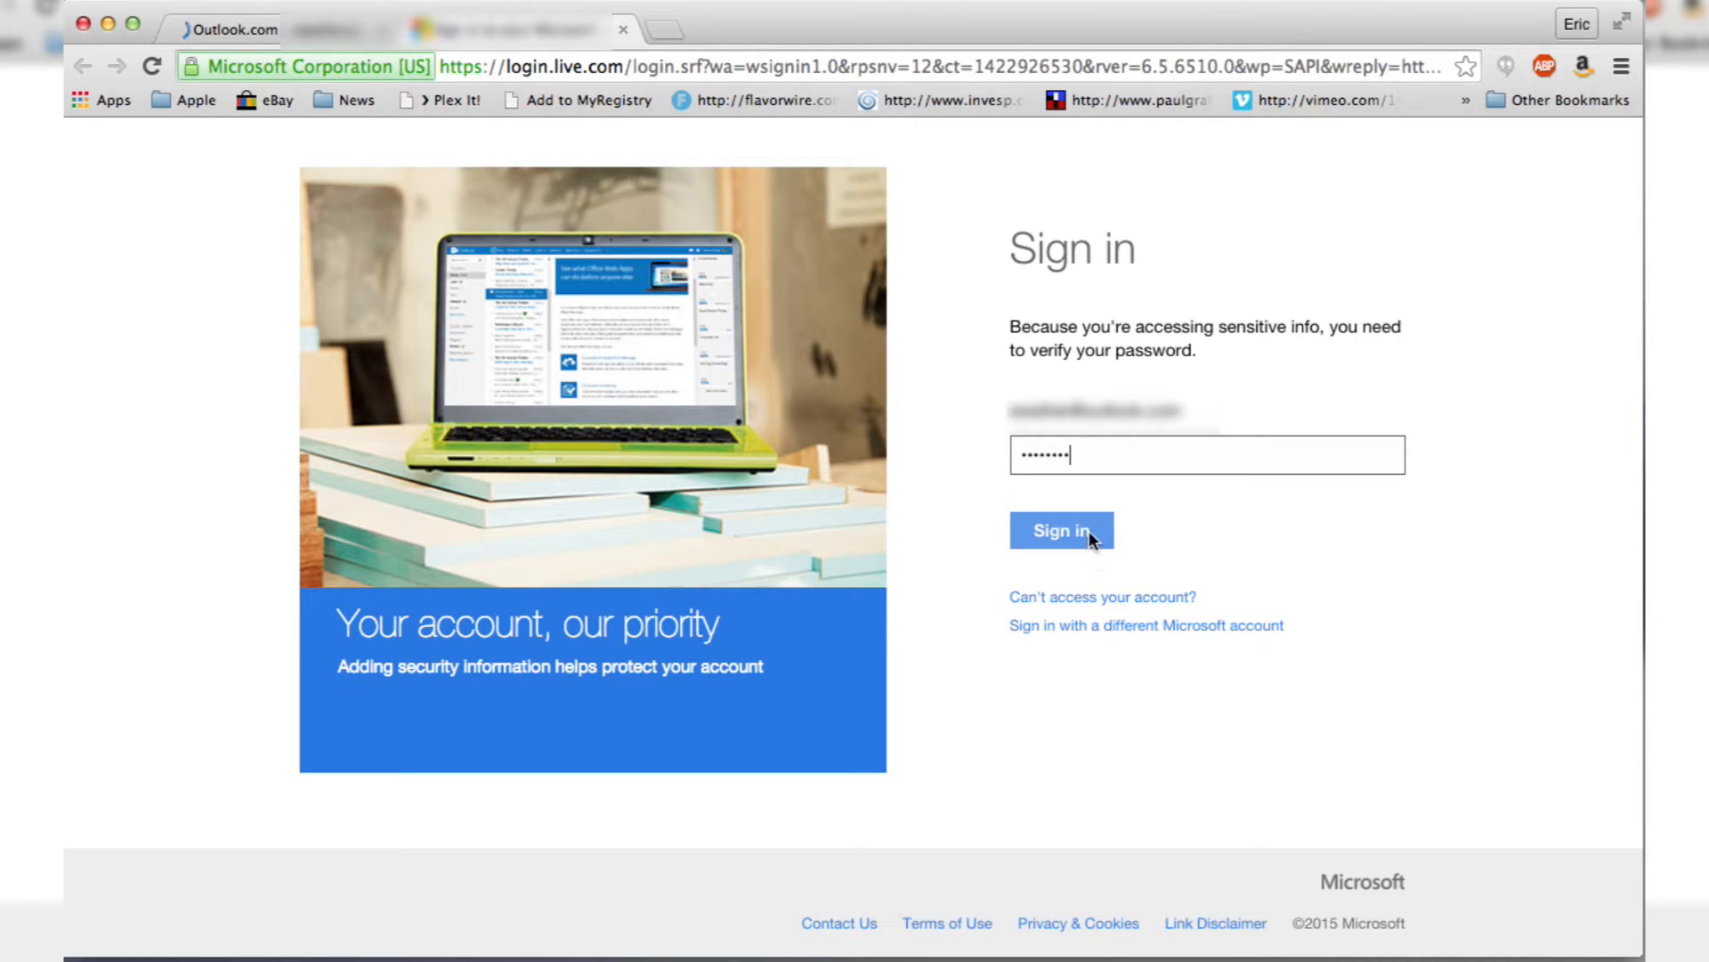
click(1058, 531)
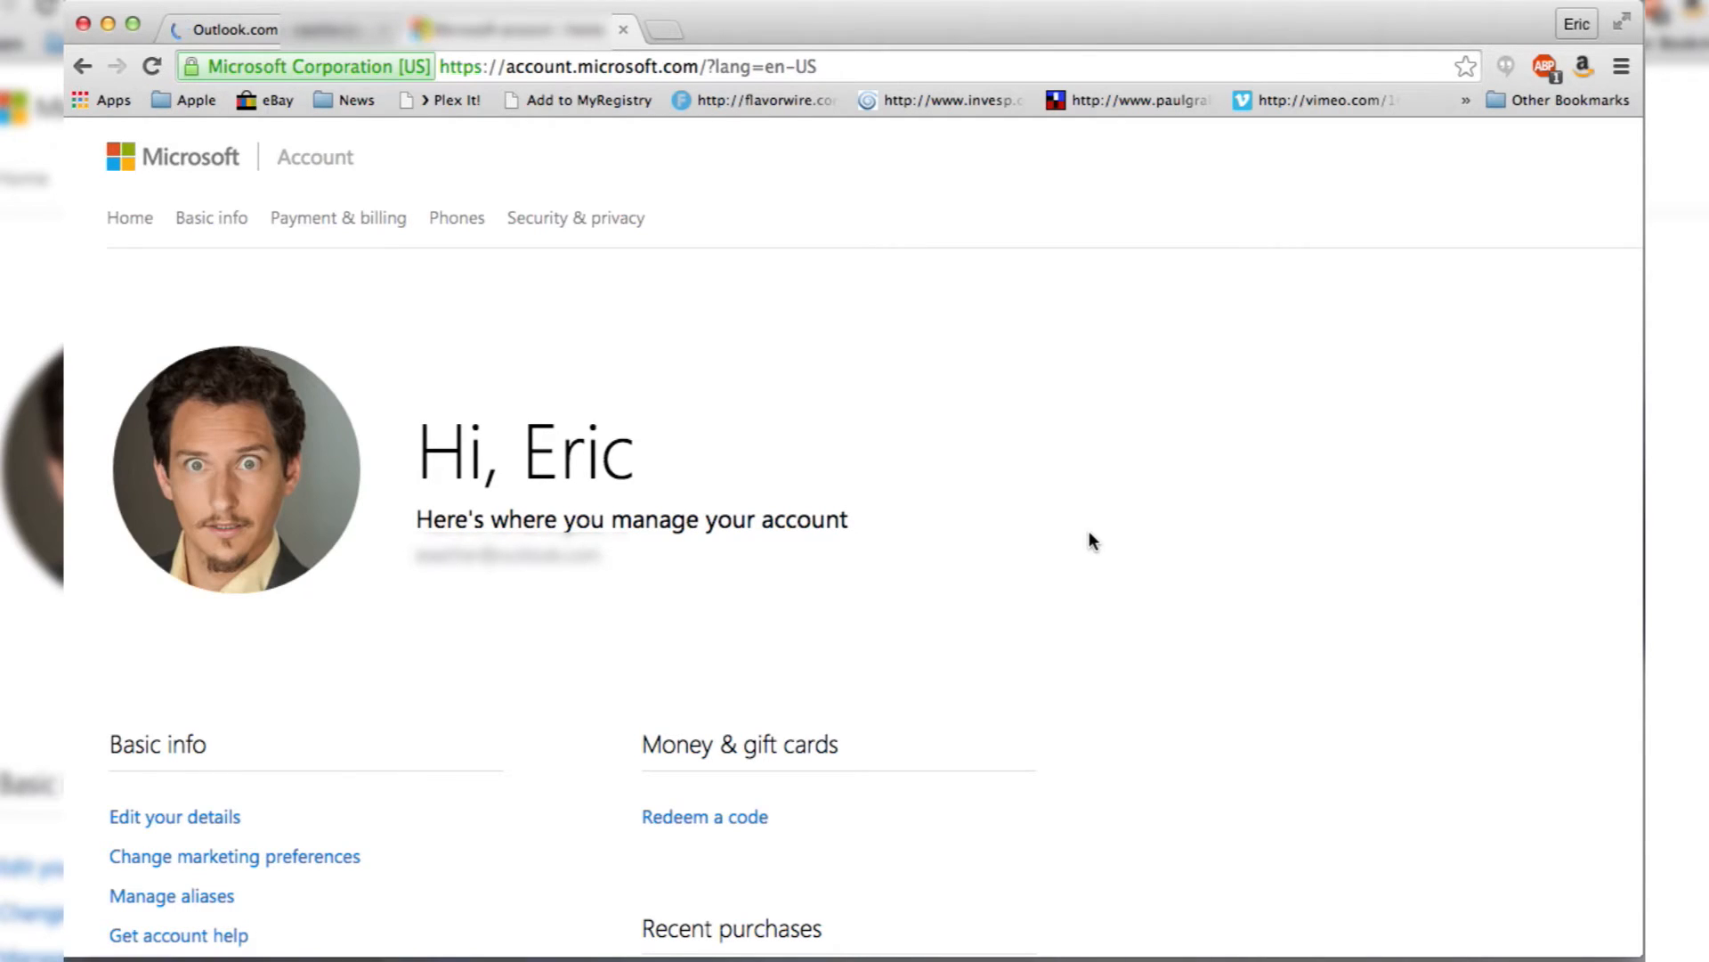
- Reach Manage aliases under Basic info on the account home page
scroll(down, 3)
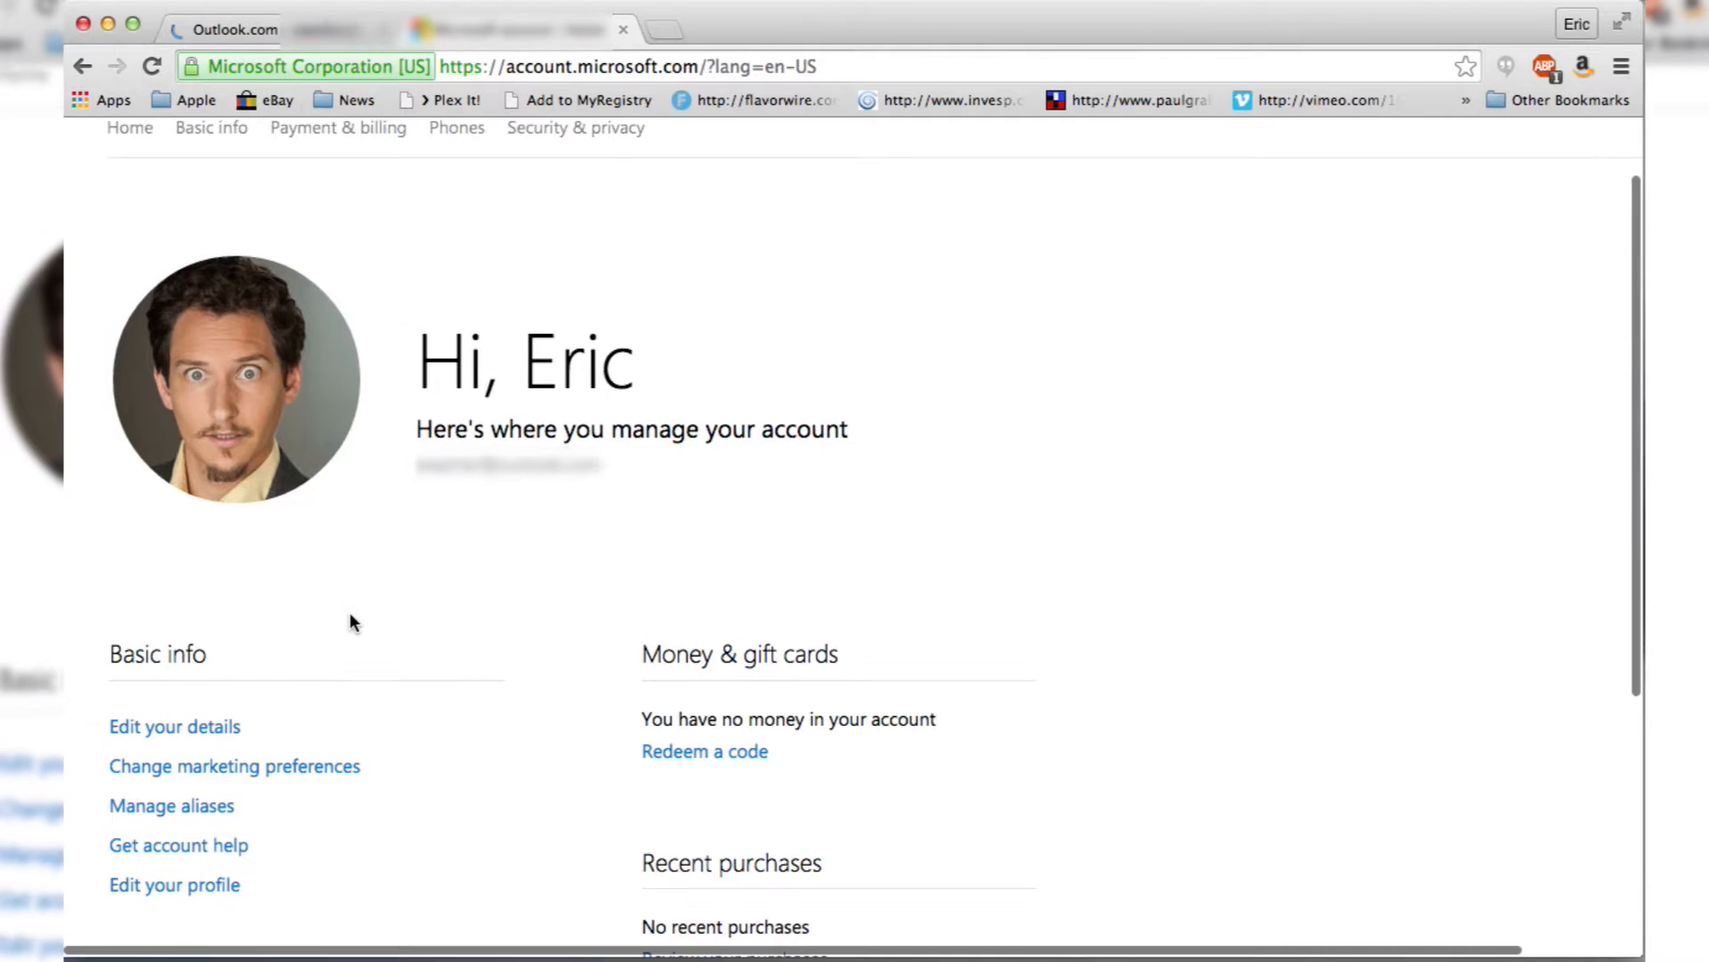
scroll(down, 3)
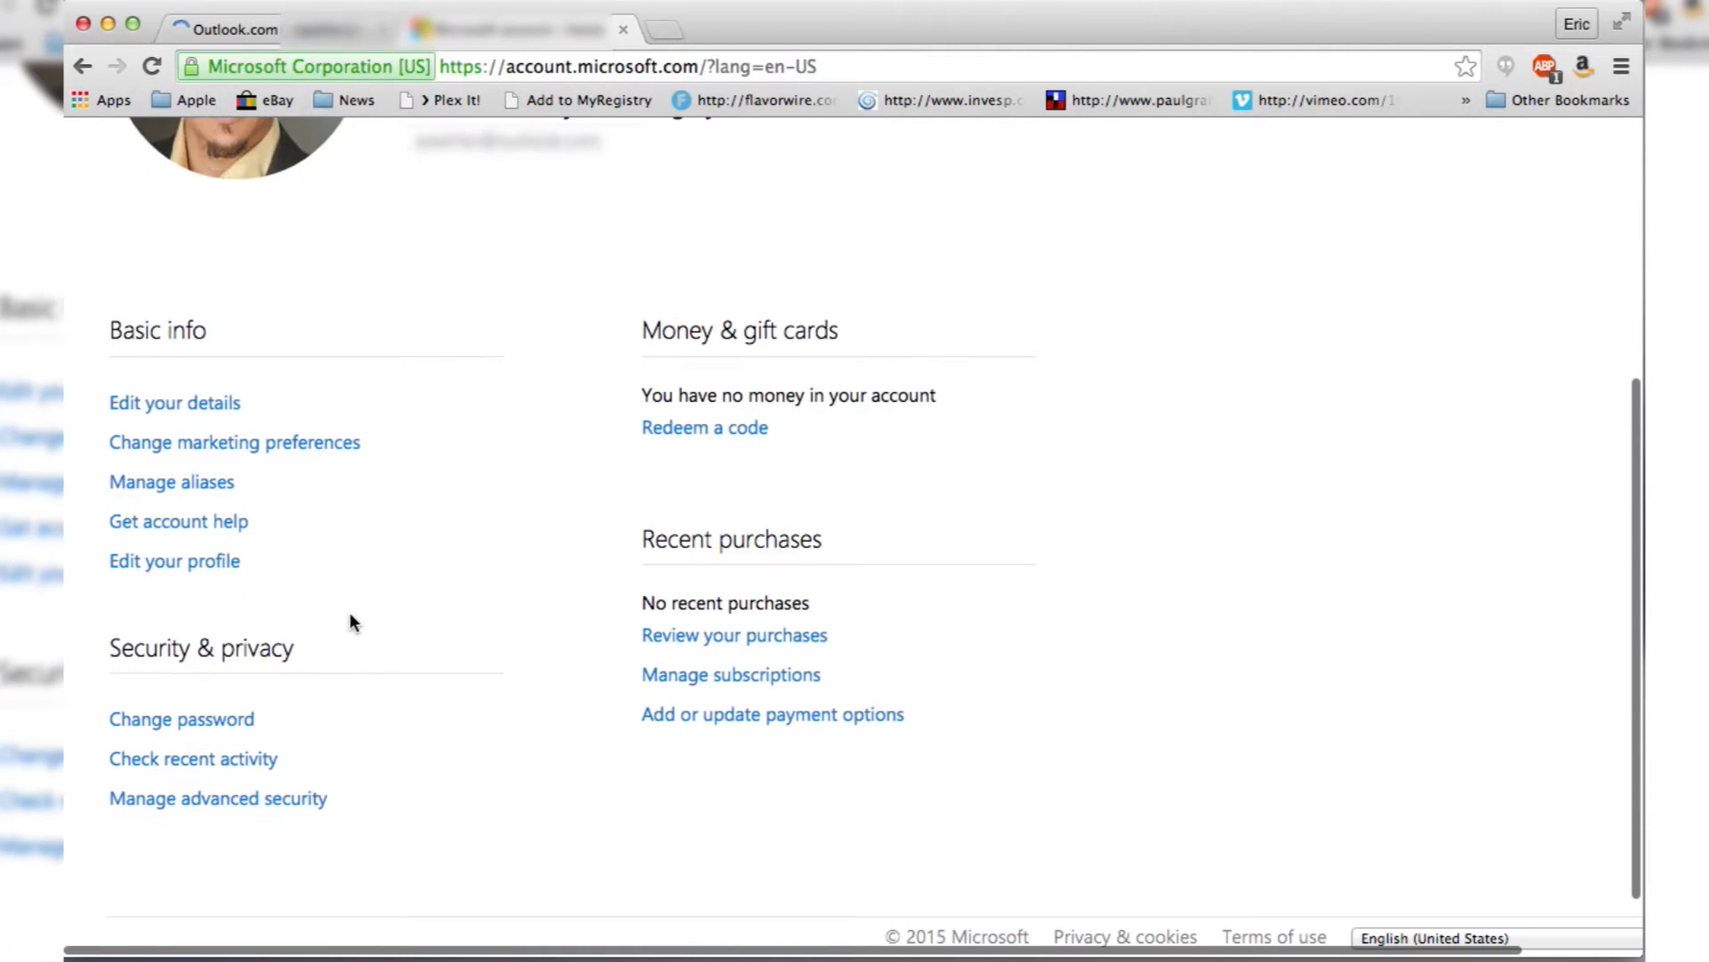
mouse_move(117, 339)
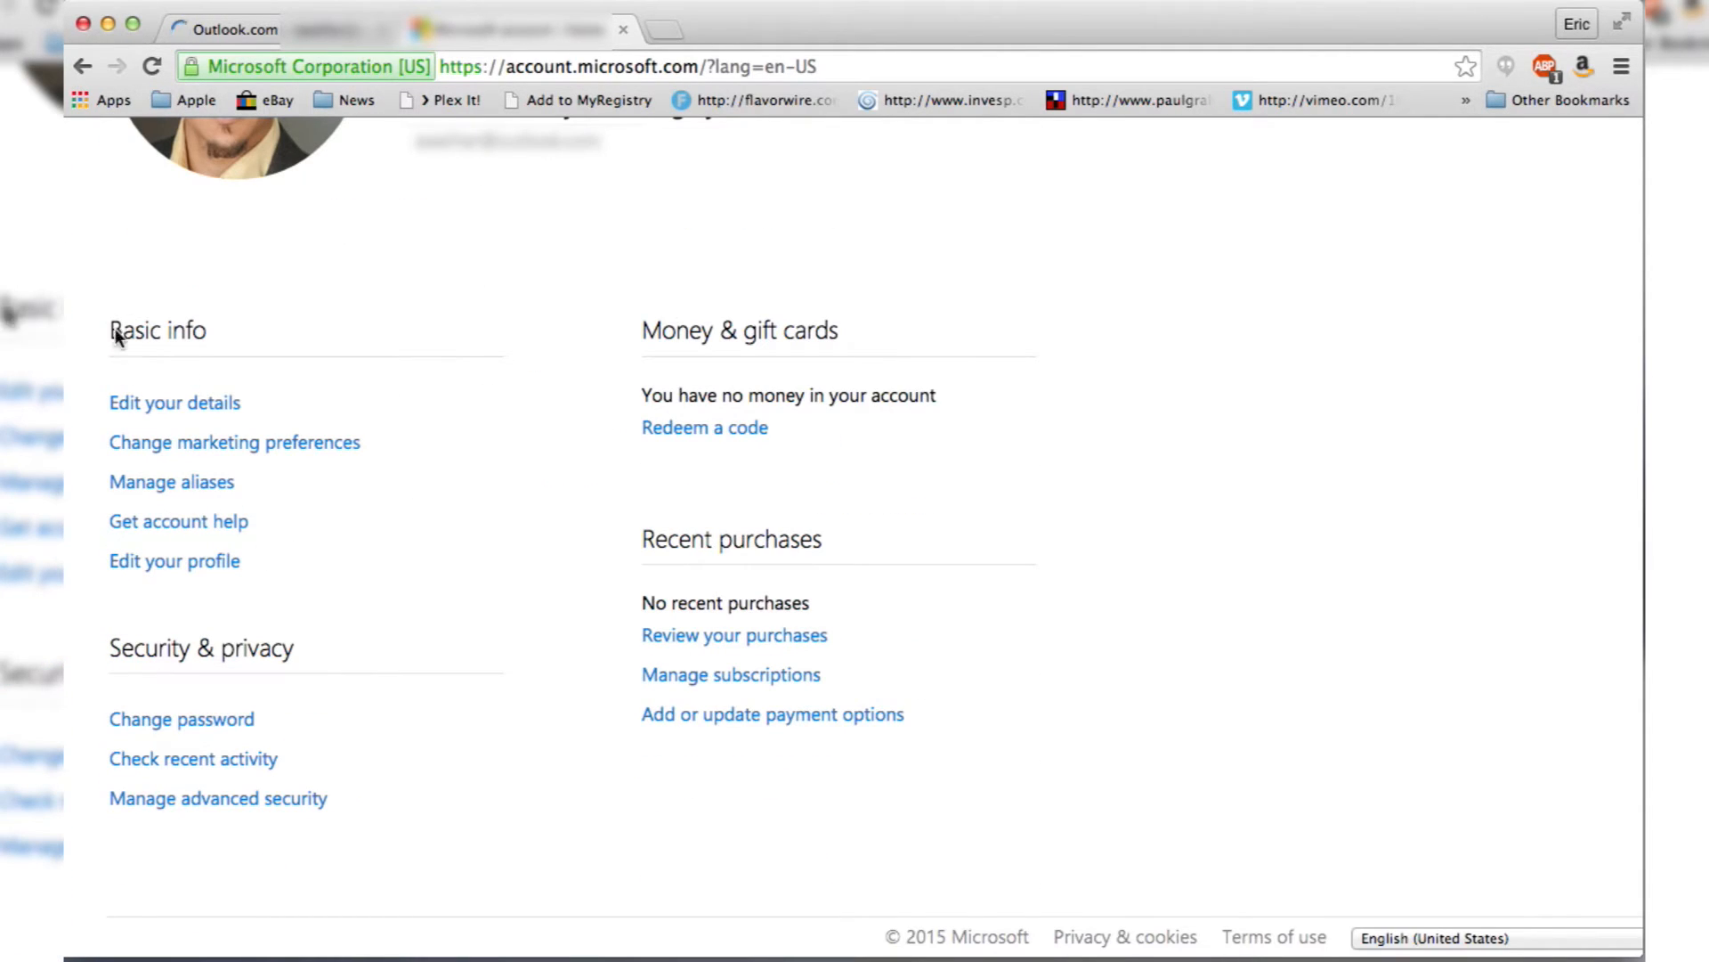
mouse_move(171, 483)
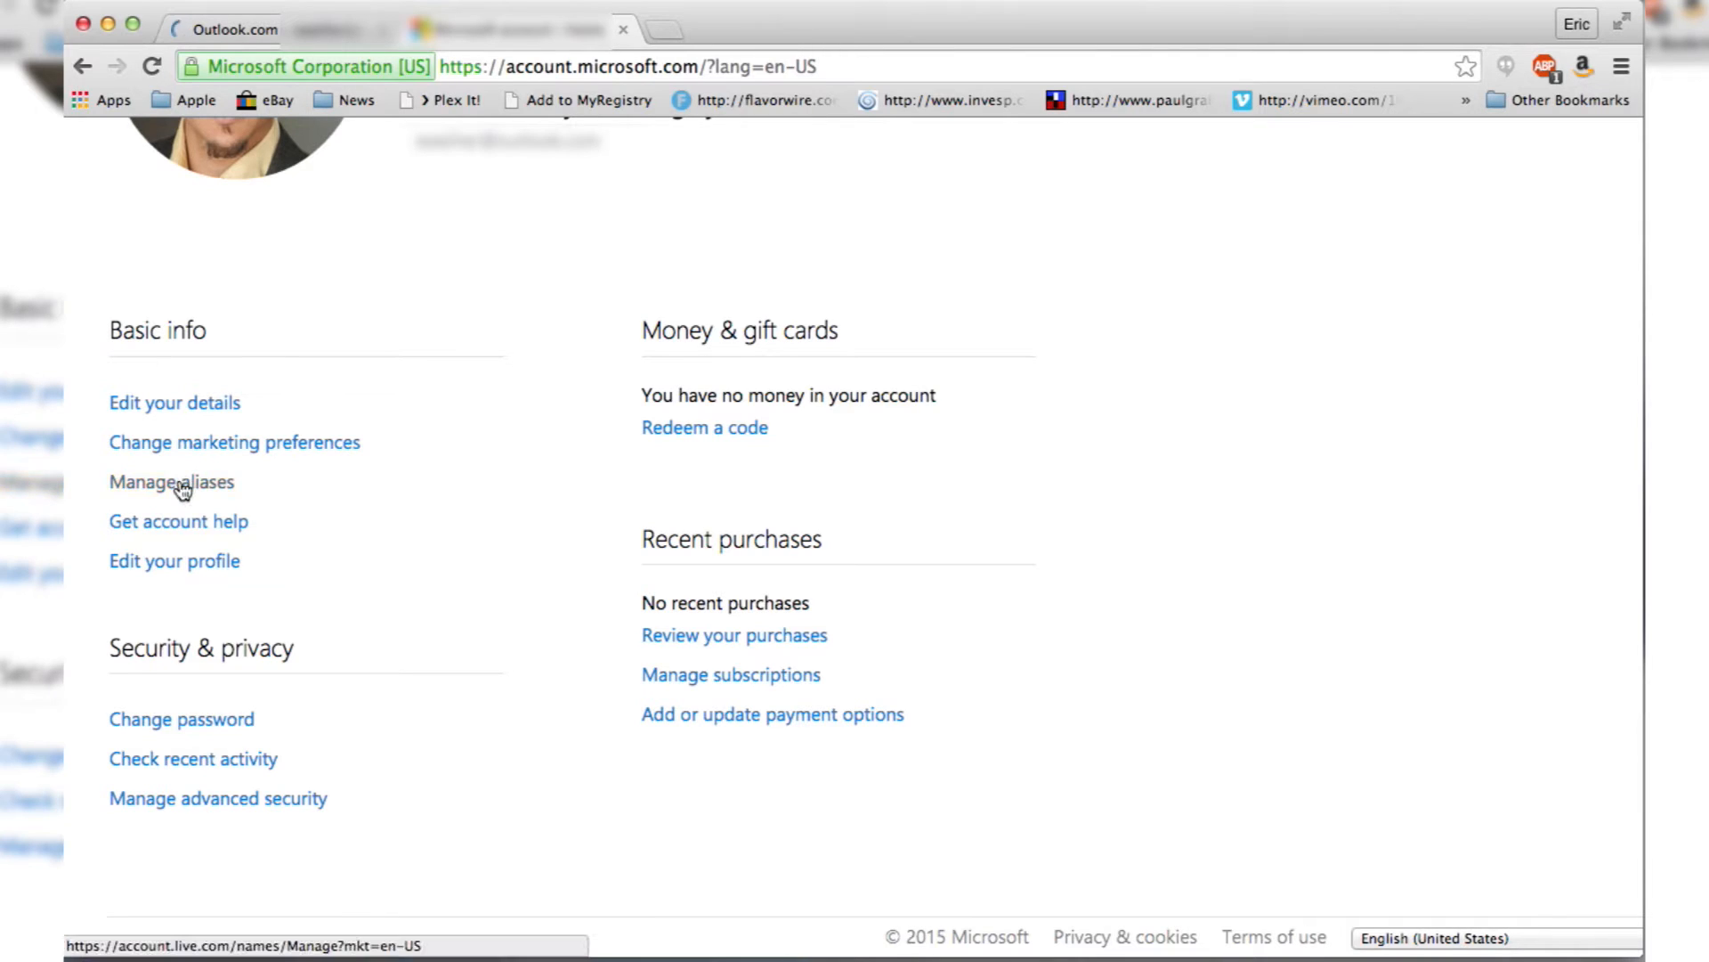
click(171, 481)
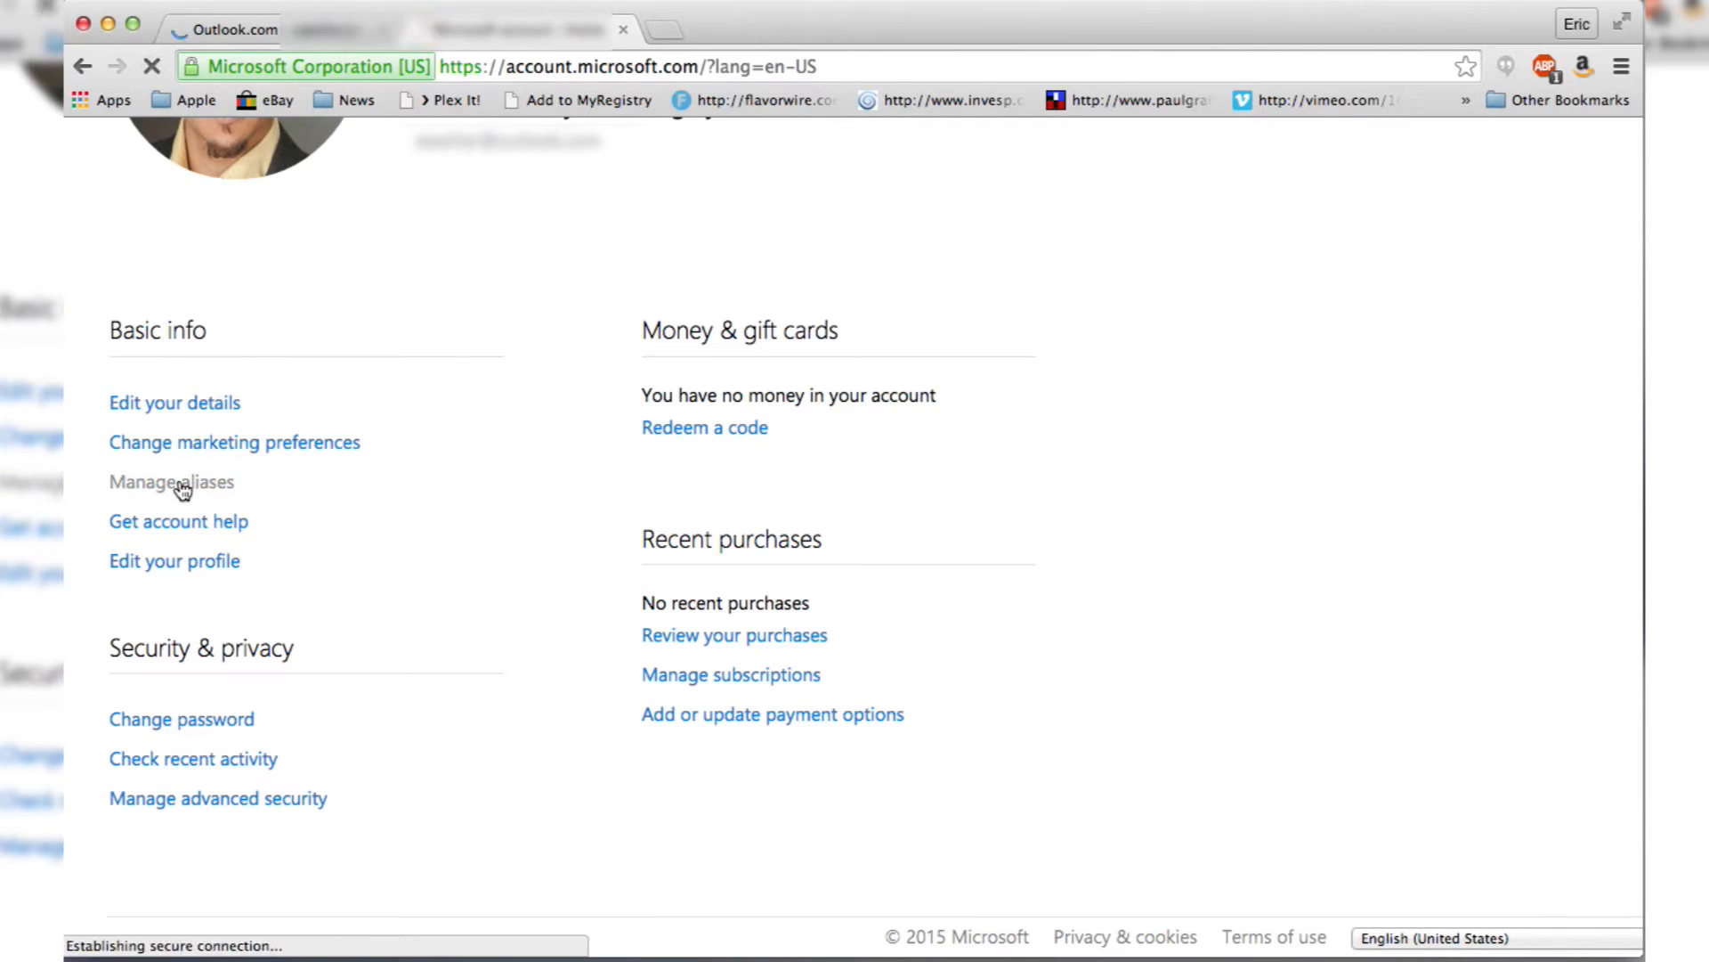
click(171, 481)
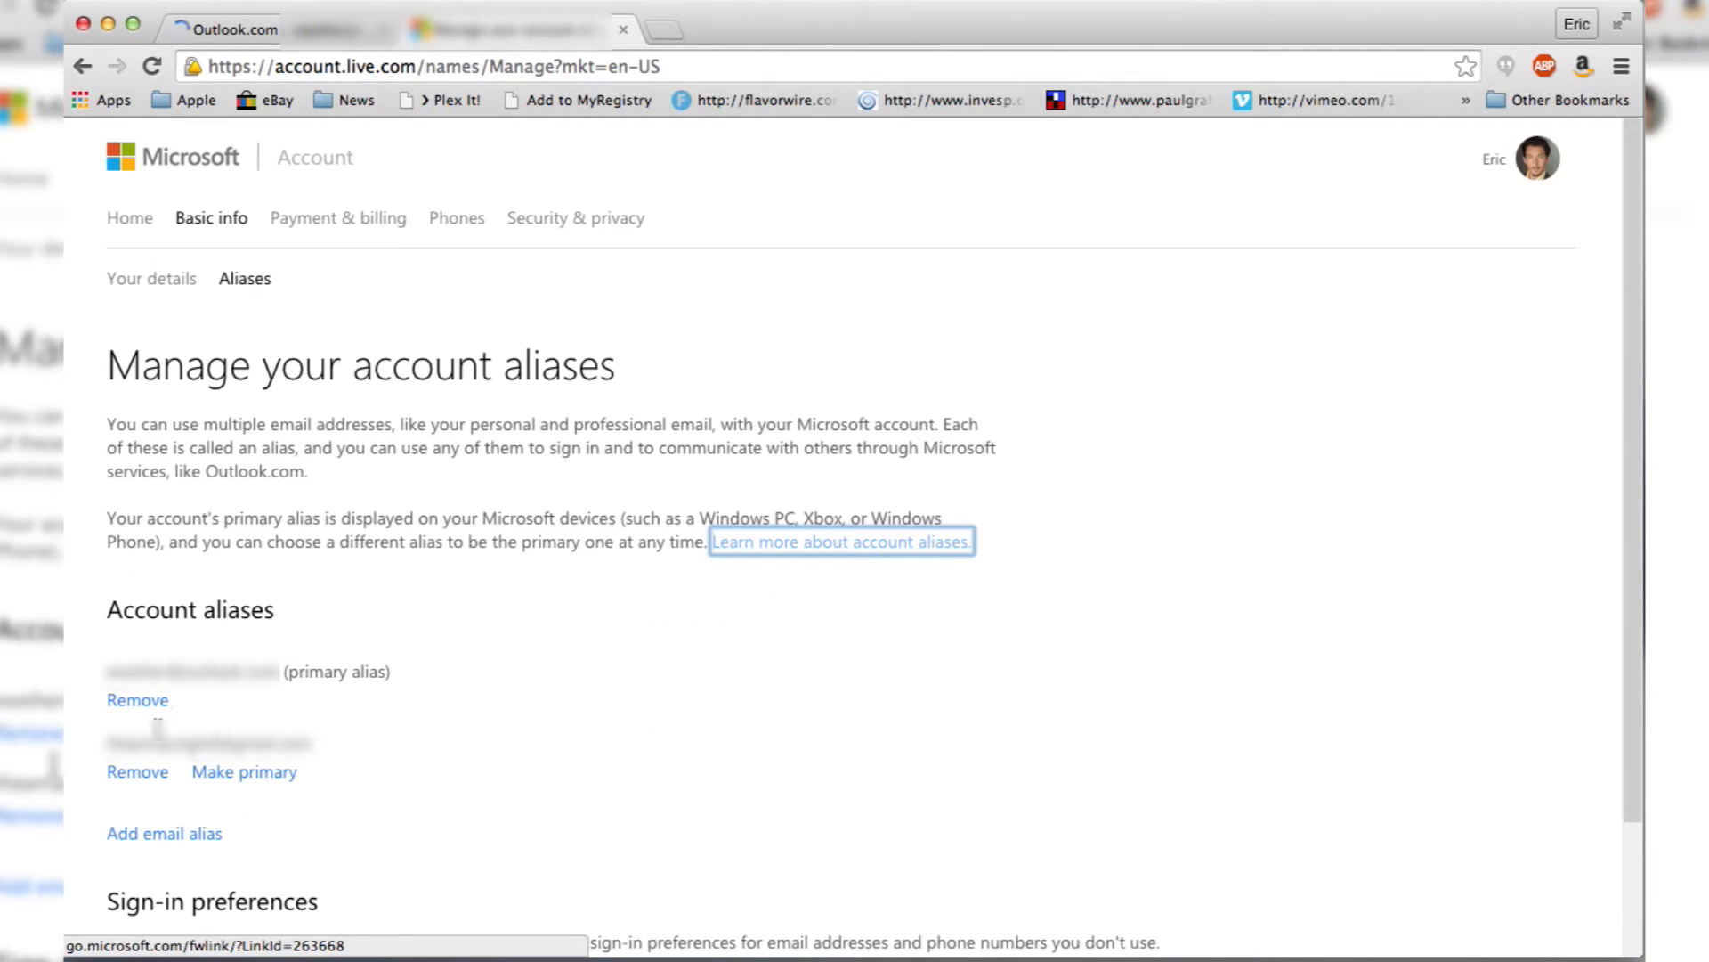
mouse_move(150, 591)
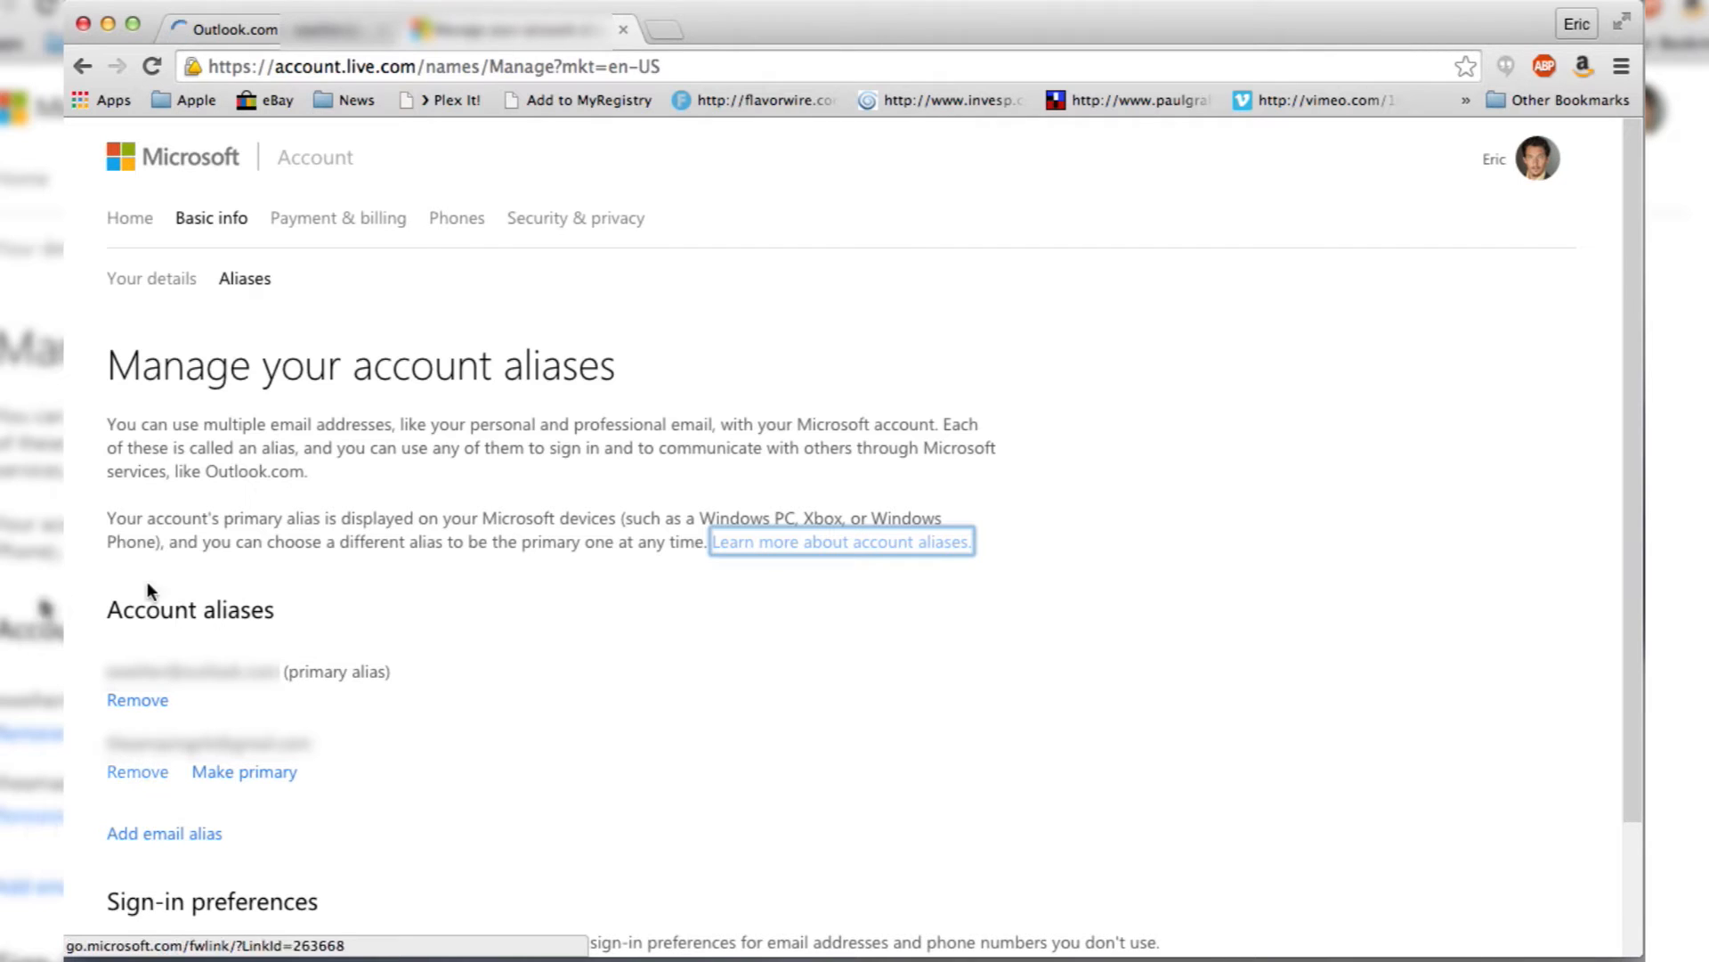
mouse_move(125, 782)
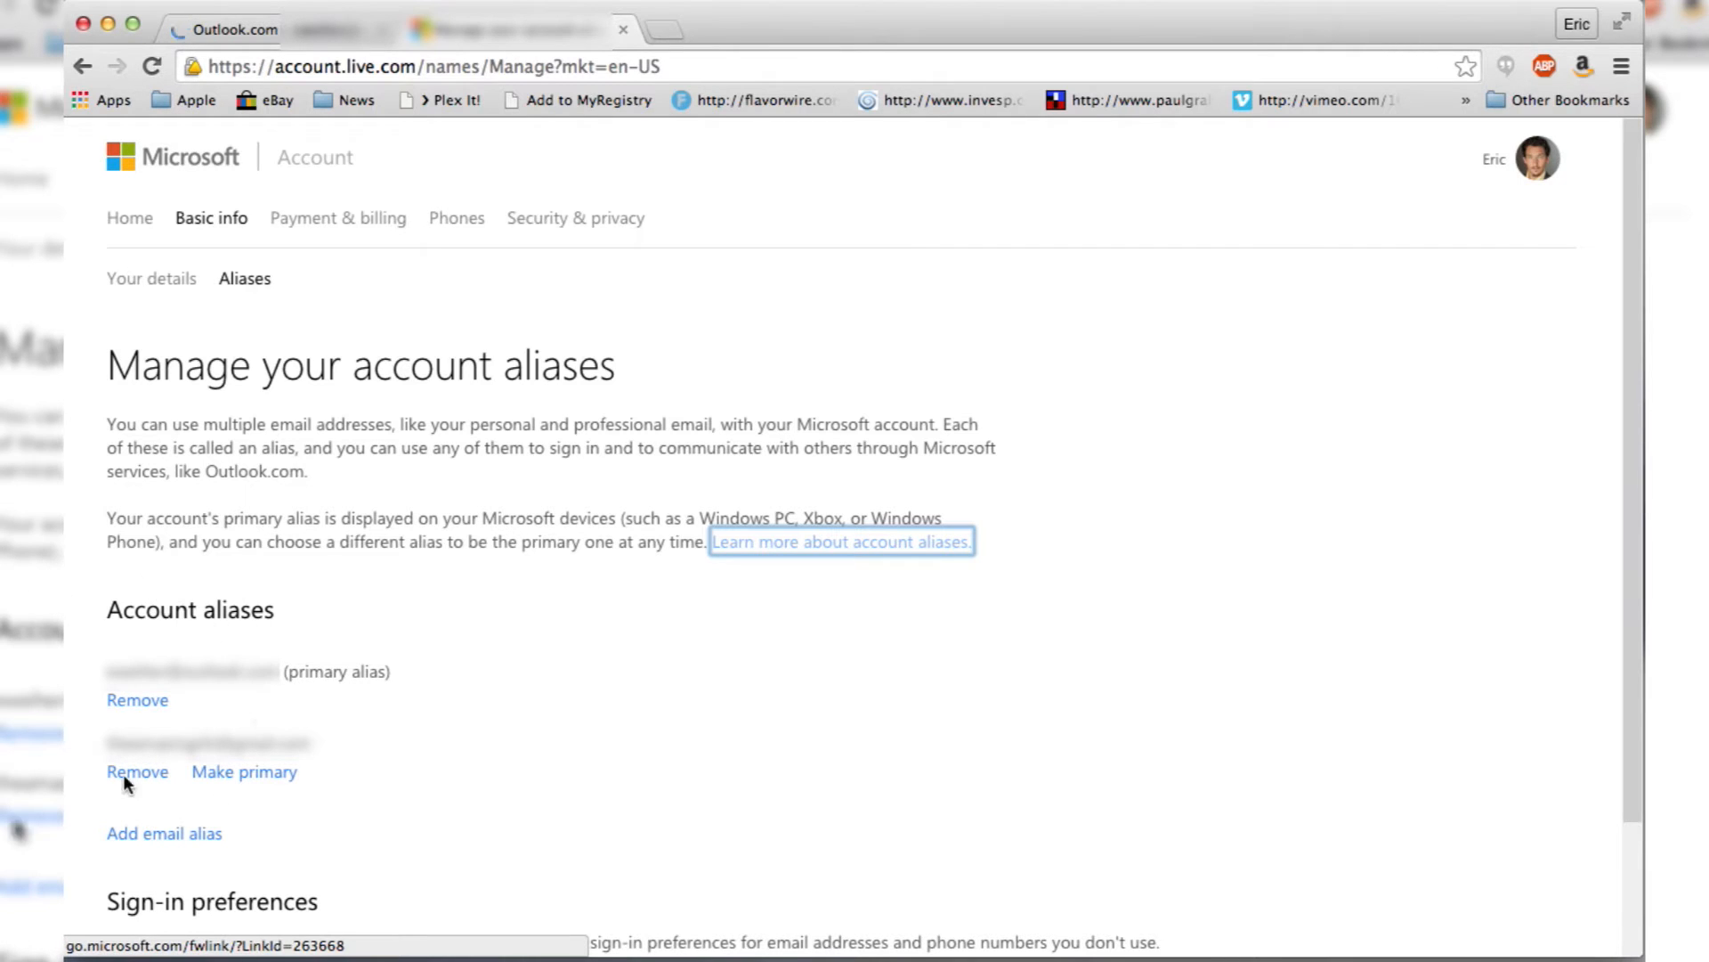
- Review the Account aliases list and start adding a new email alias
click(137, 771)
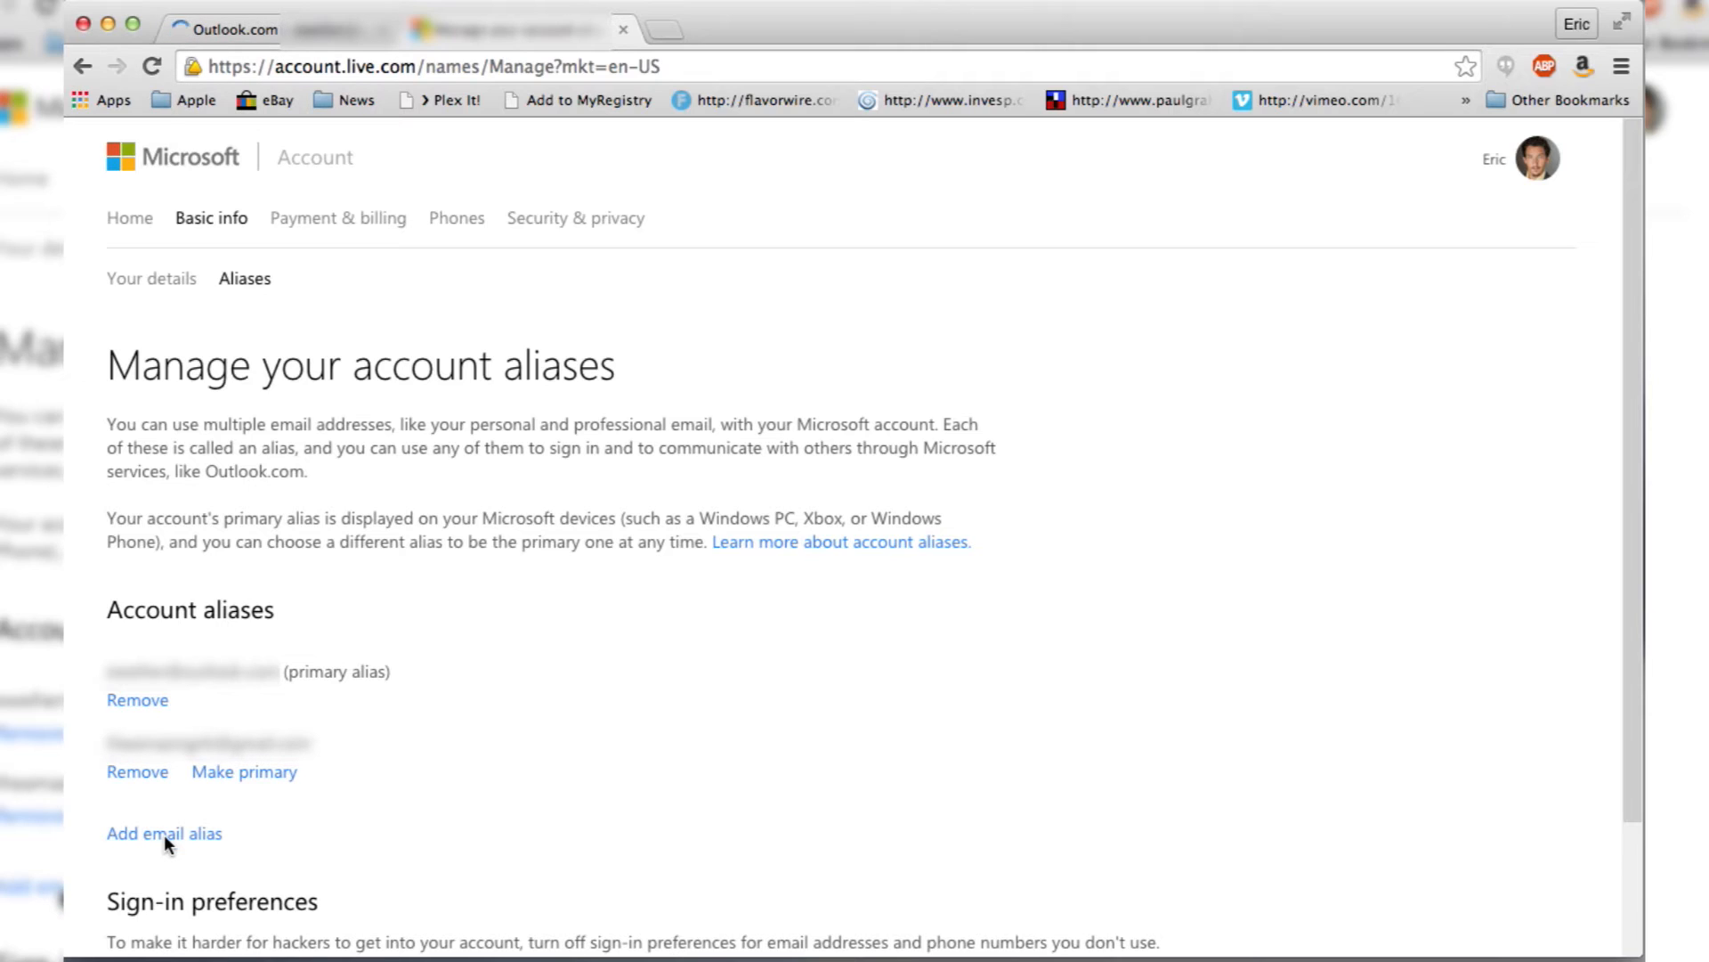
click(164, 833)
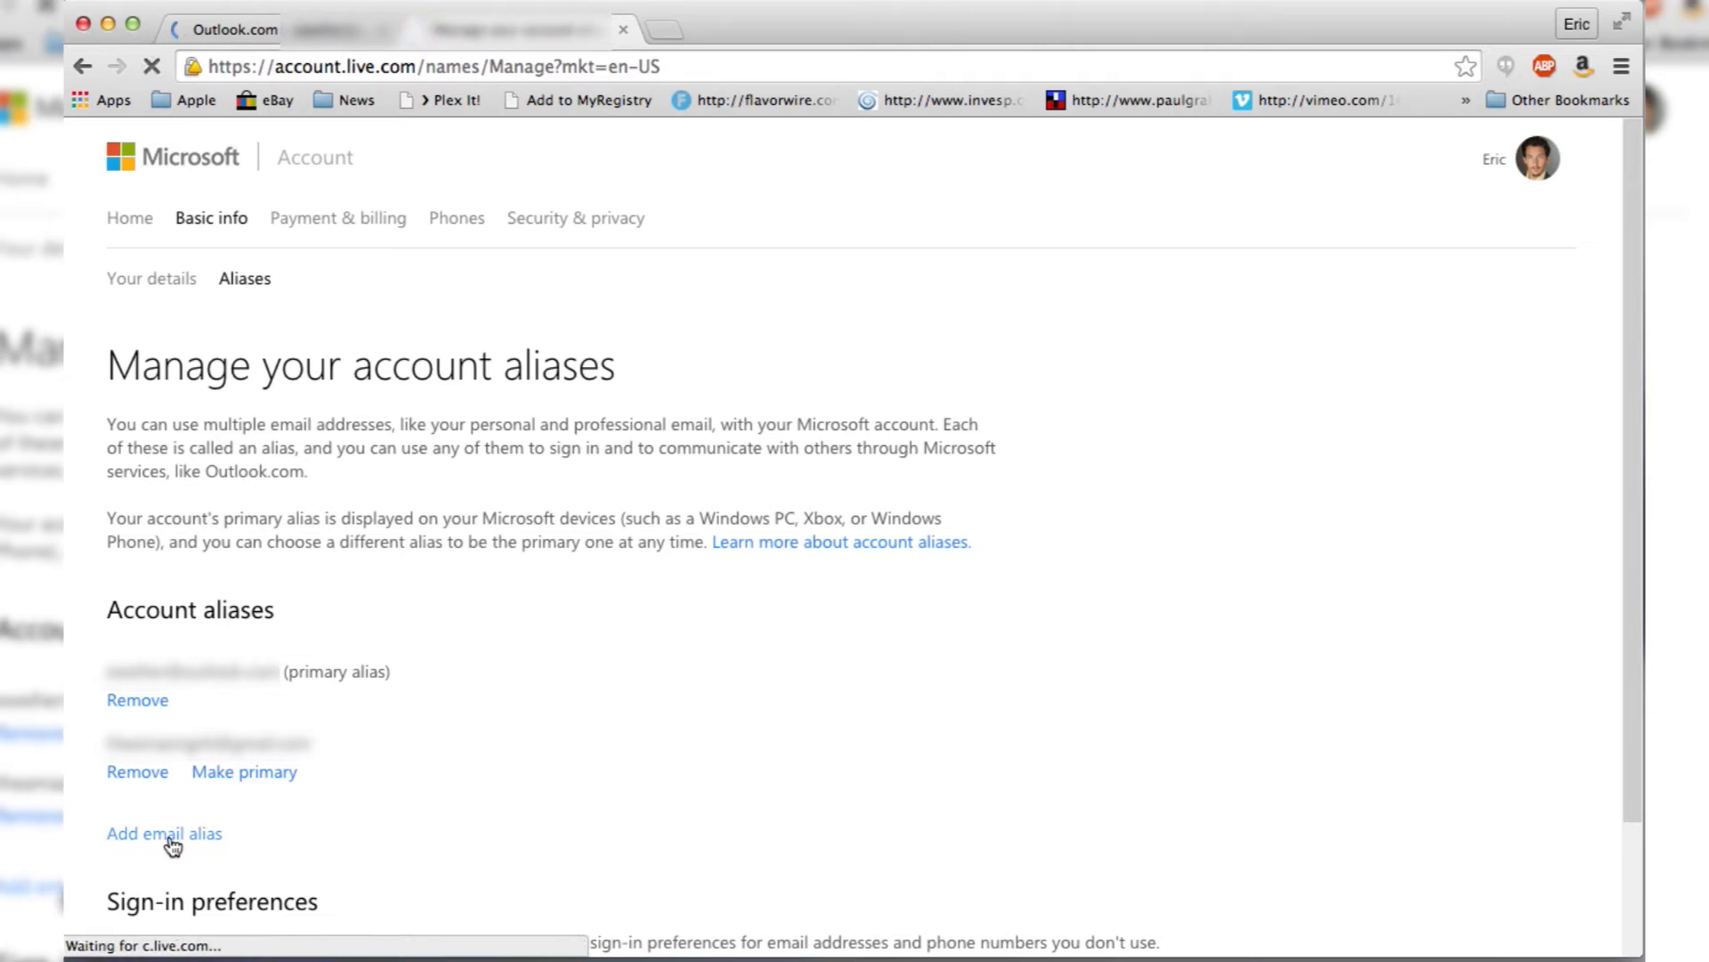
click(163, 833)
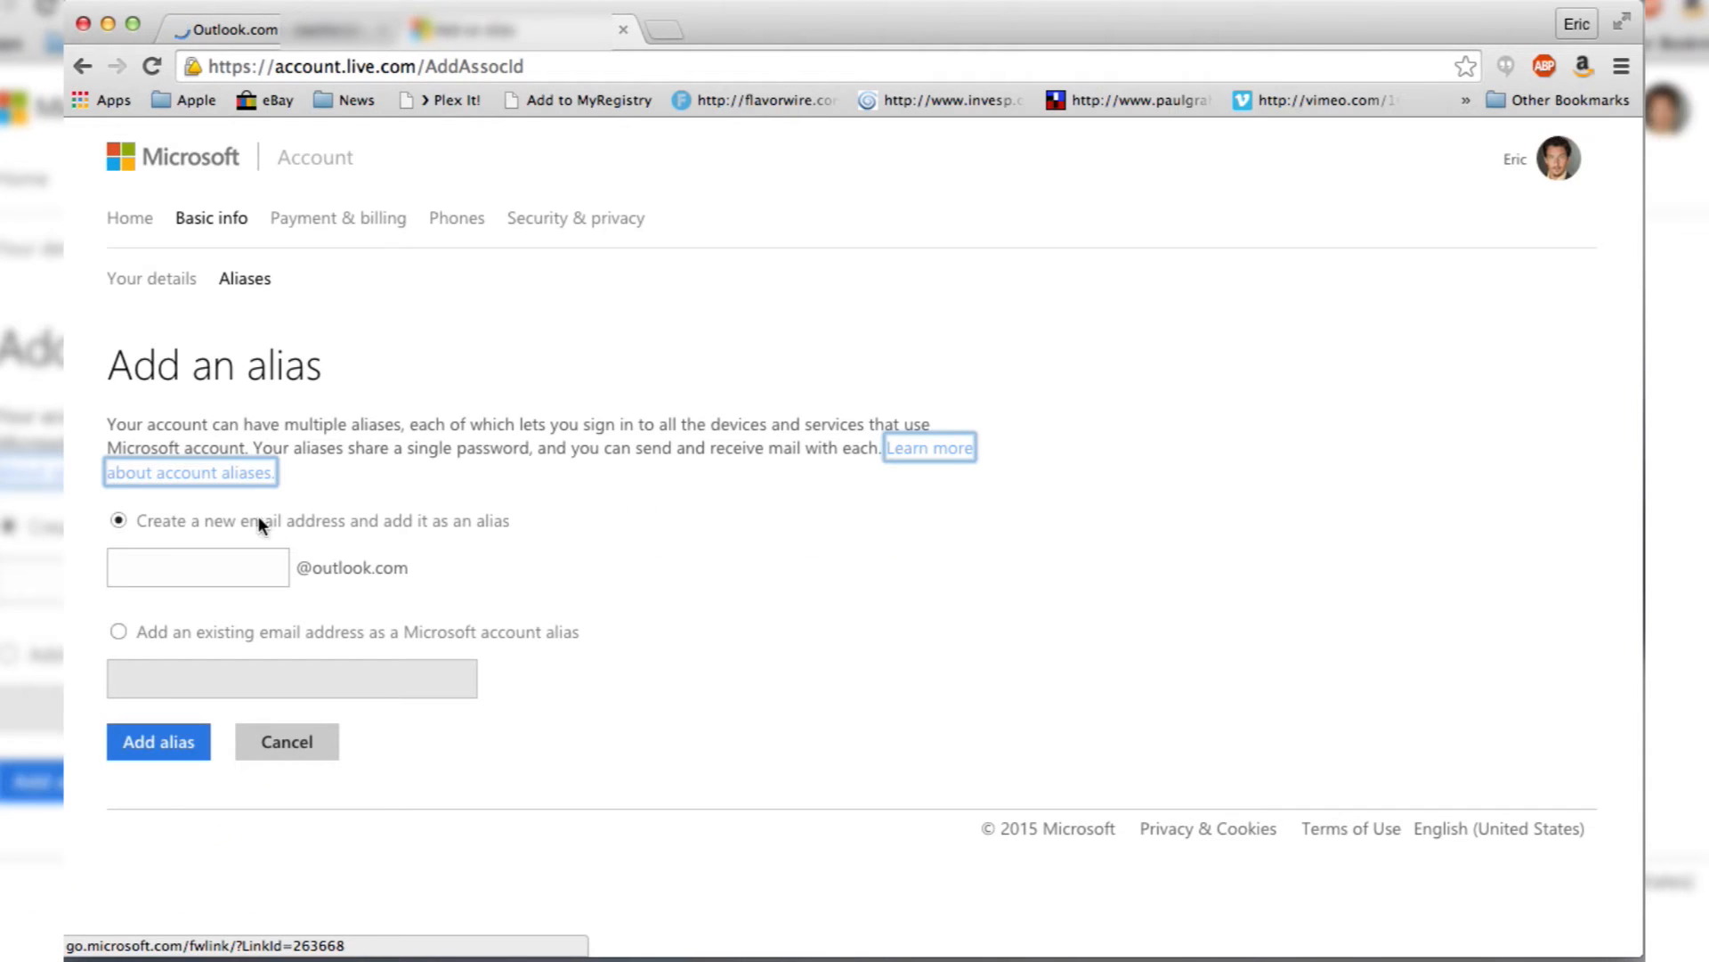
mouse_move(431, 538)
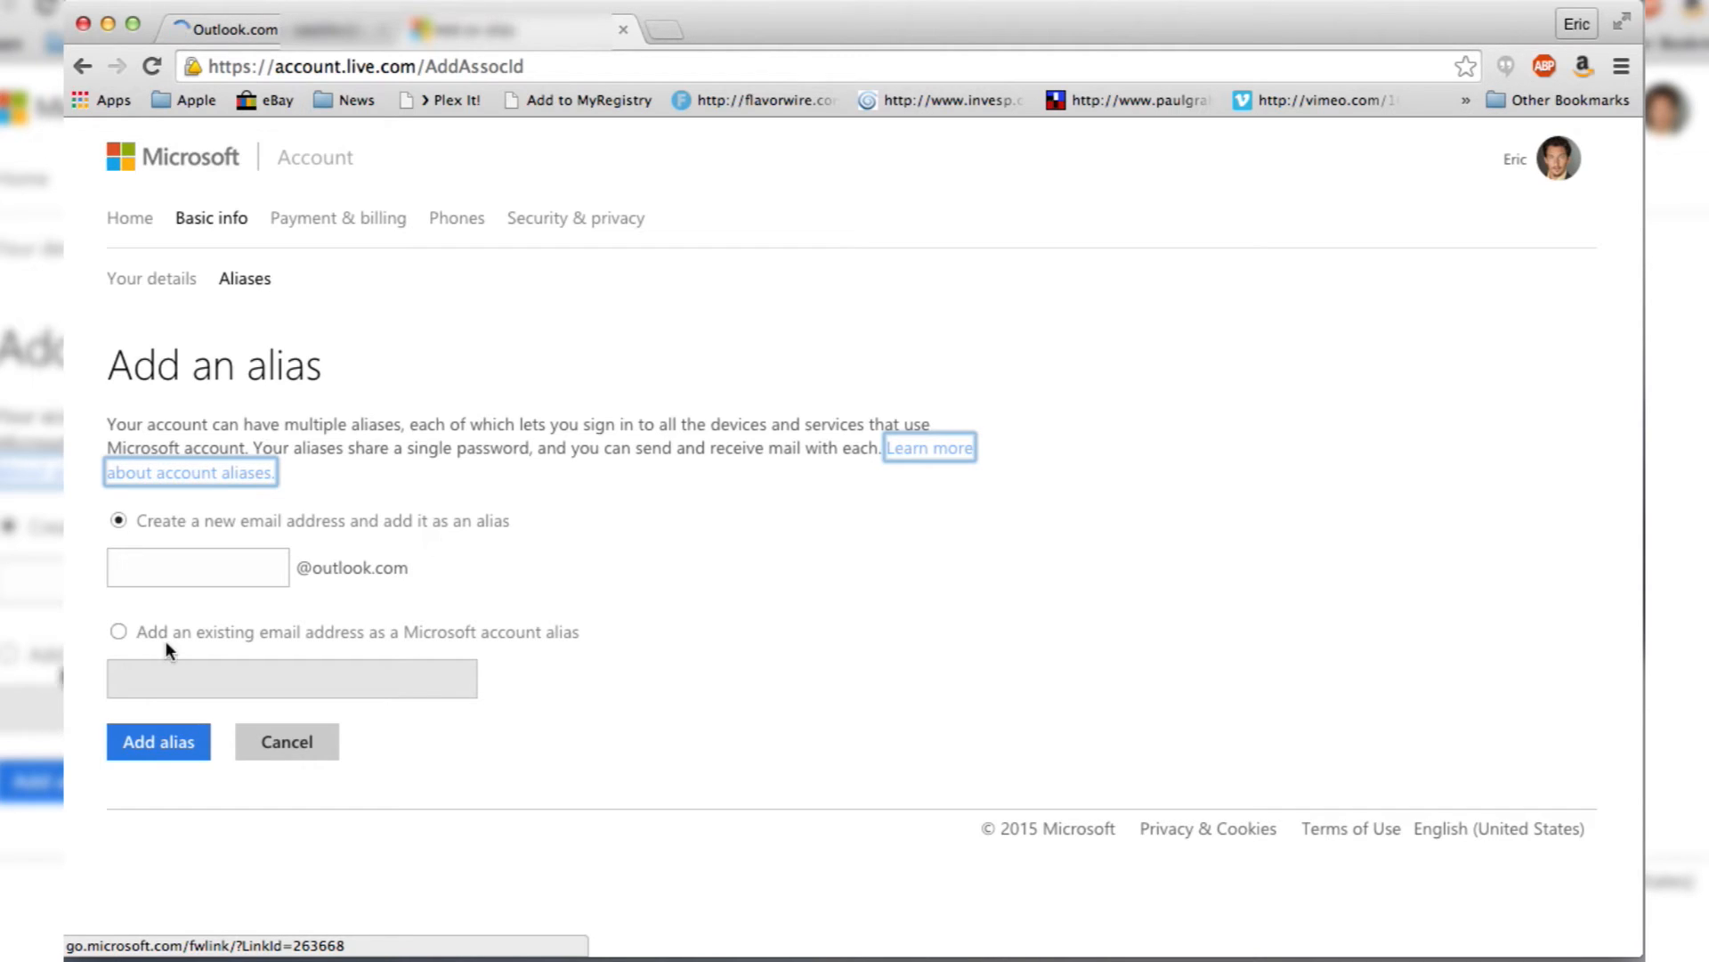
- Choose an existing email address as the alias, enter it, and submit it from the Add an alias form
click(118, 630)
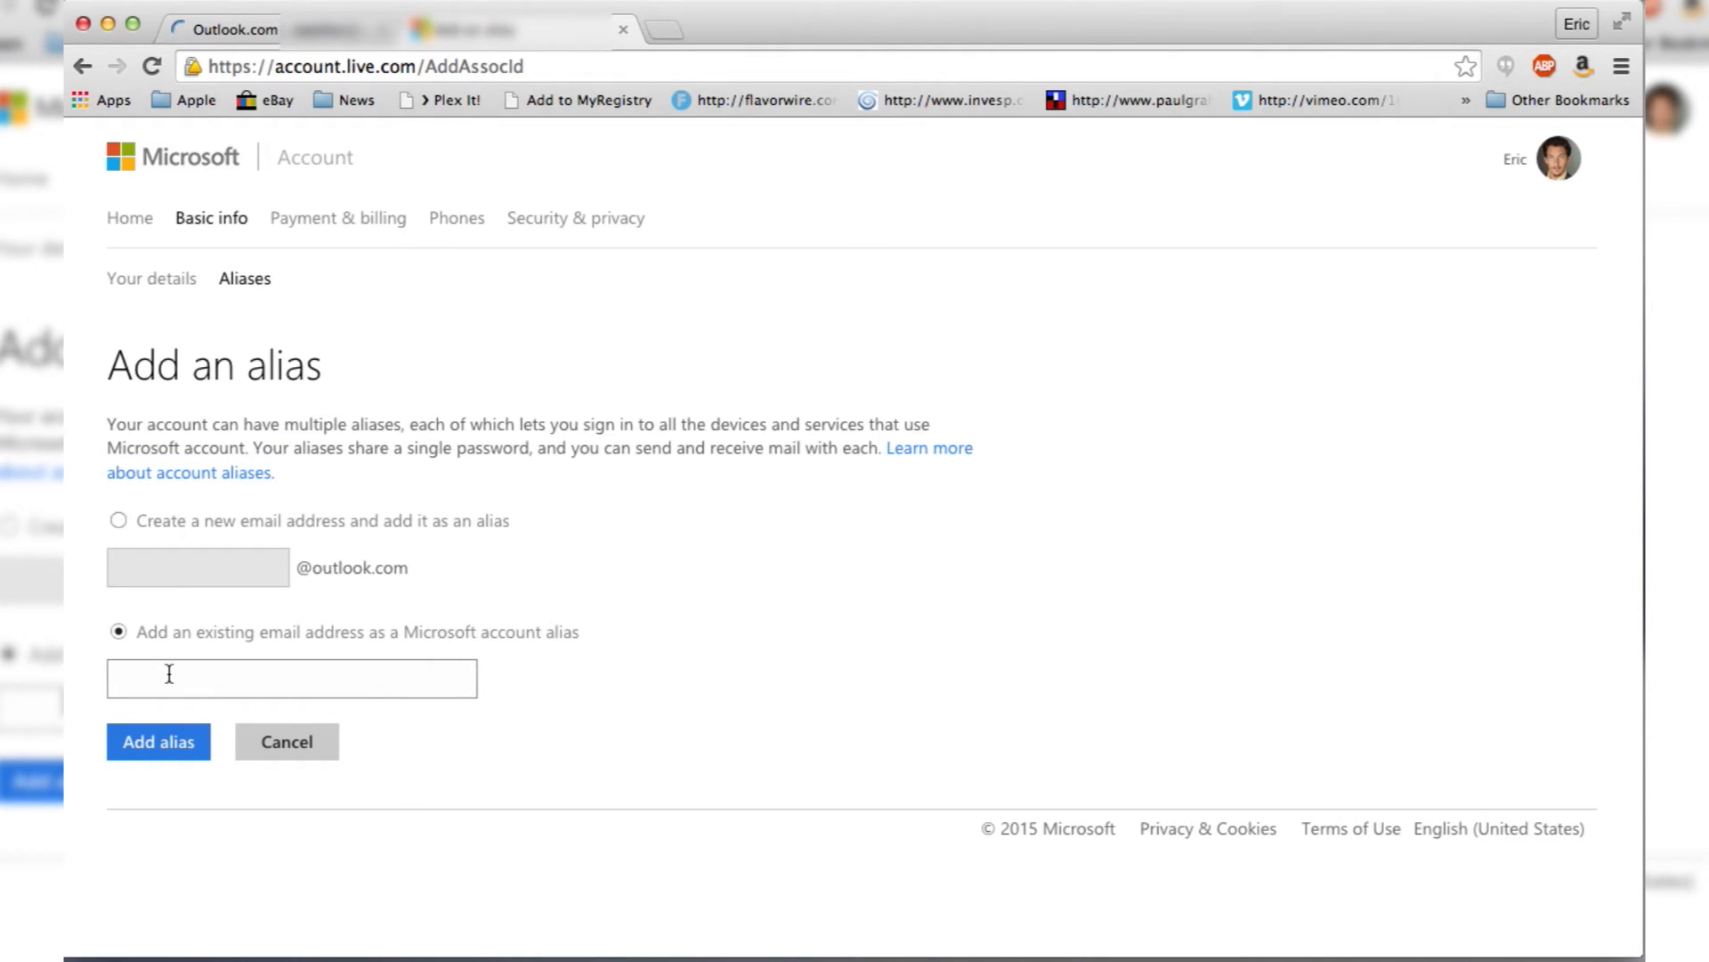
click(290, 677)
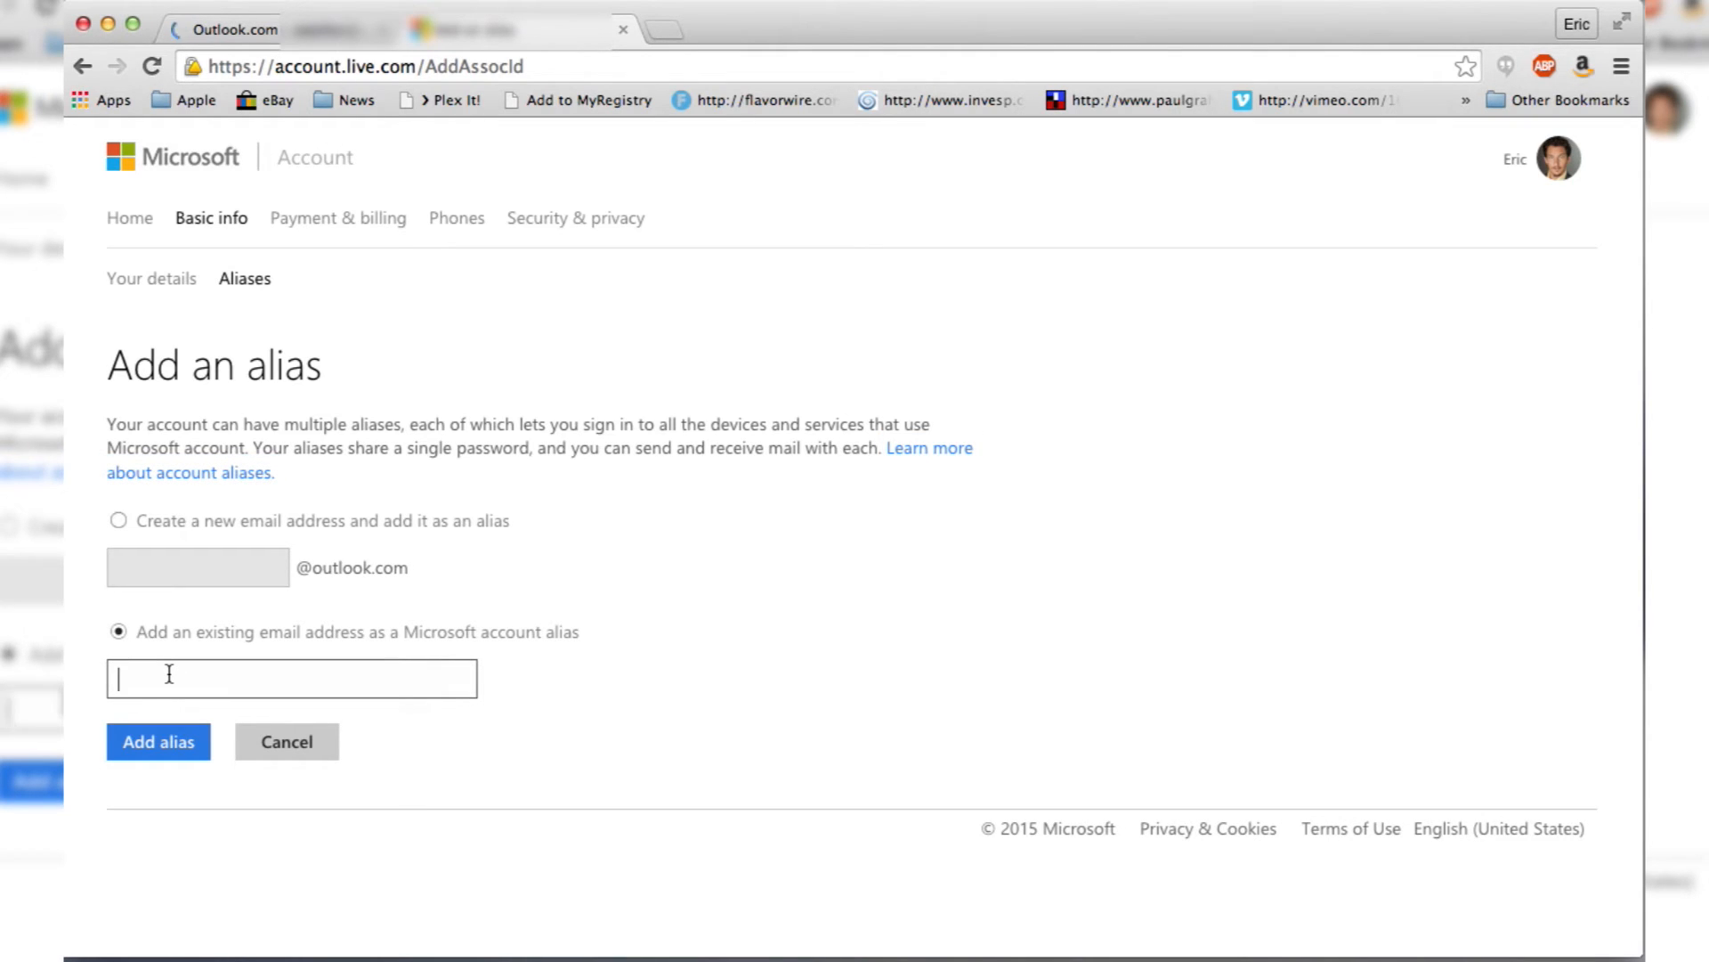
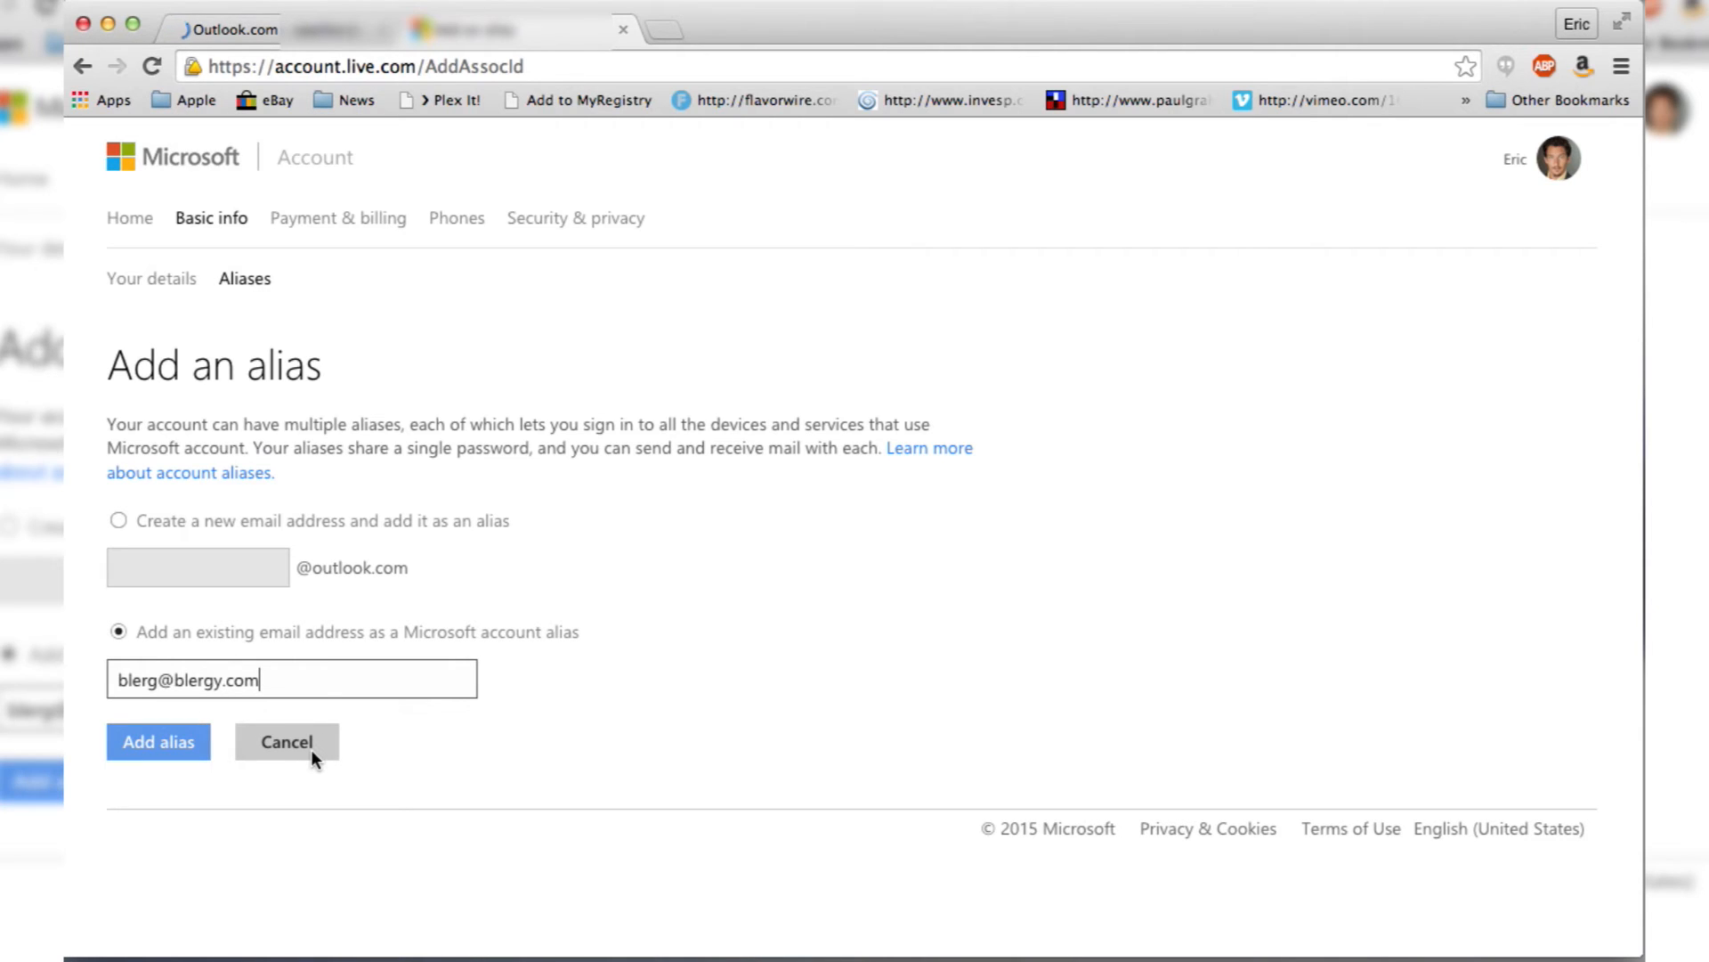
click(157, 741)
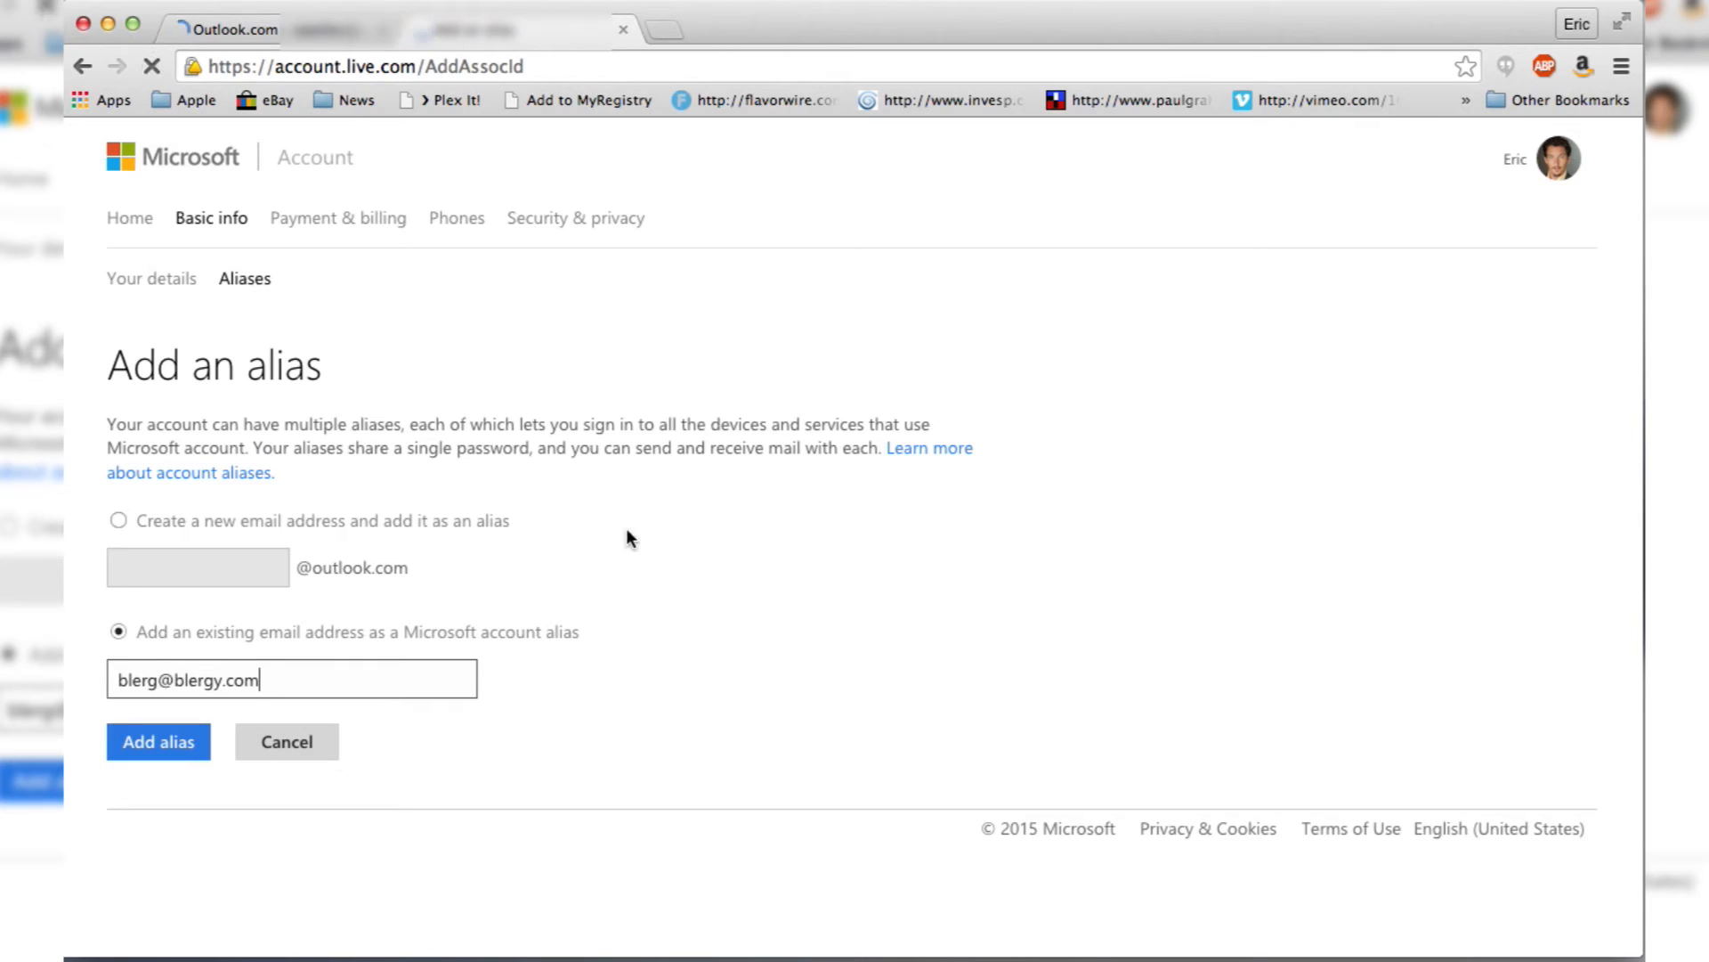
click(157, 740)
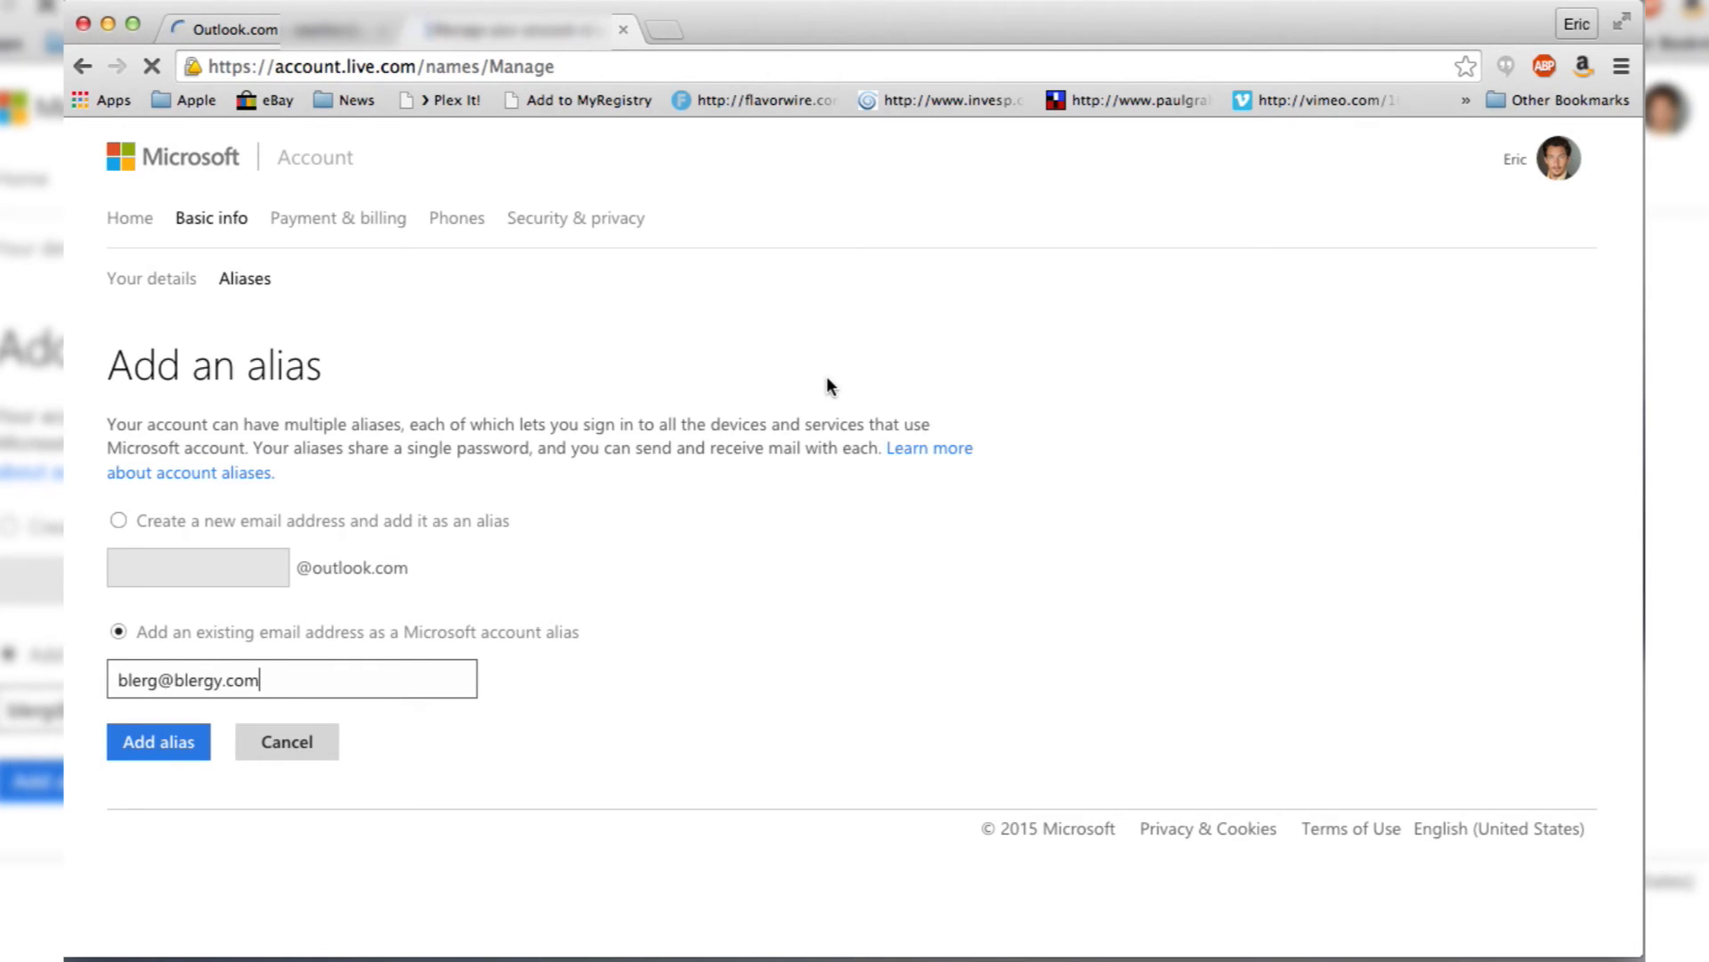
mouse_move(1332, 264)
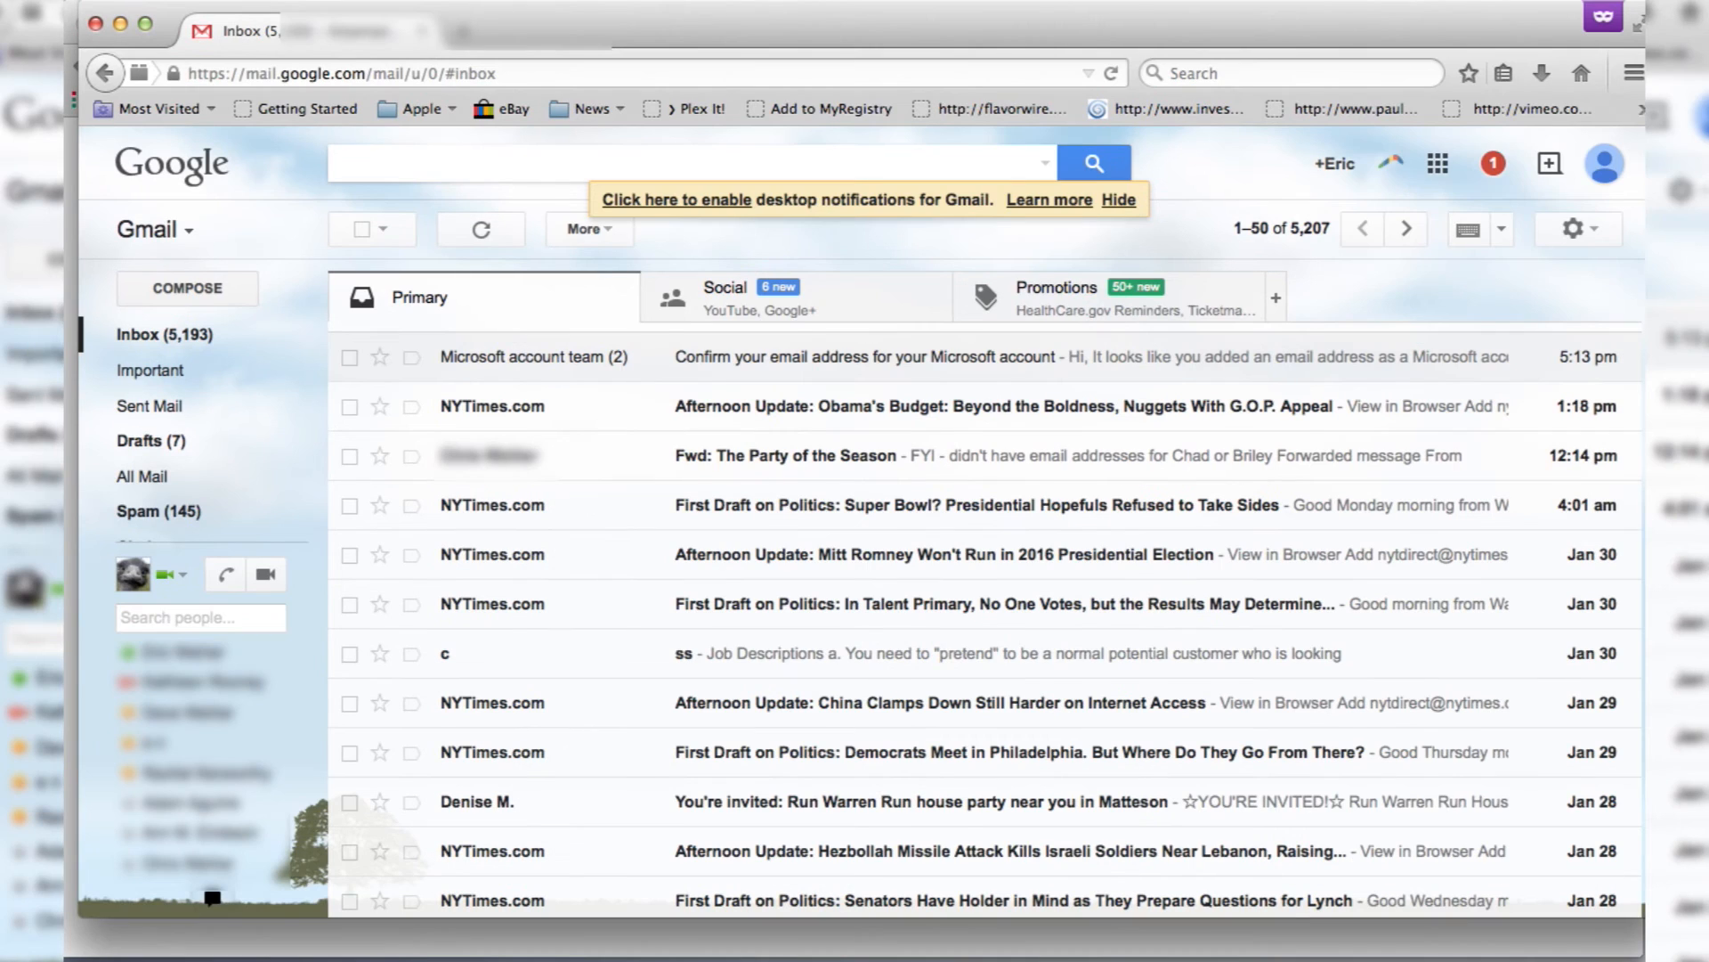
mouse_move(459, 376)
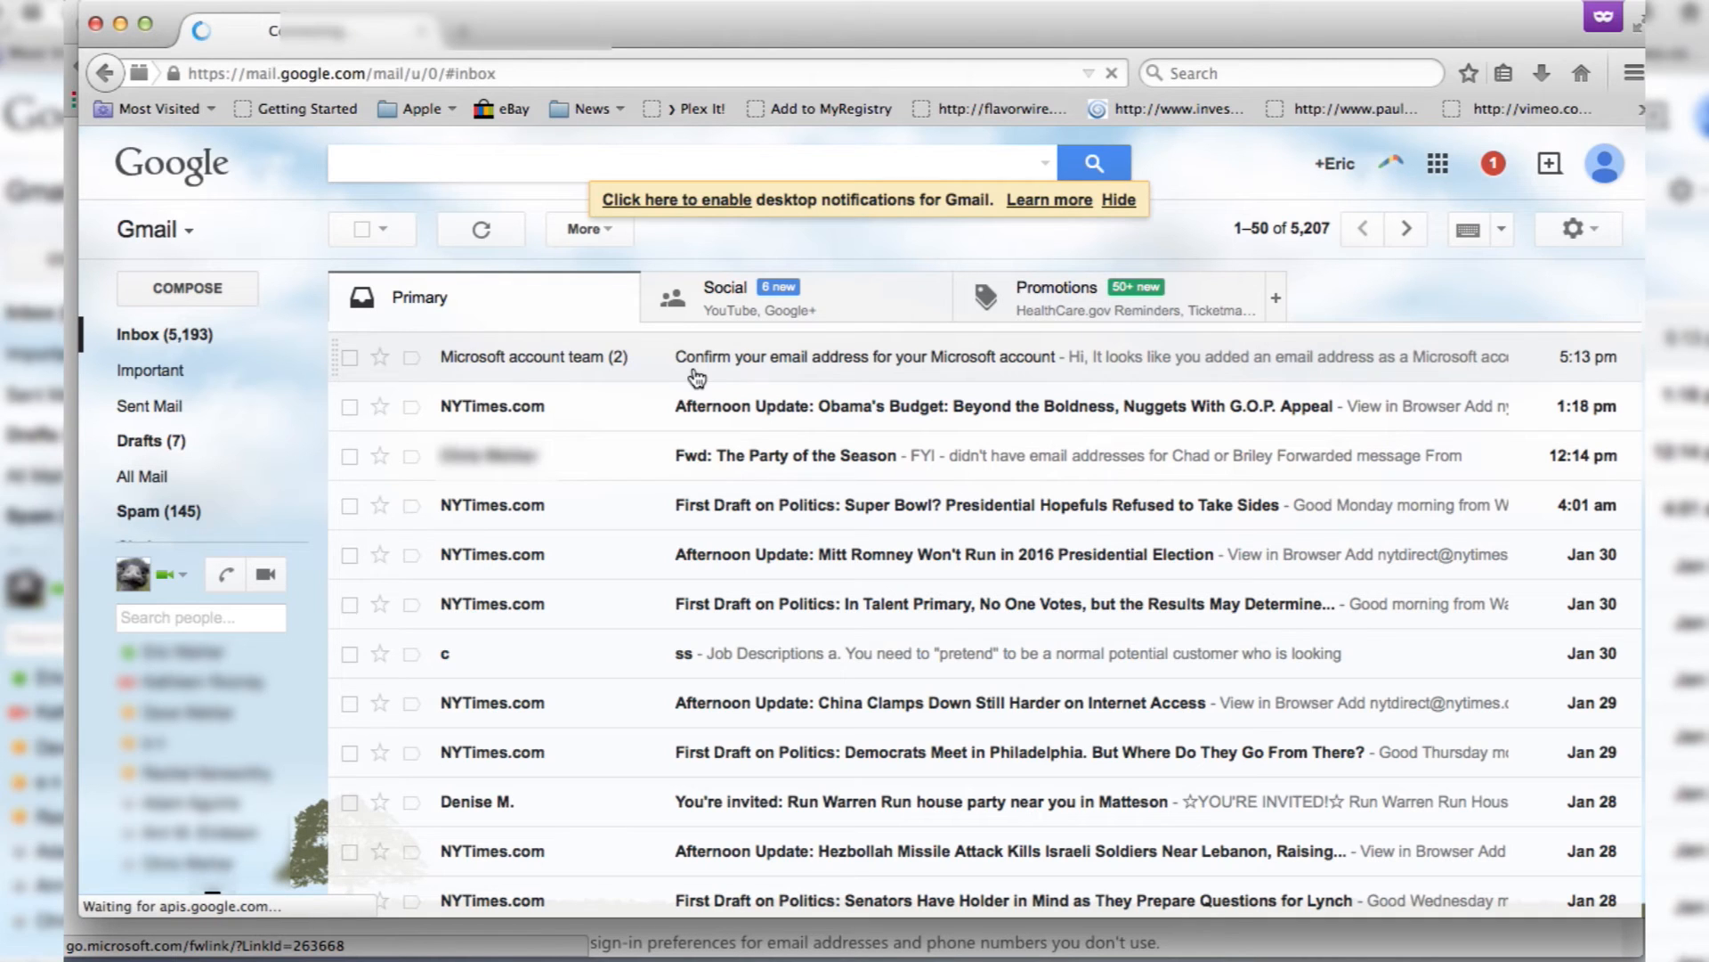
mouse_move(969, 374)
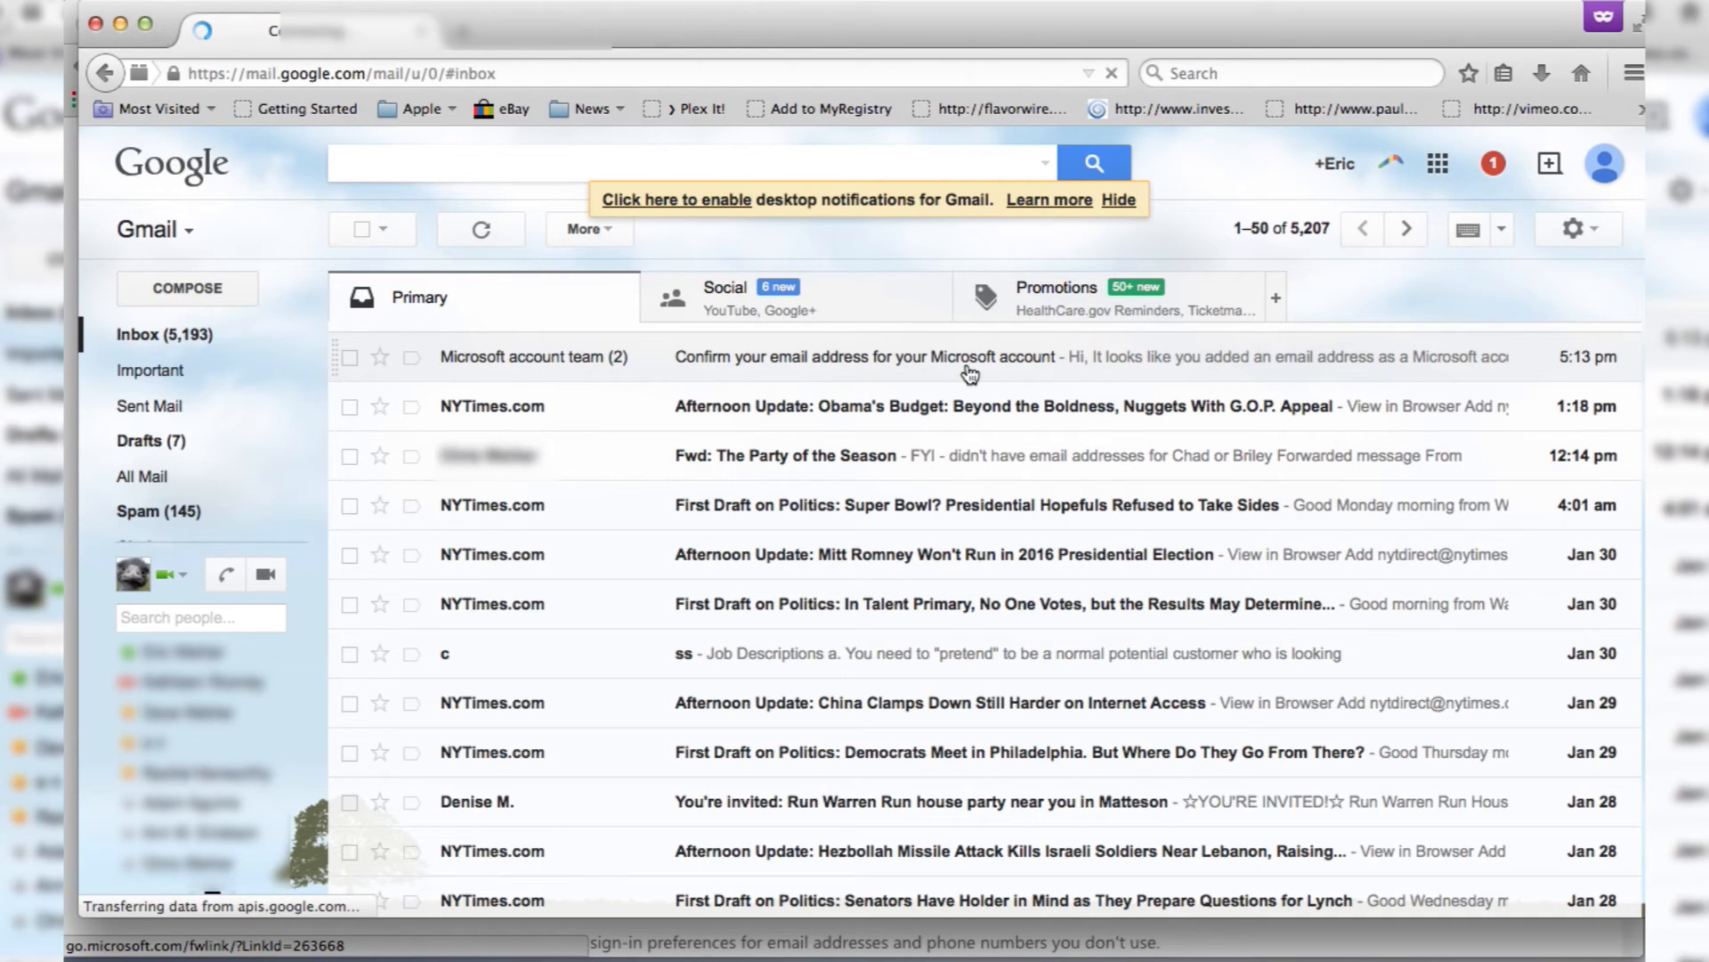
mouse_move(559, 465)
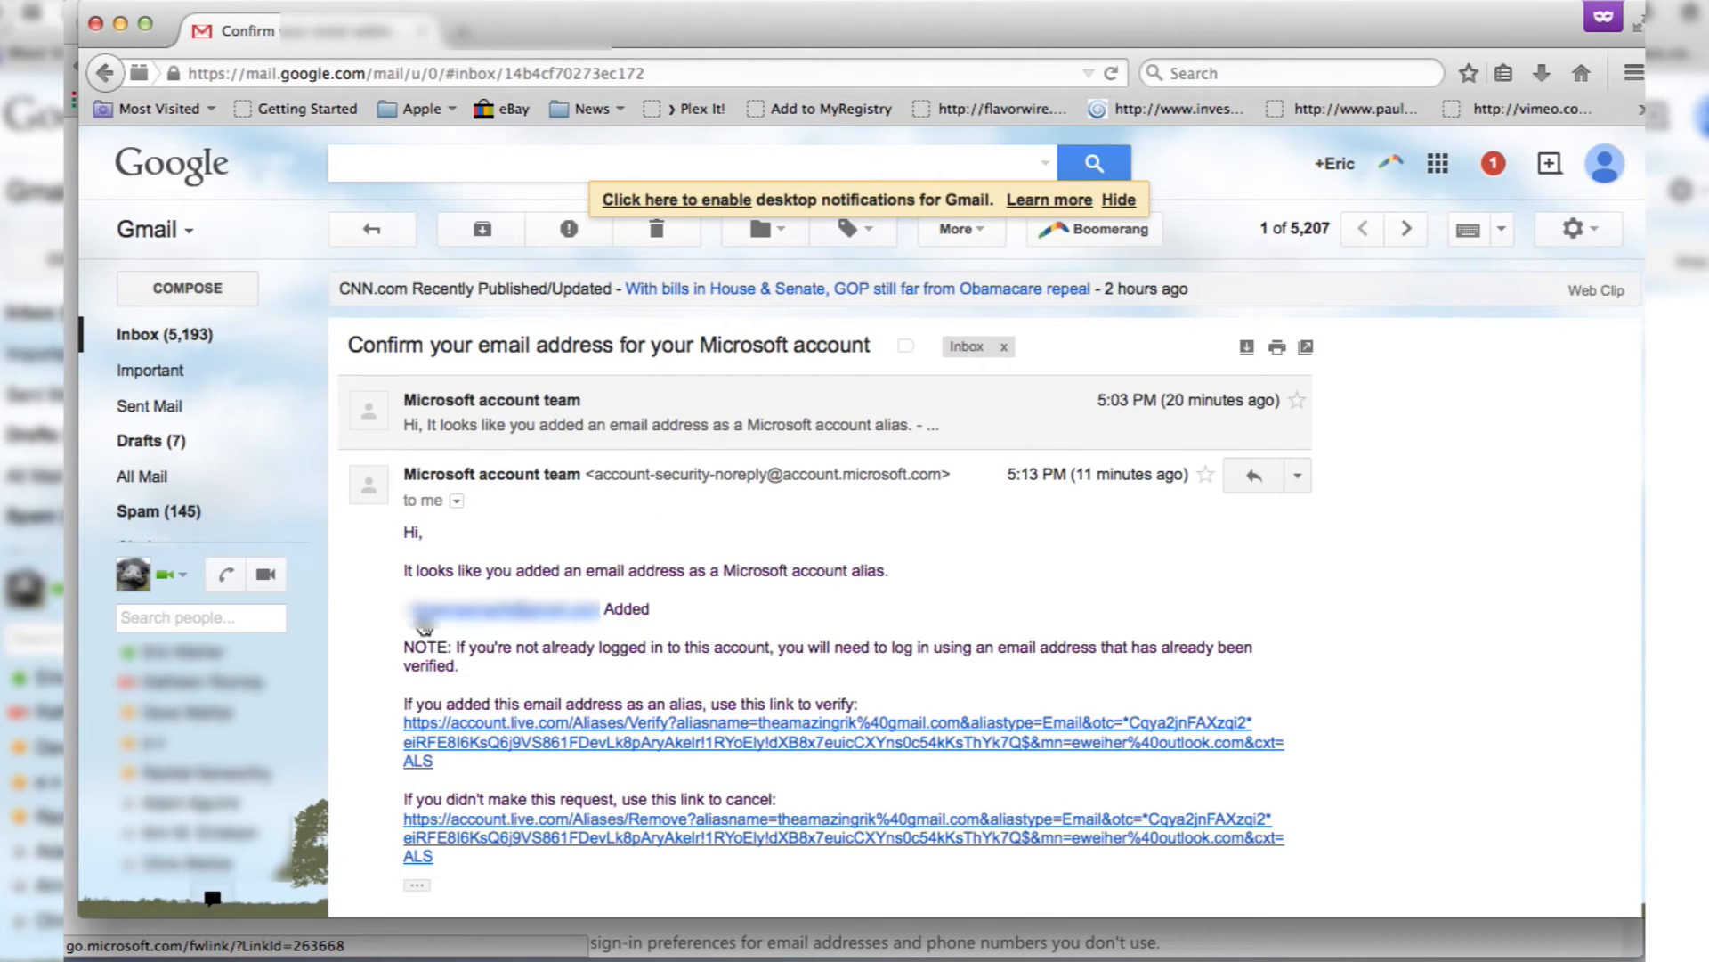
mouse_move(764, 564)
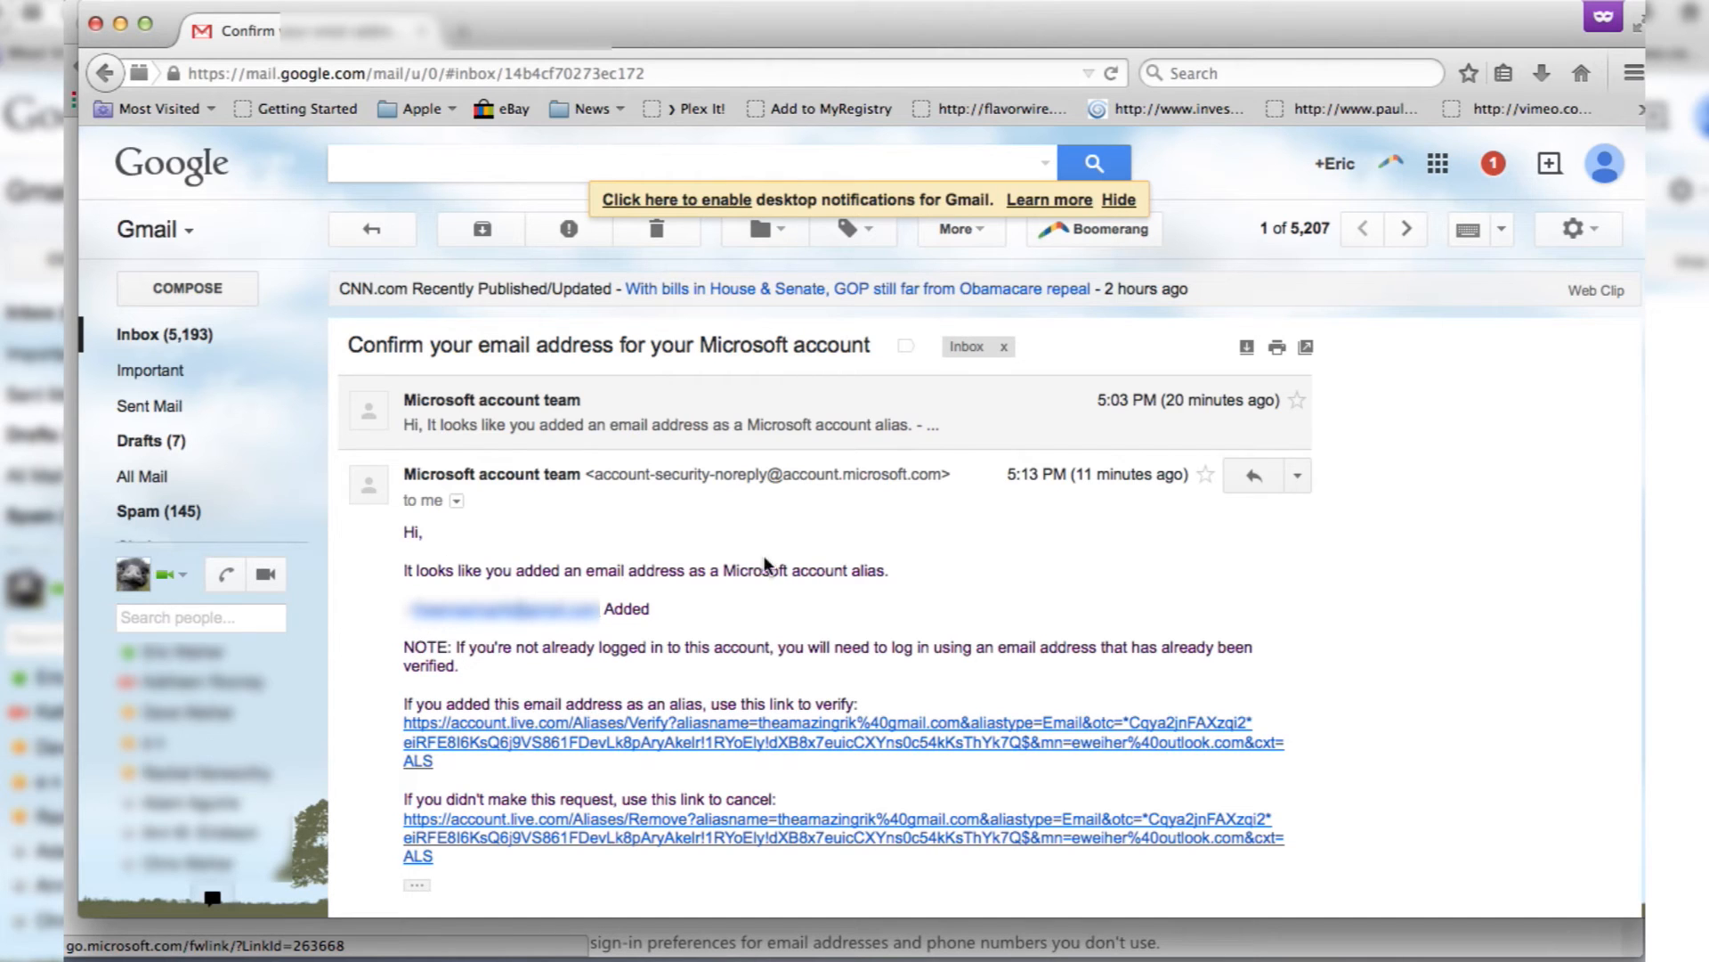
mouse_move(604, 614)
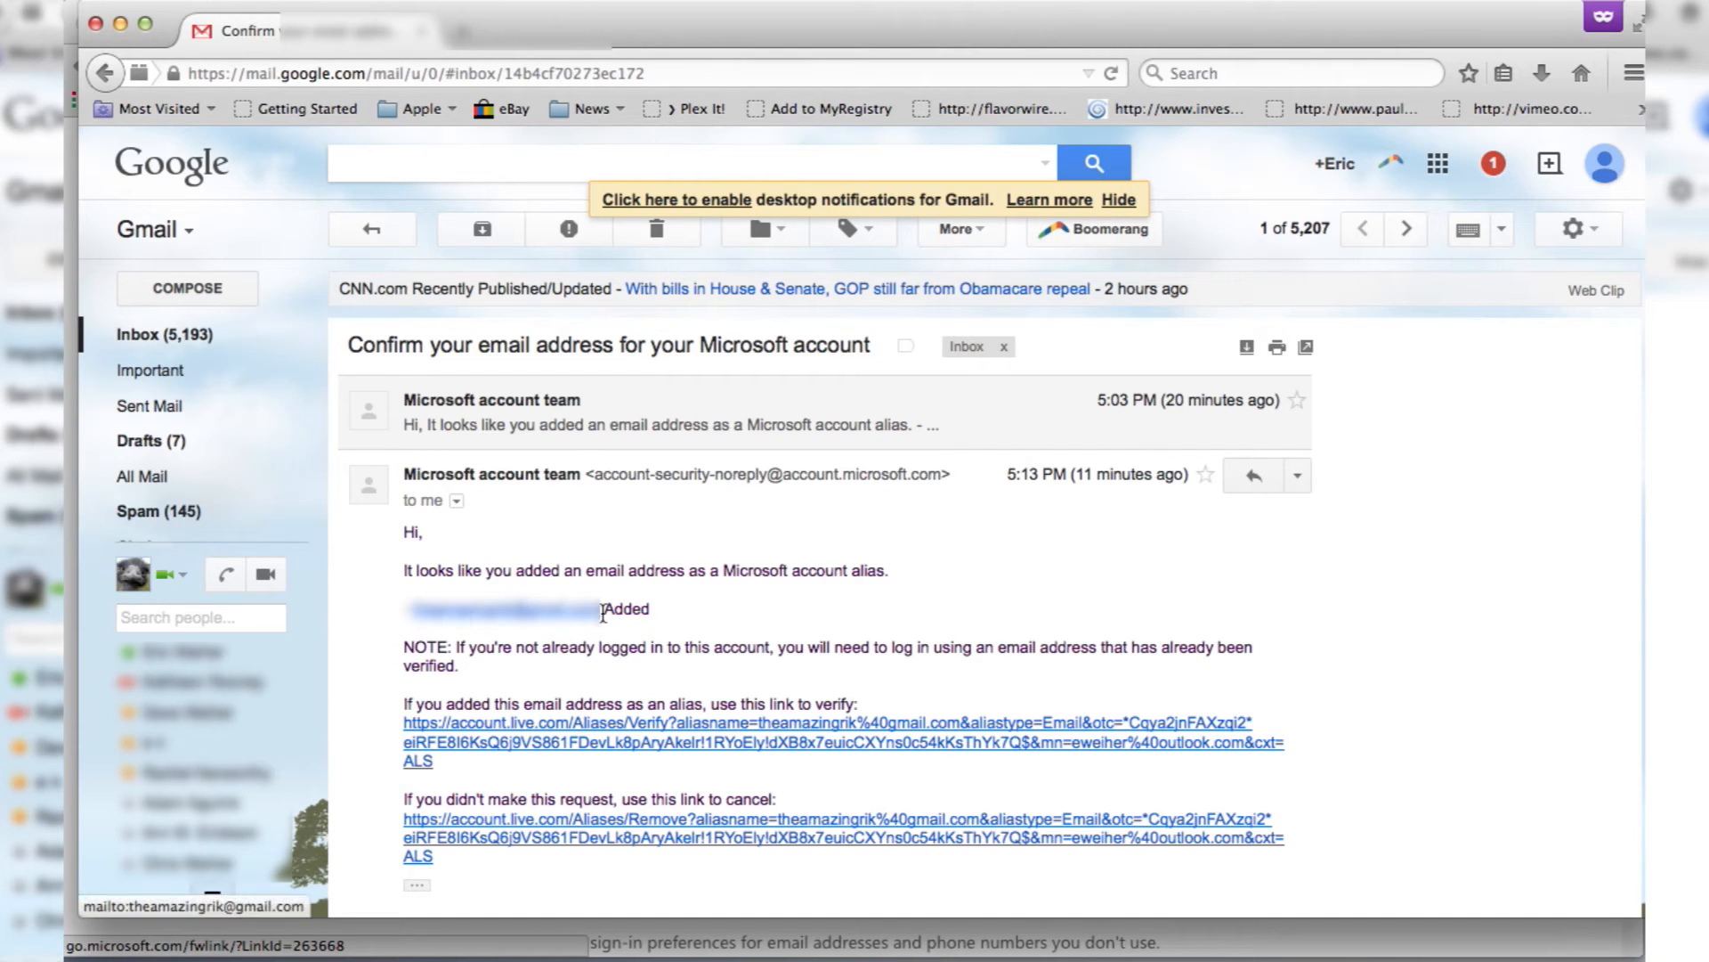
mouse_move(491, 728)
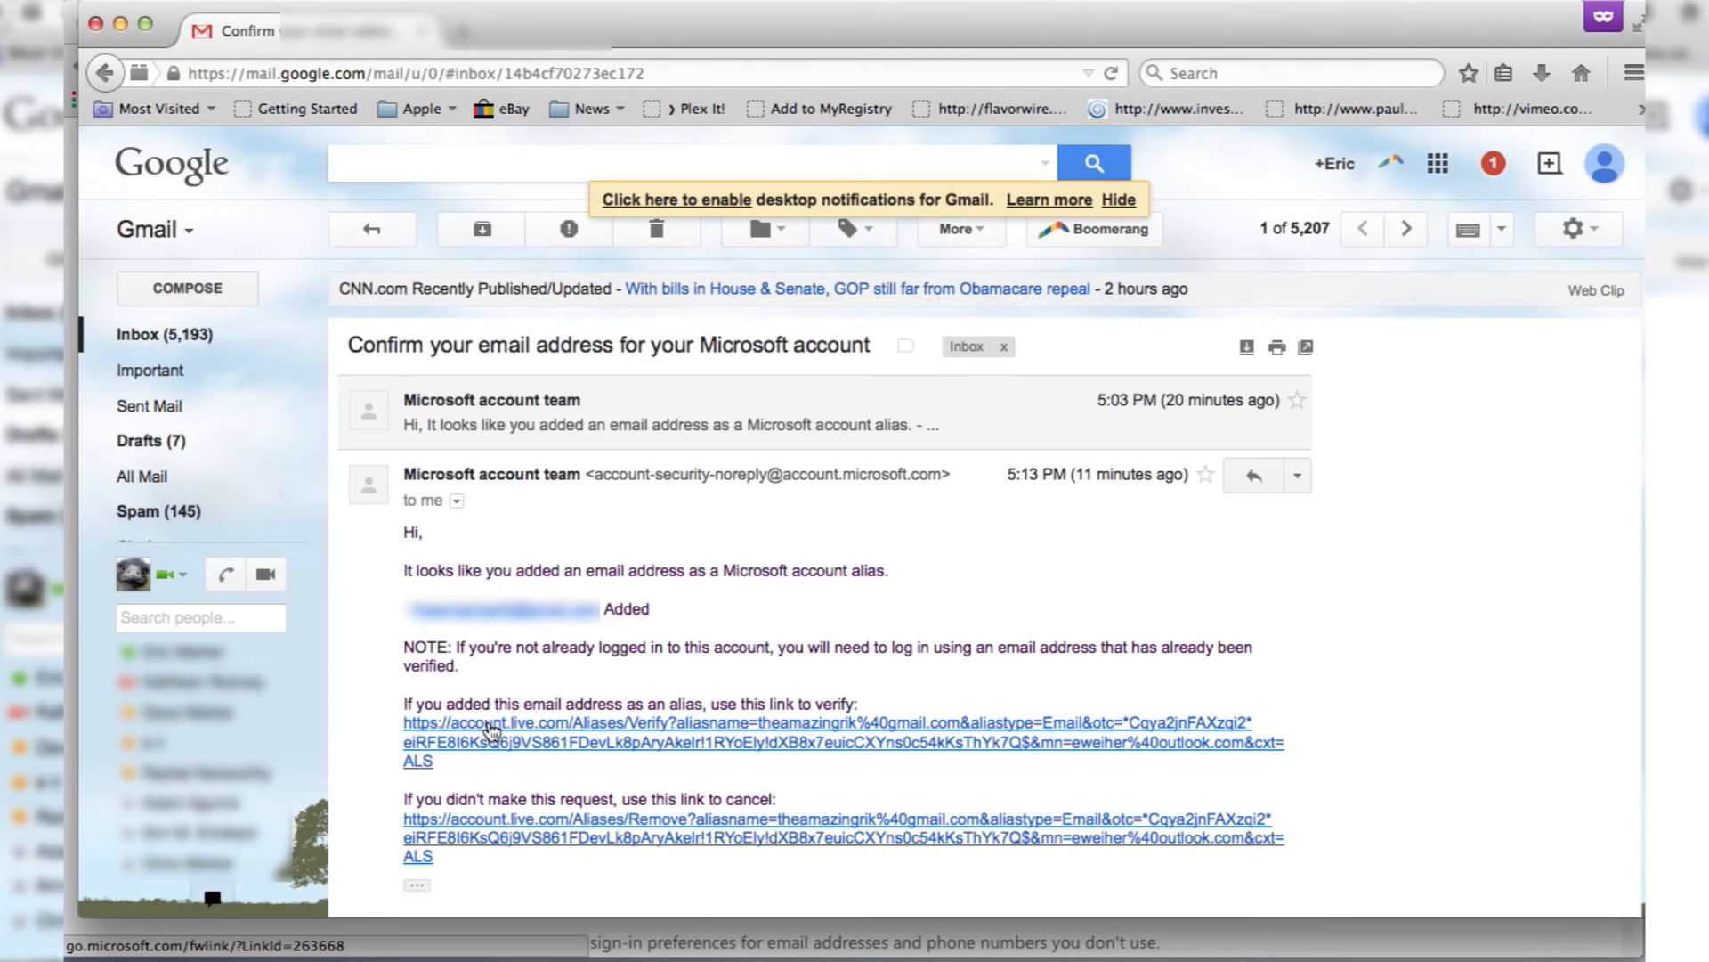
mouse_move(657, 746)
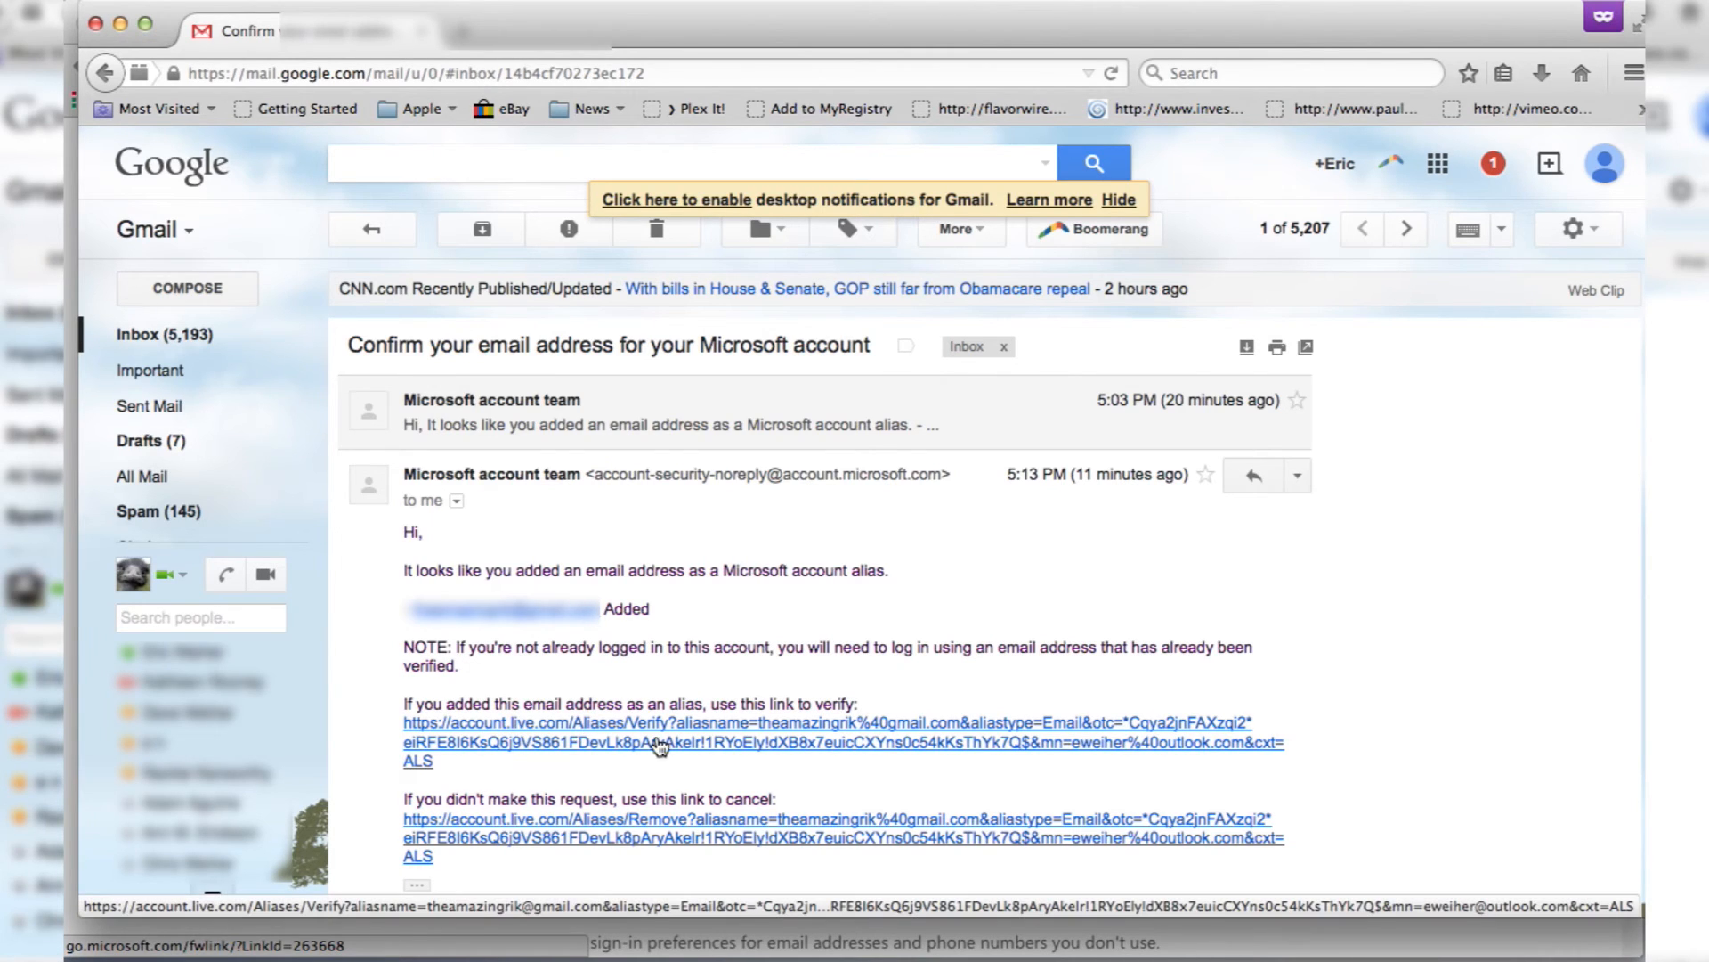
mouse_move(621, 826)
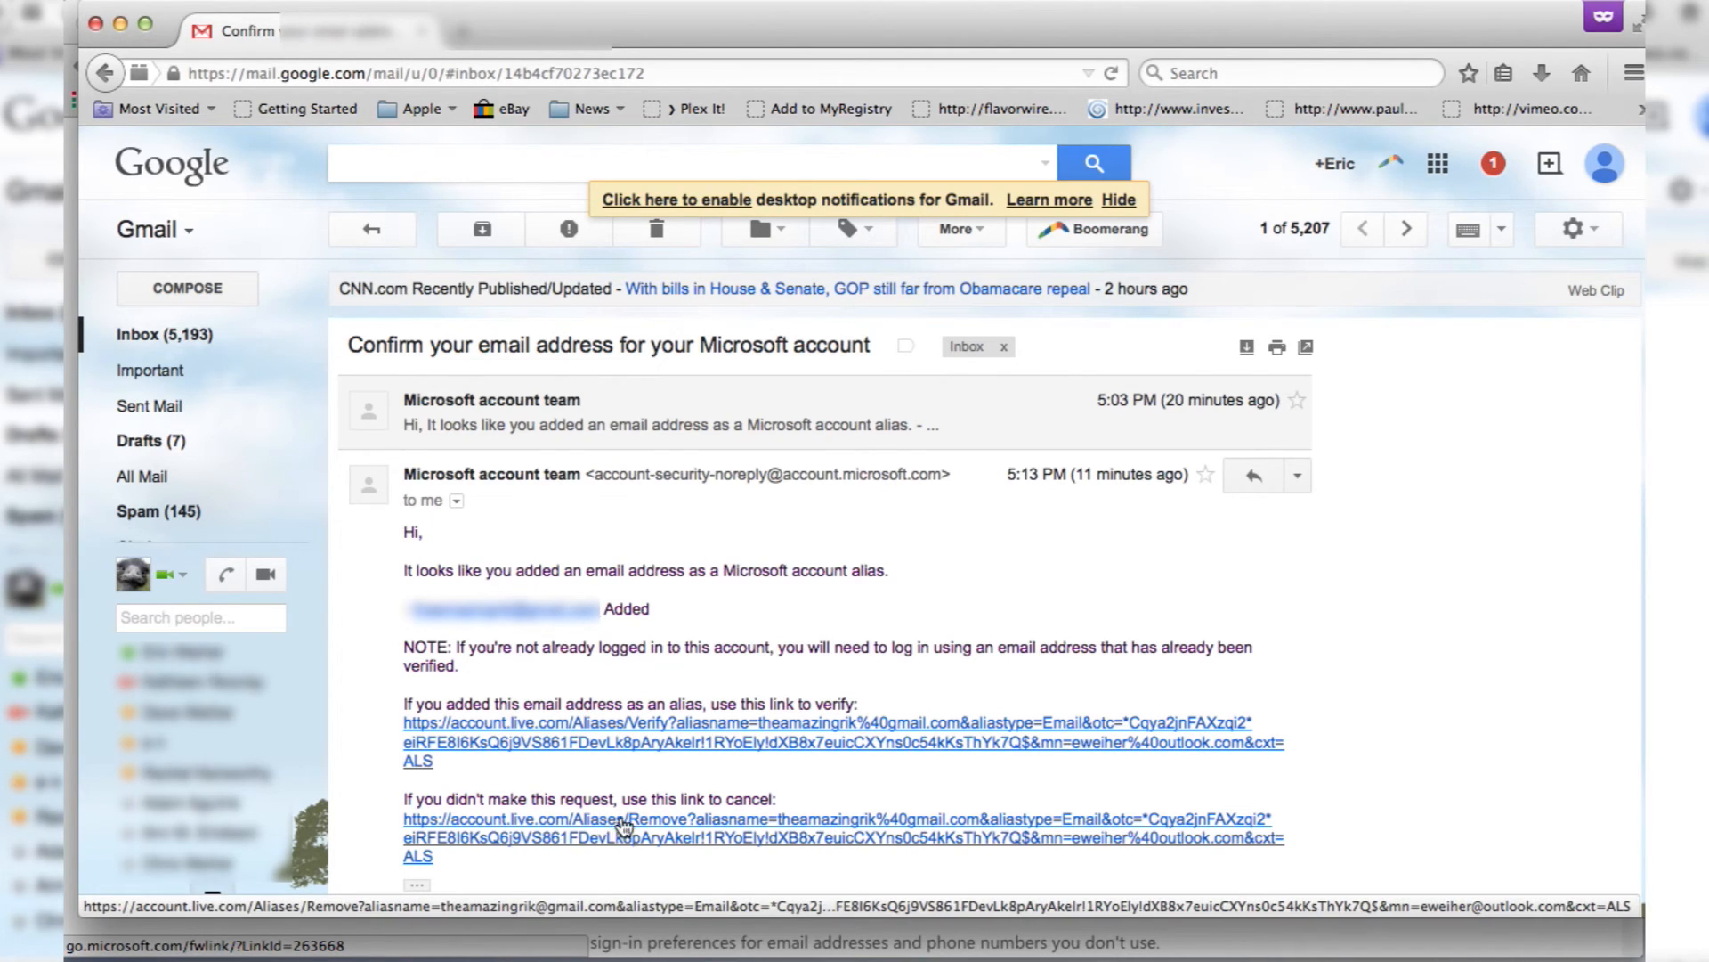
mouse_move(632, 753)
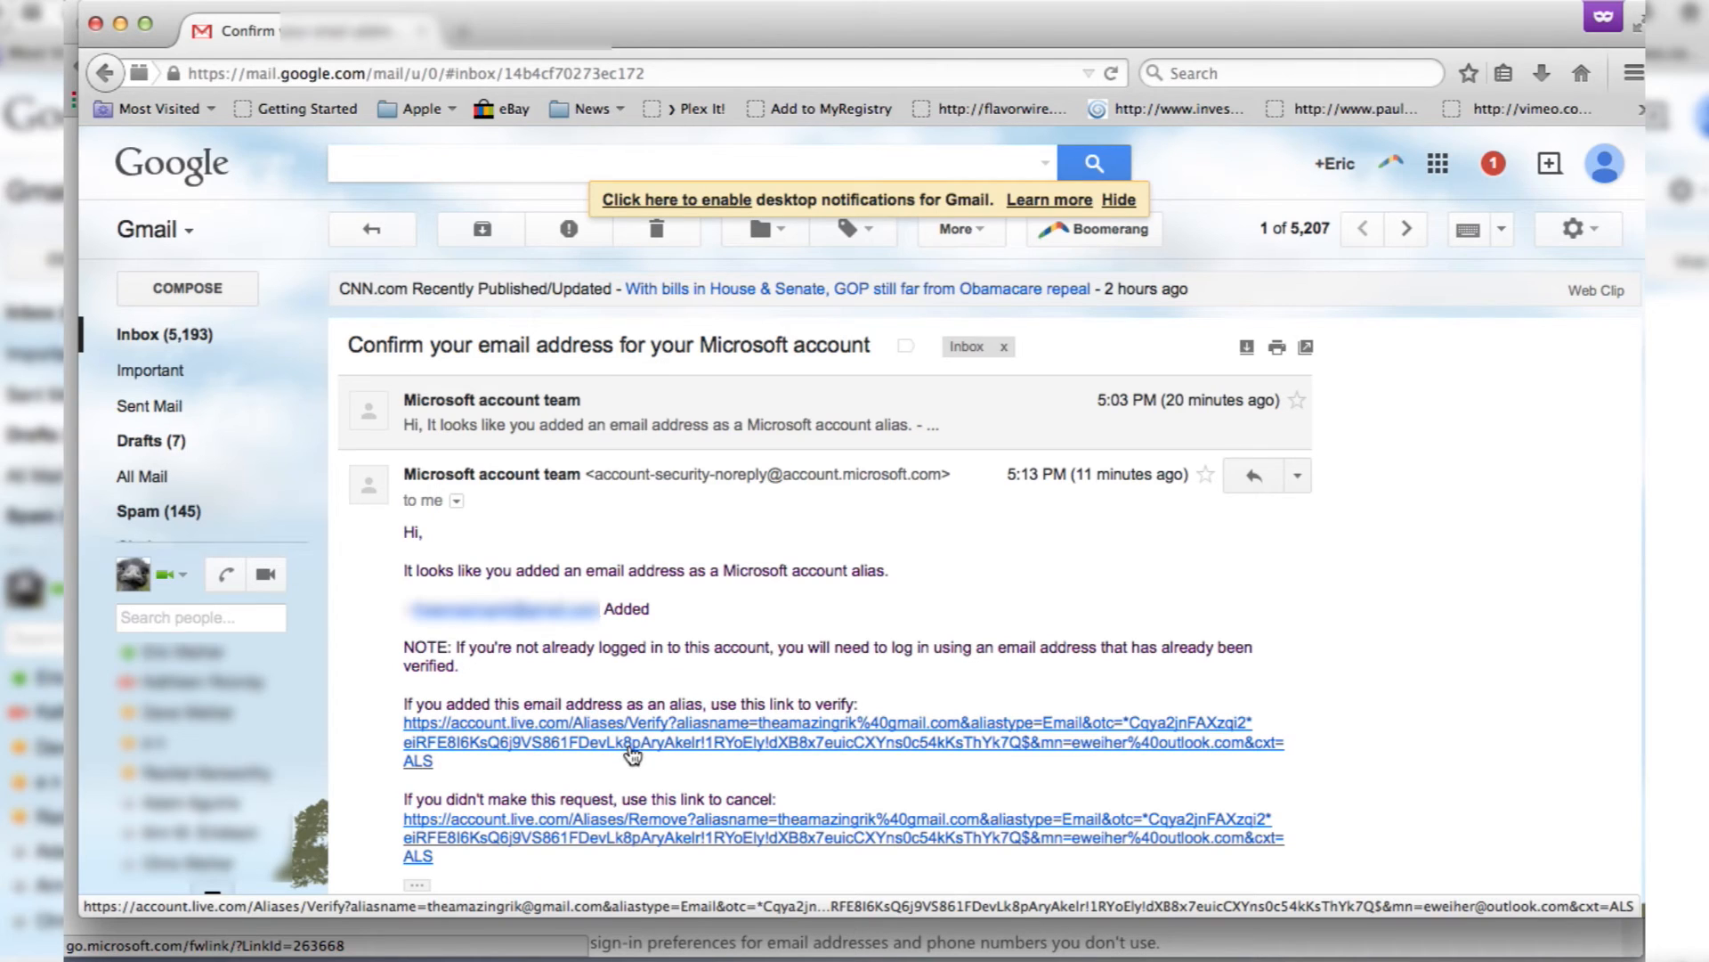
- Follow the verify link in the Microsoft confirmation email for the added alias
click(632, 751)
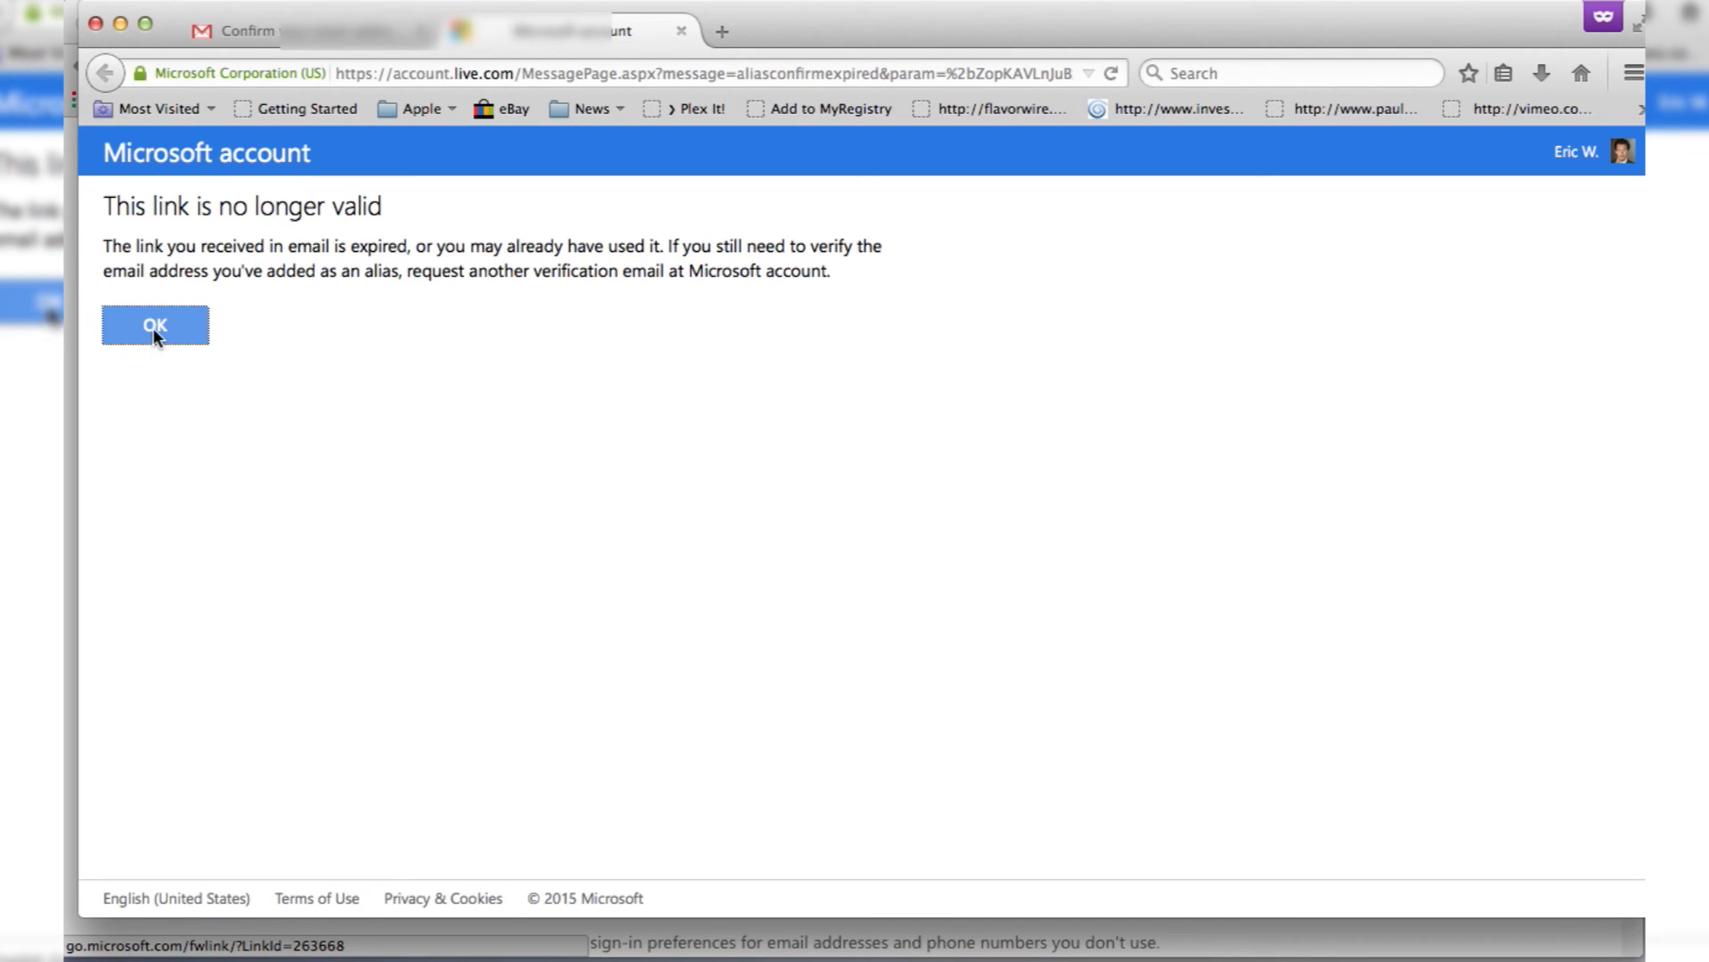
- Dismiss the 'This link is no longer valid' notice and close the Microsoft account tab
click(153, 324)
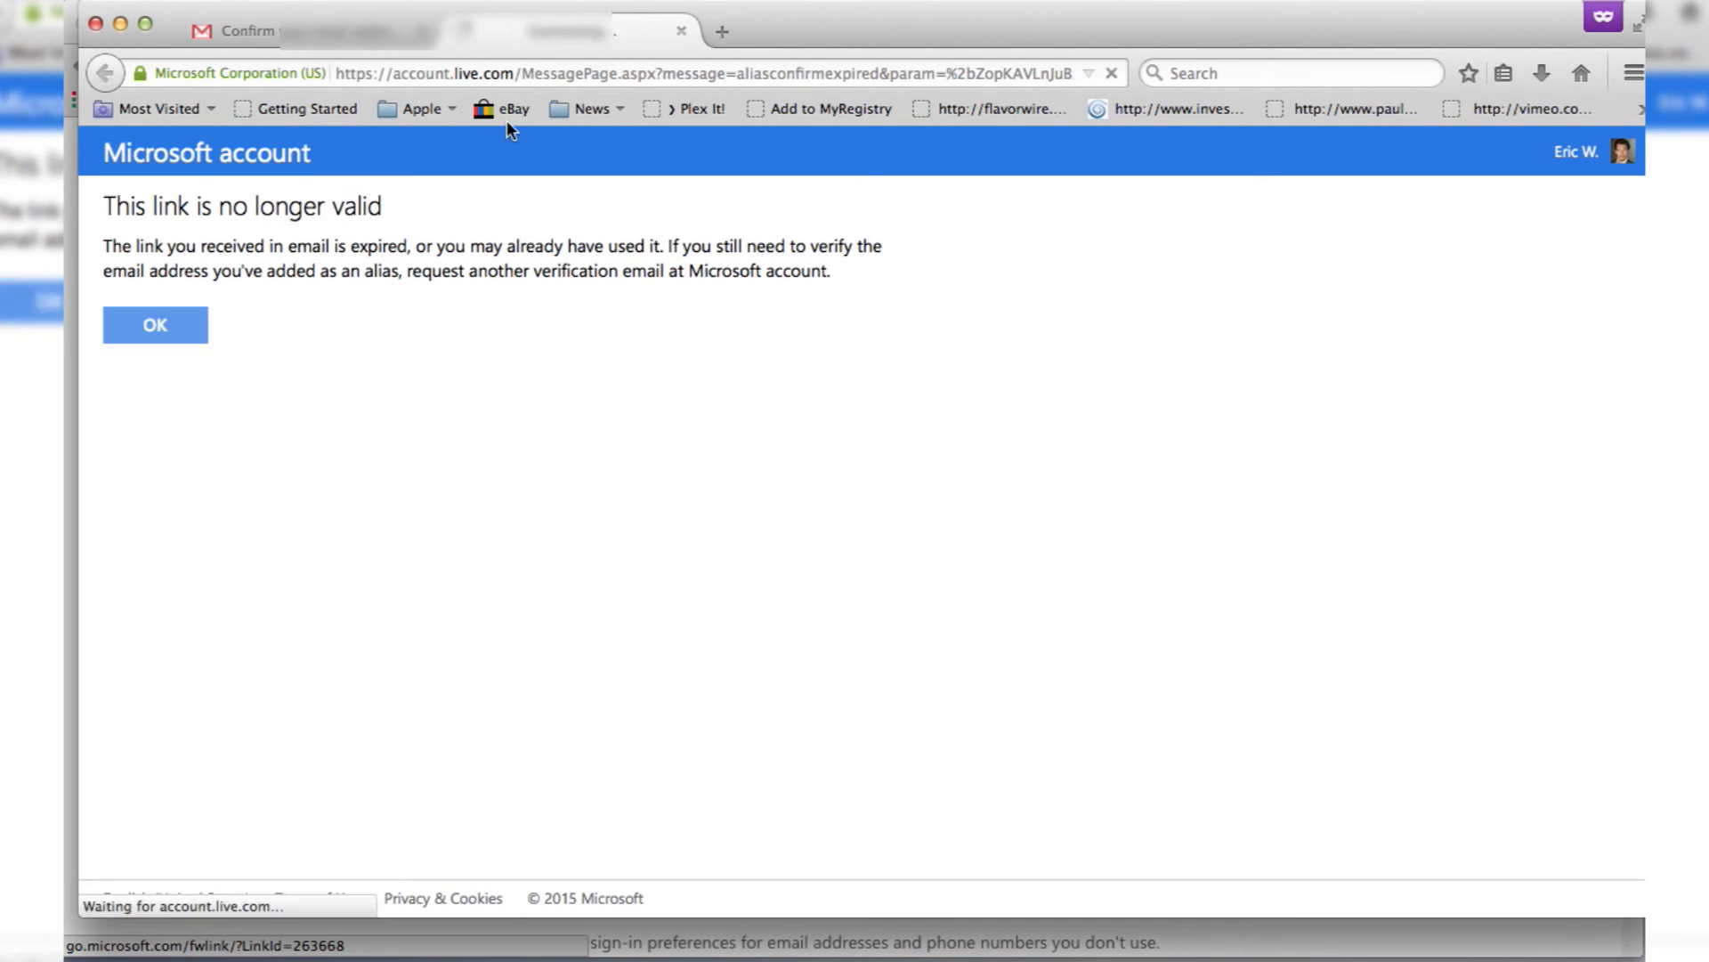
click(153, 324)
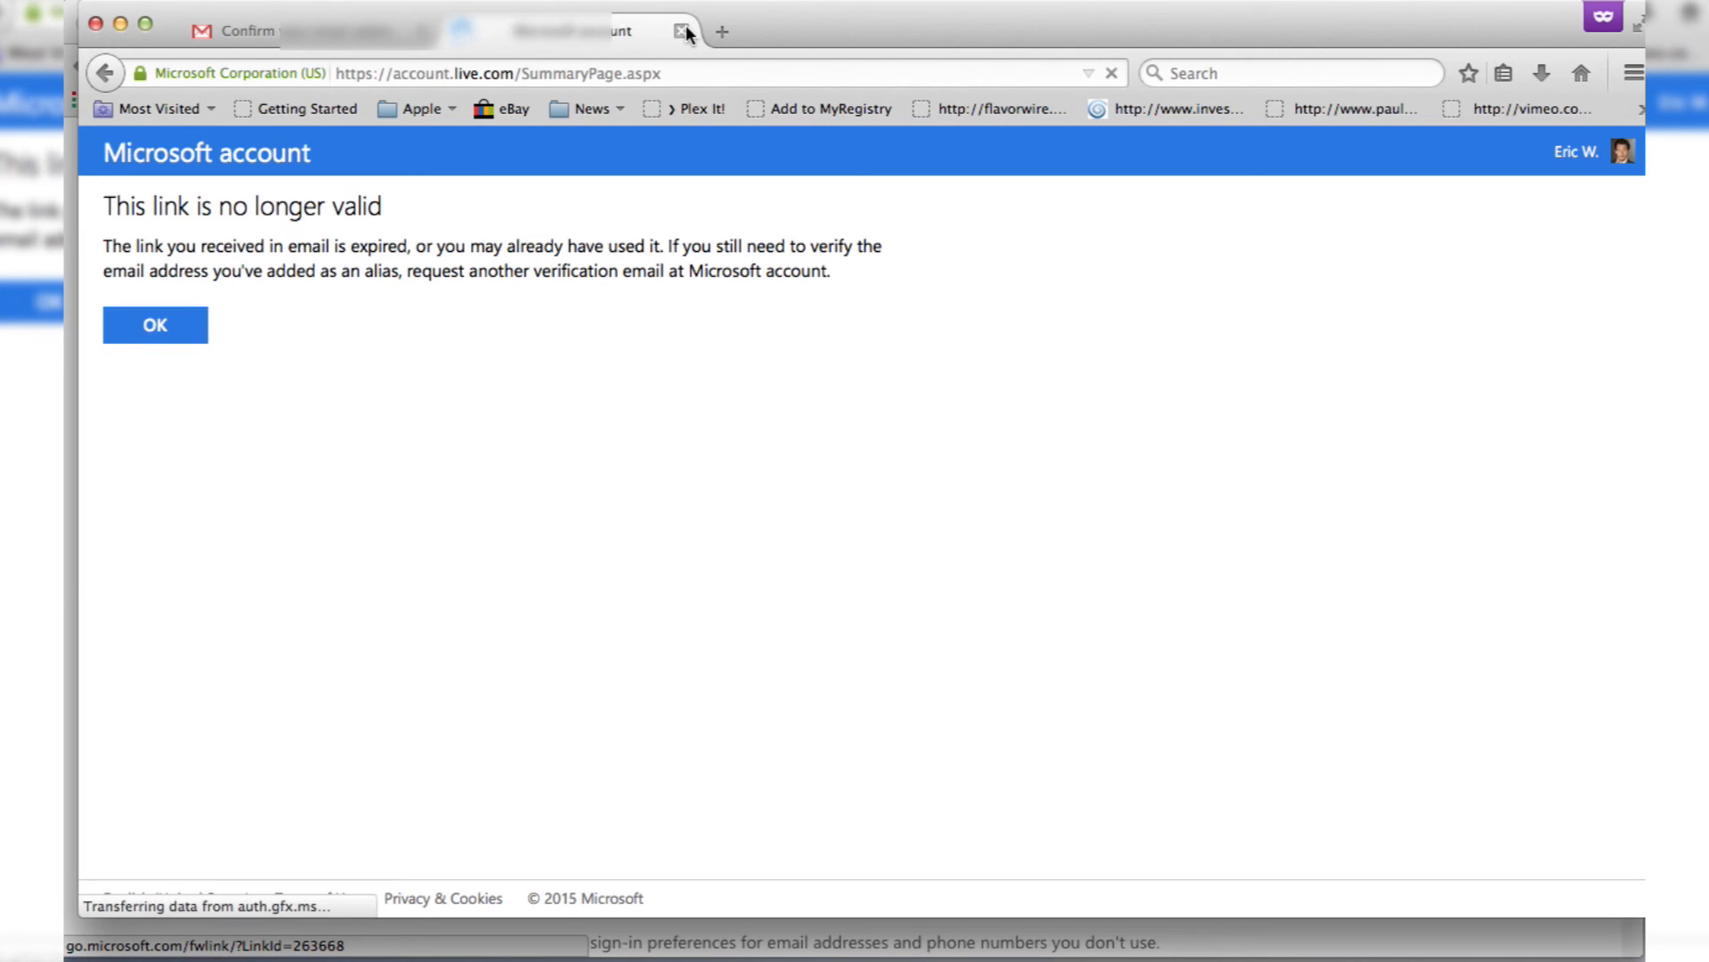
click(153, 324)
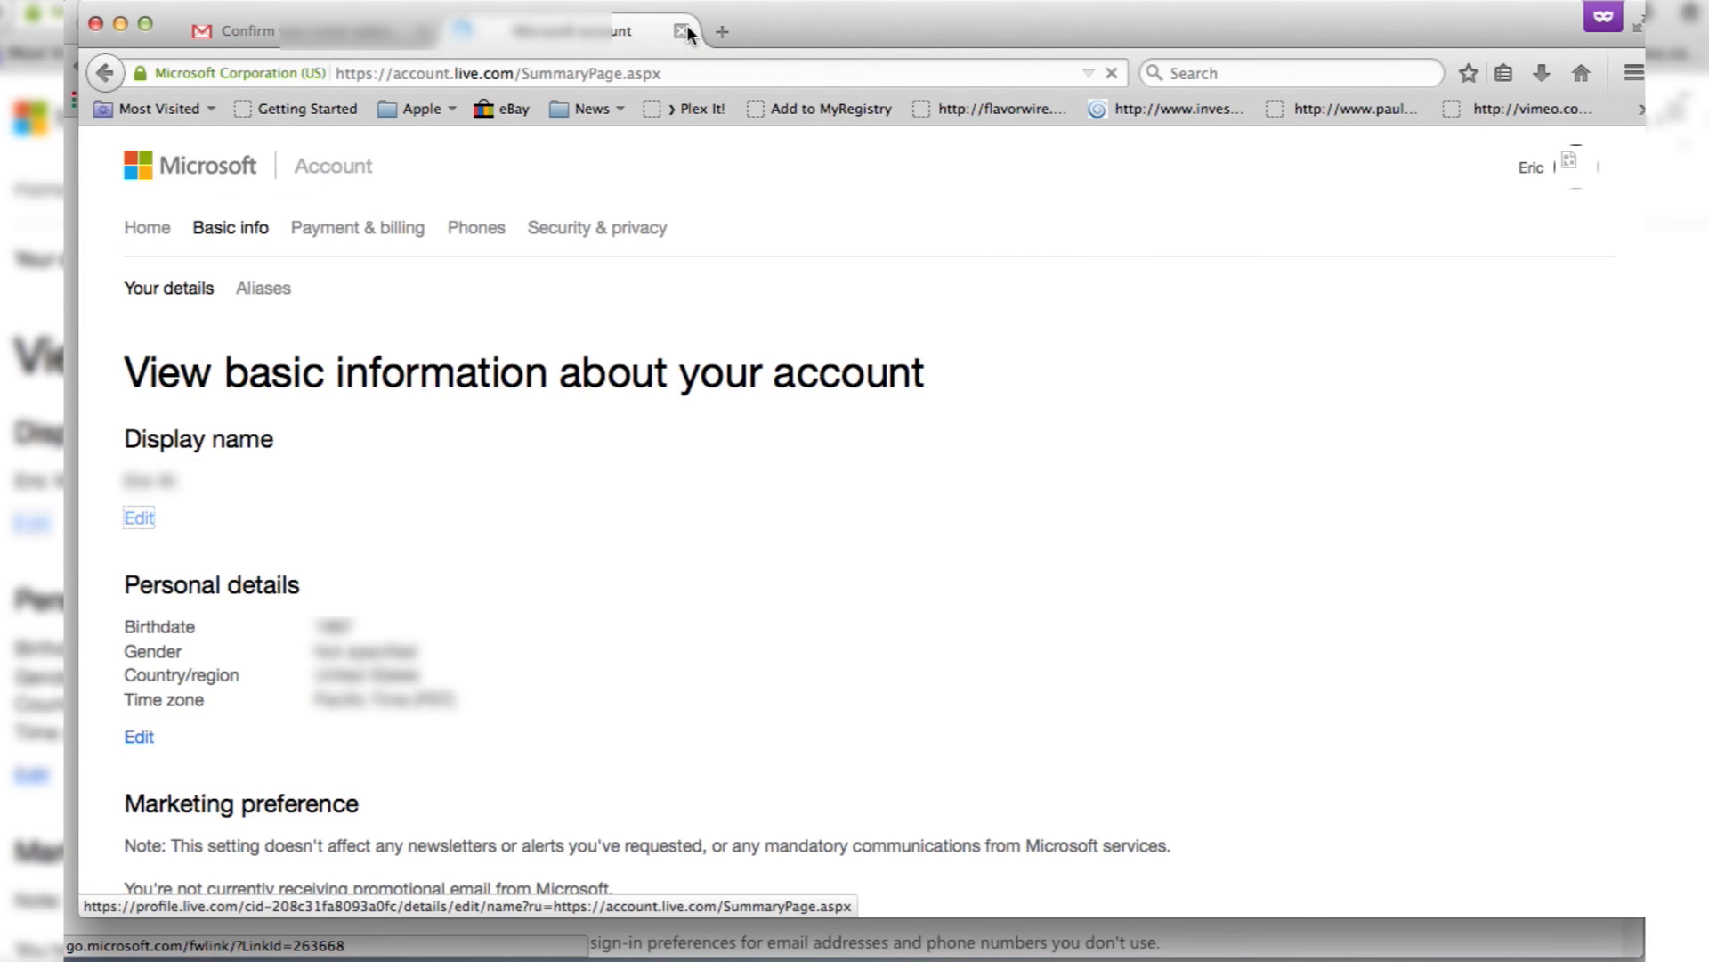
click(682, 30)
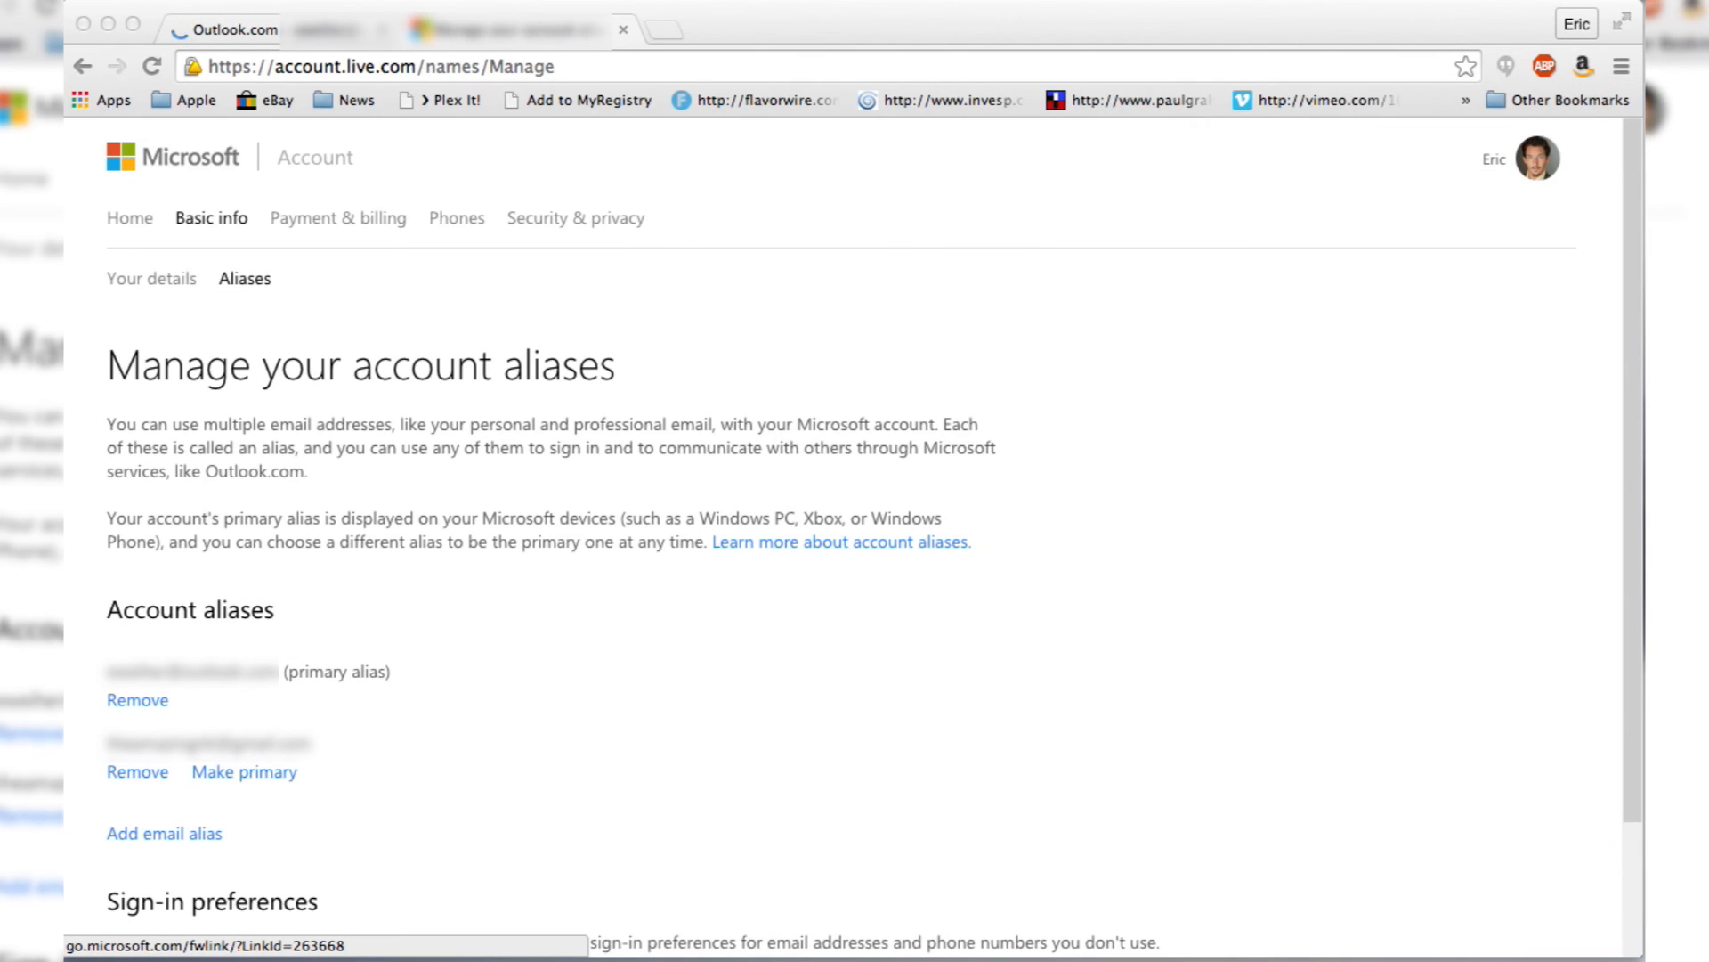
mouse_move(470, 879)
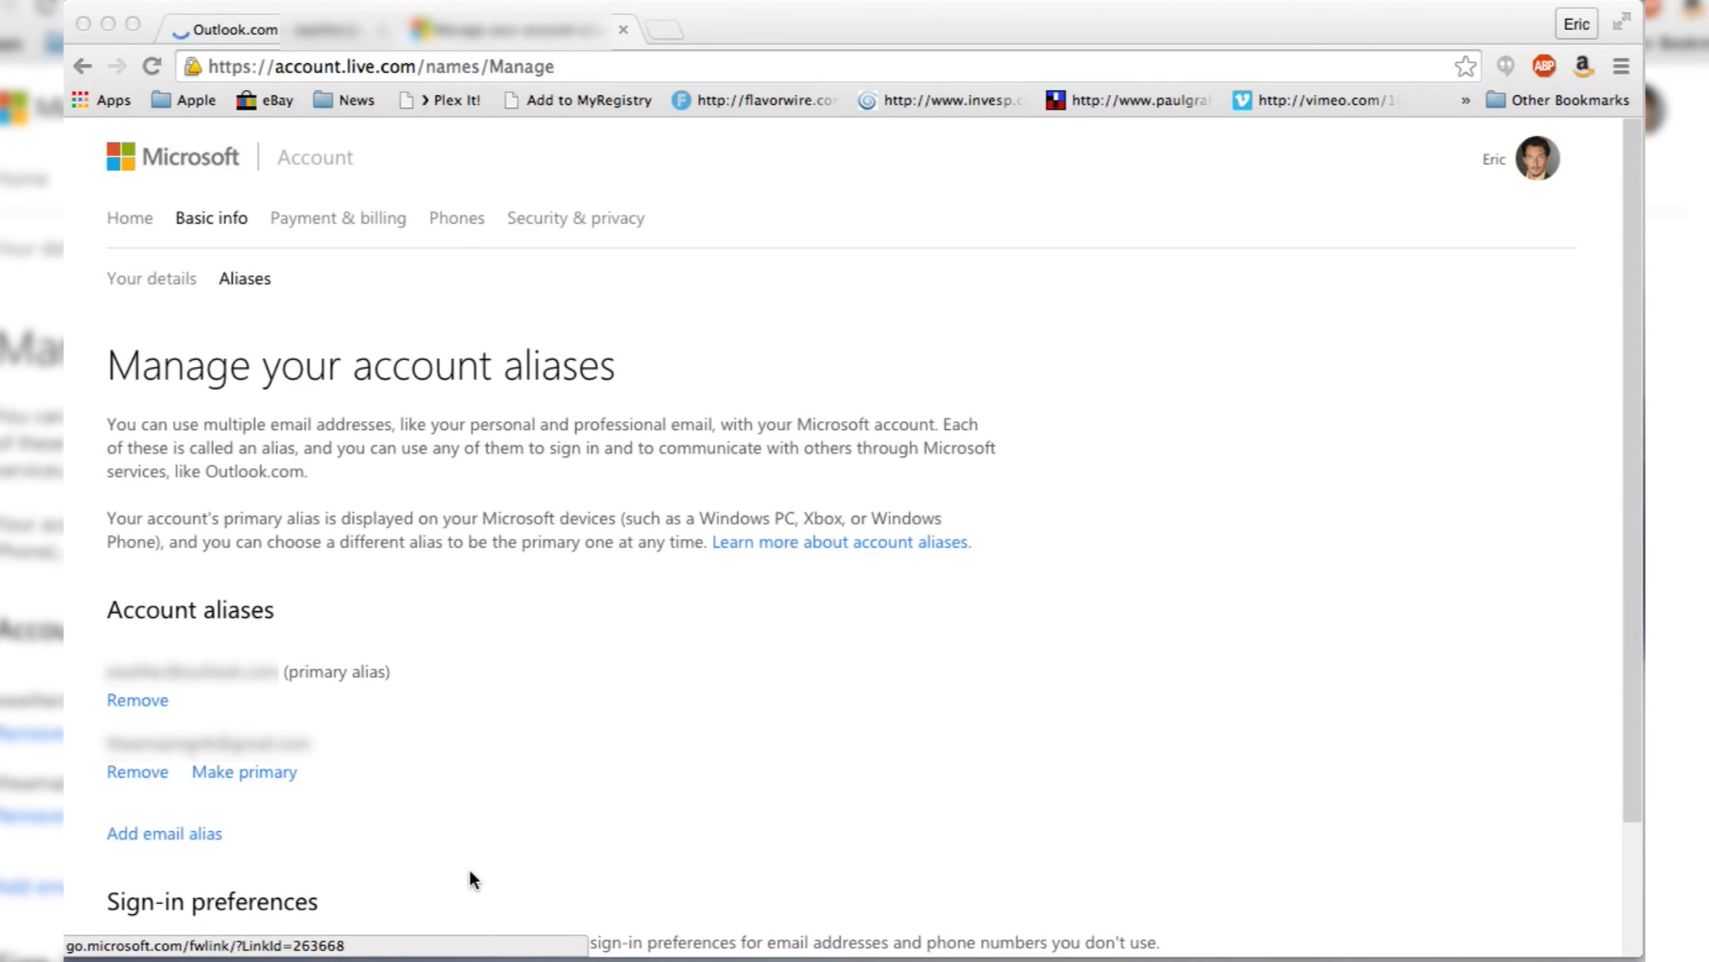
mouse_move(460, 429)
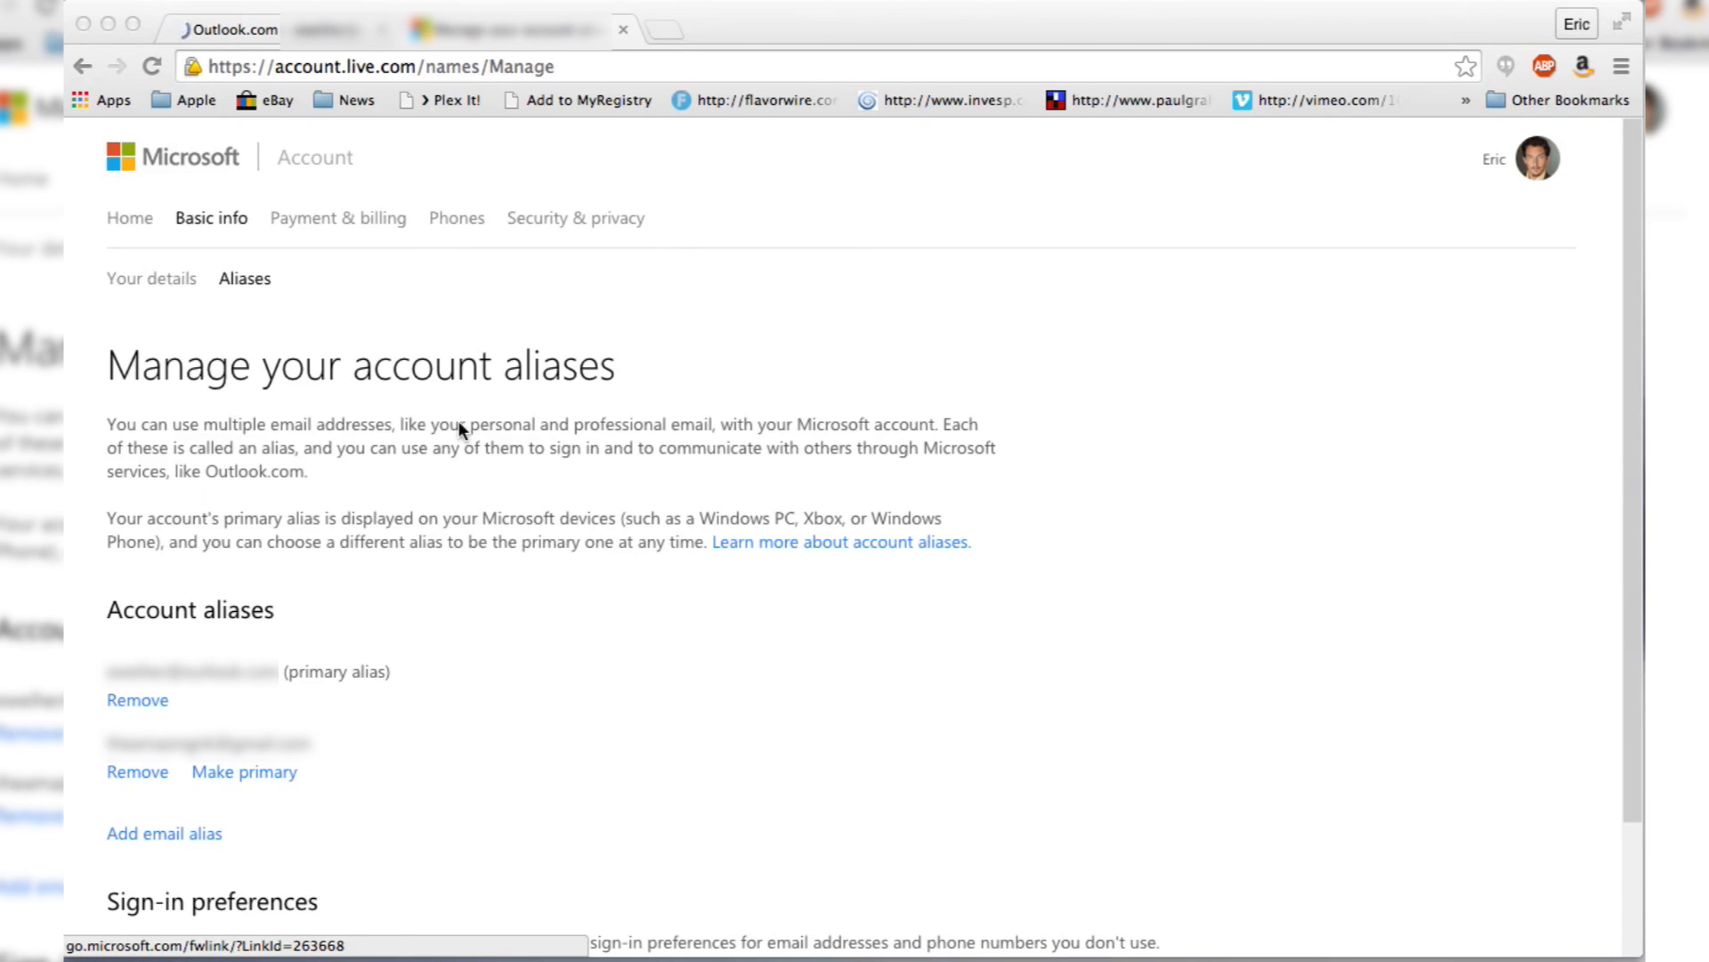
mouse_move(969, 605)
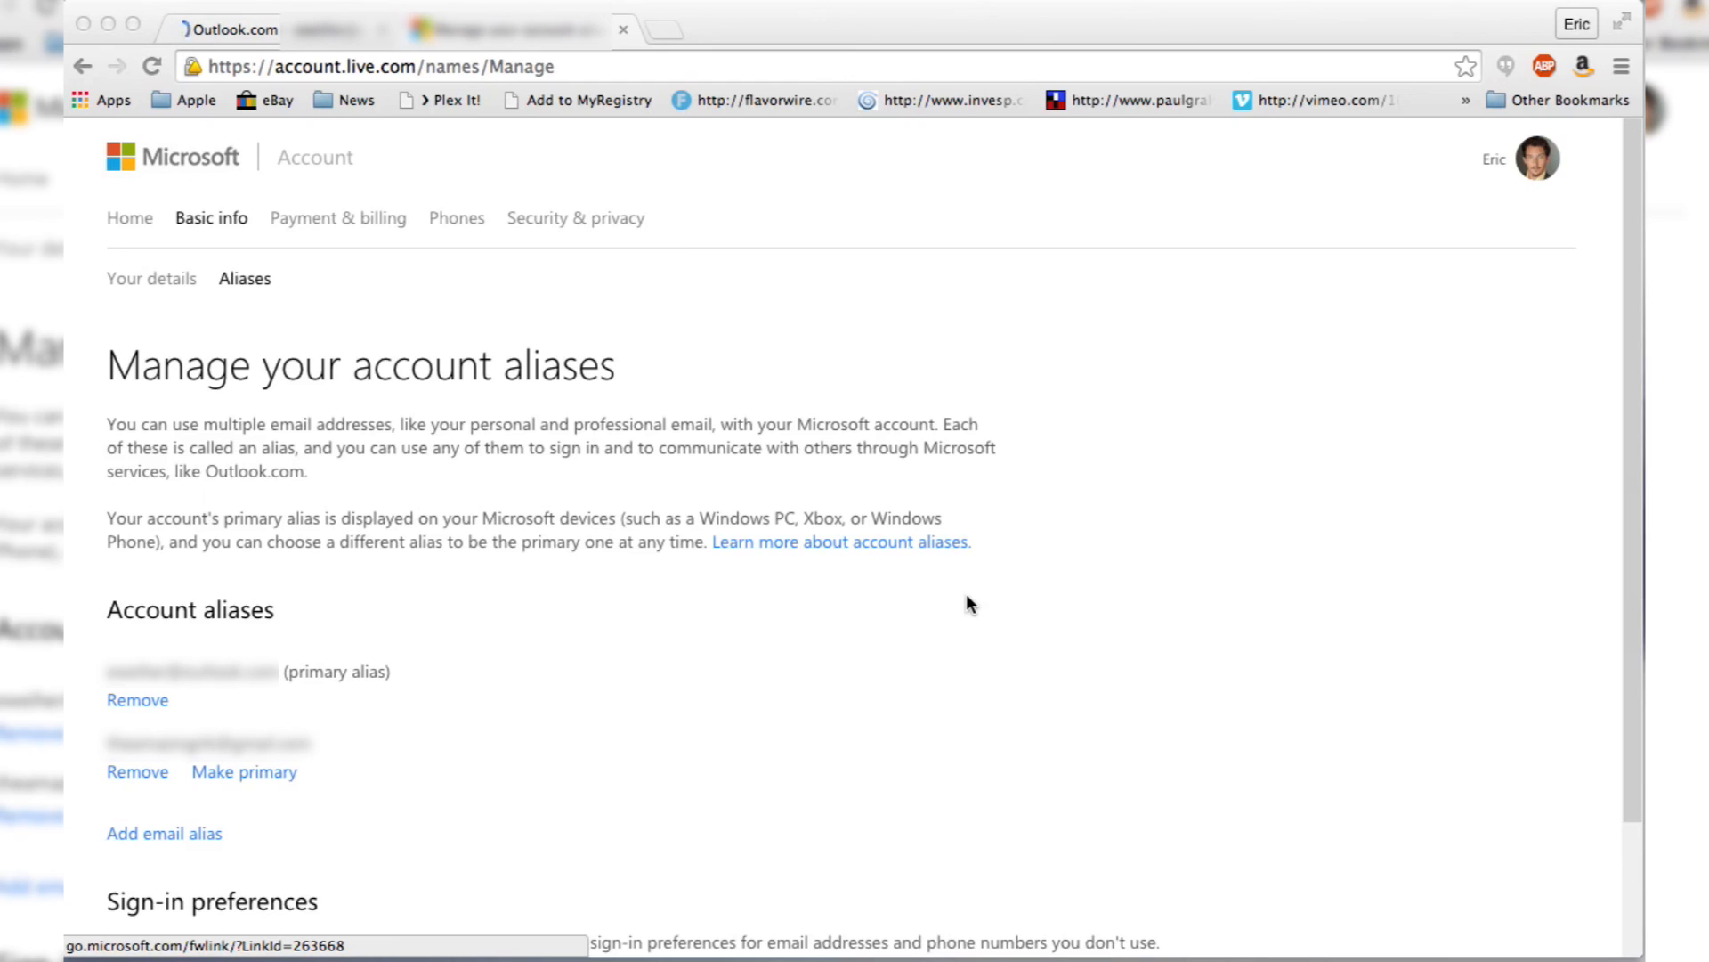
mouse_move(1303, 745)
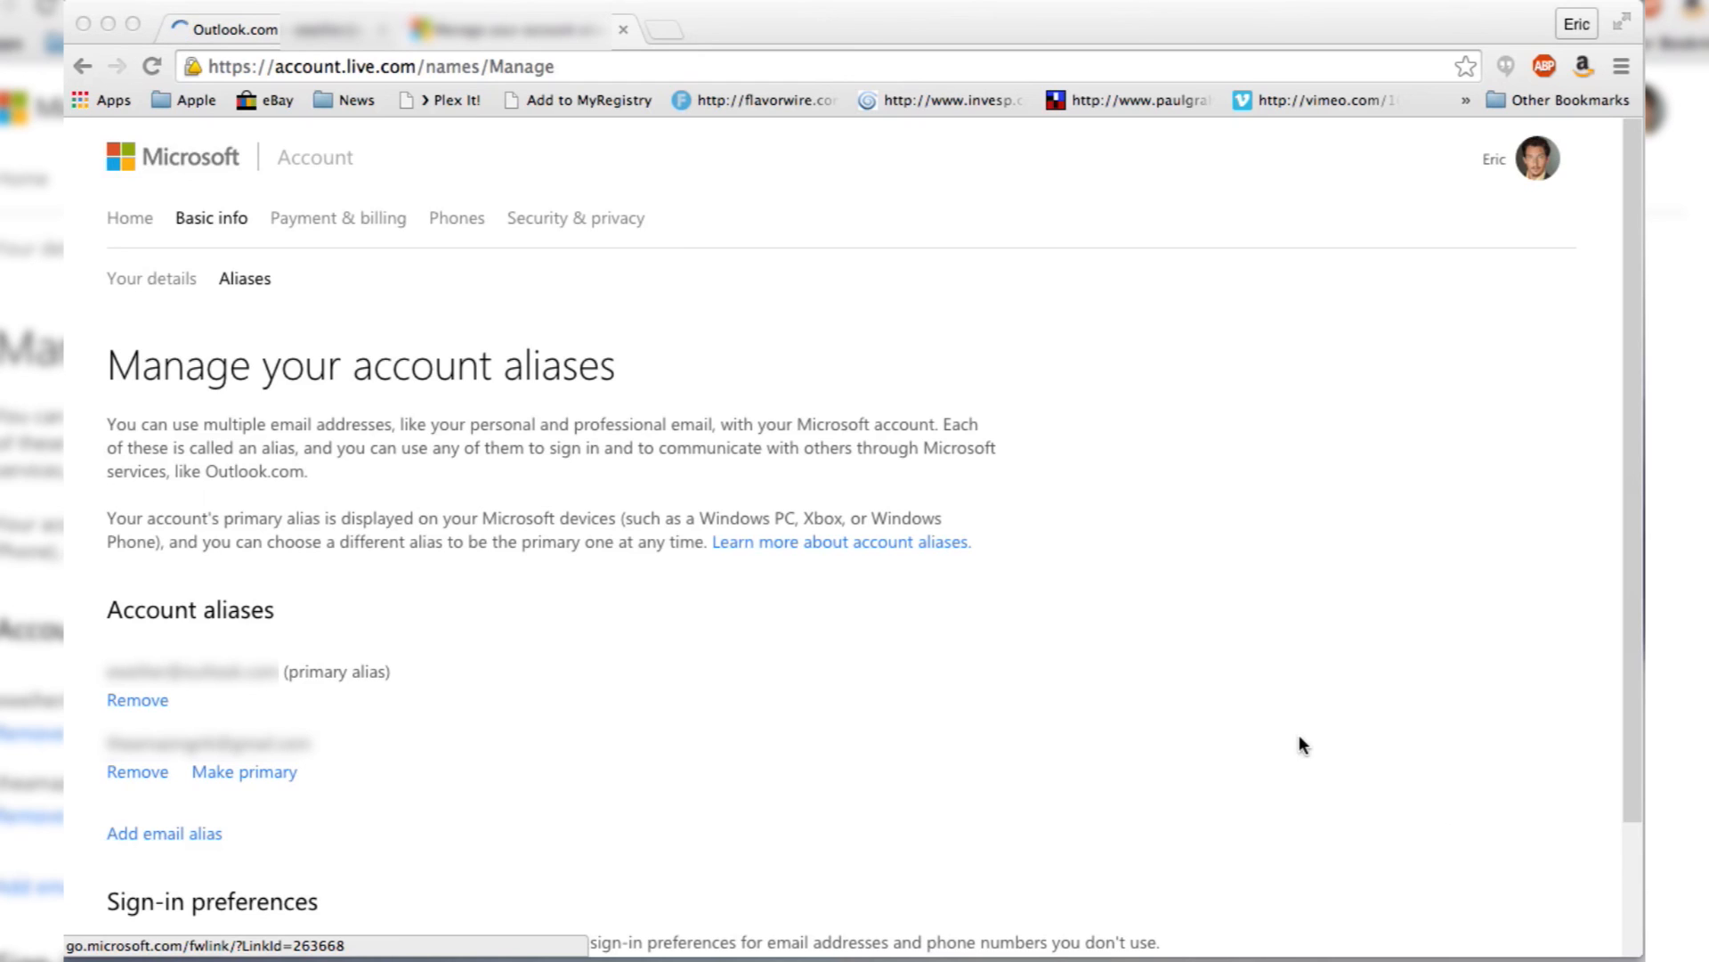